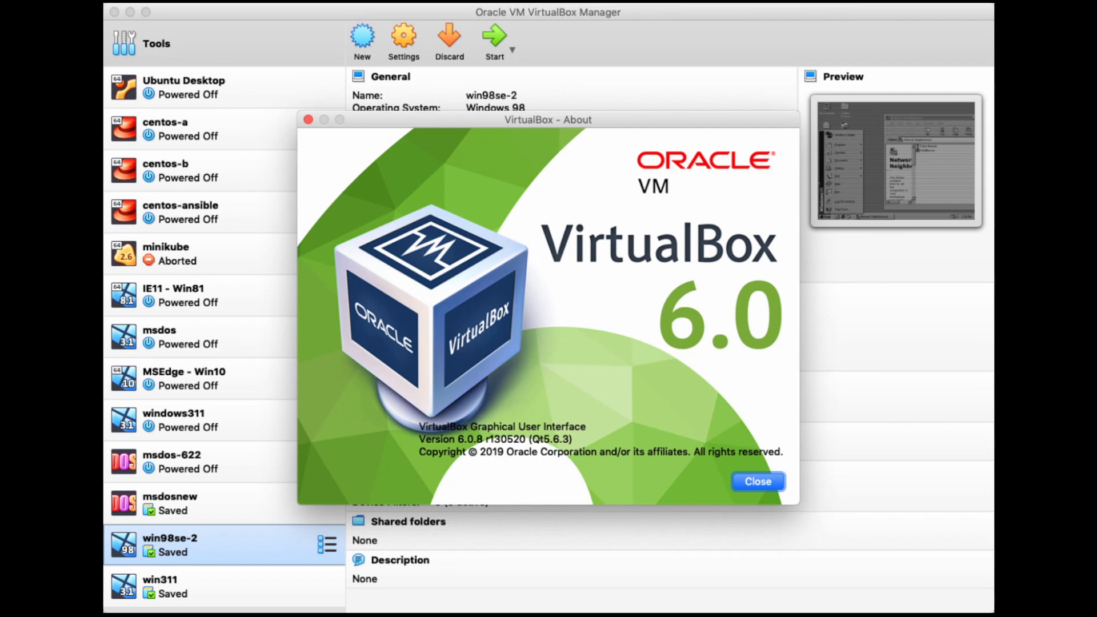
# Step: Close the VirtualBox About window (version 6.0.8) to return to the win98se-2 details
pyautogui.click(756, 481)
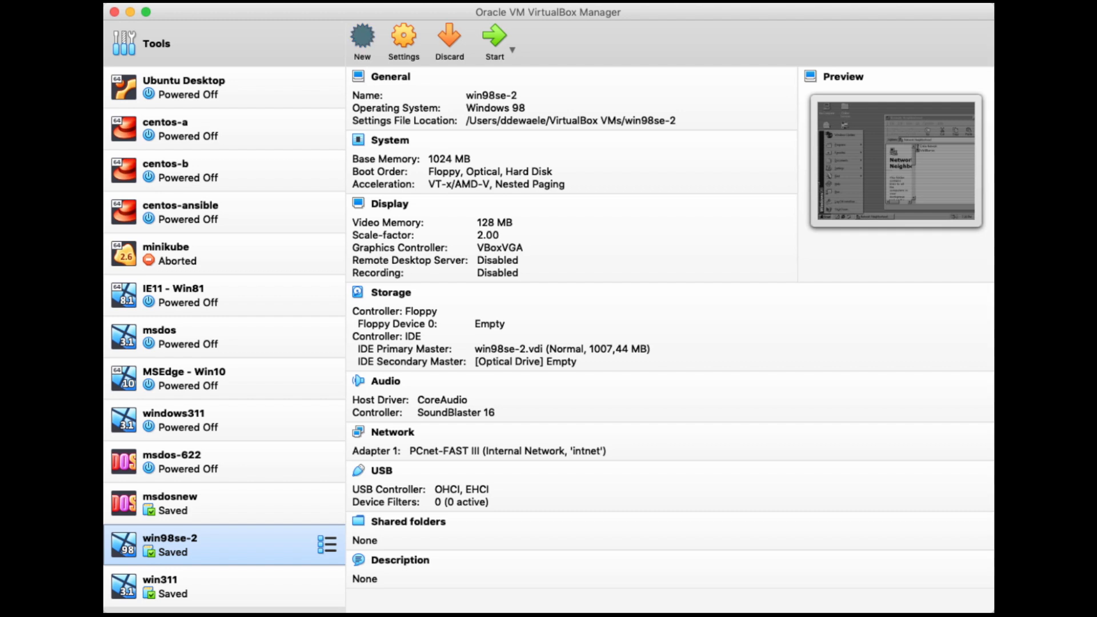
# Step: Start a new Other/DOS virtual machine named ms-dos-youtube with 32 MB memory
pyautogui.click(362, 37)
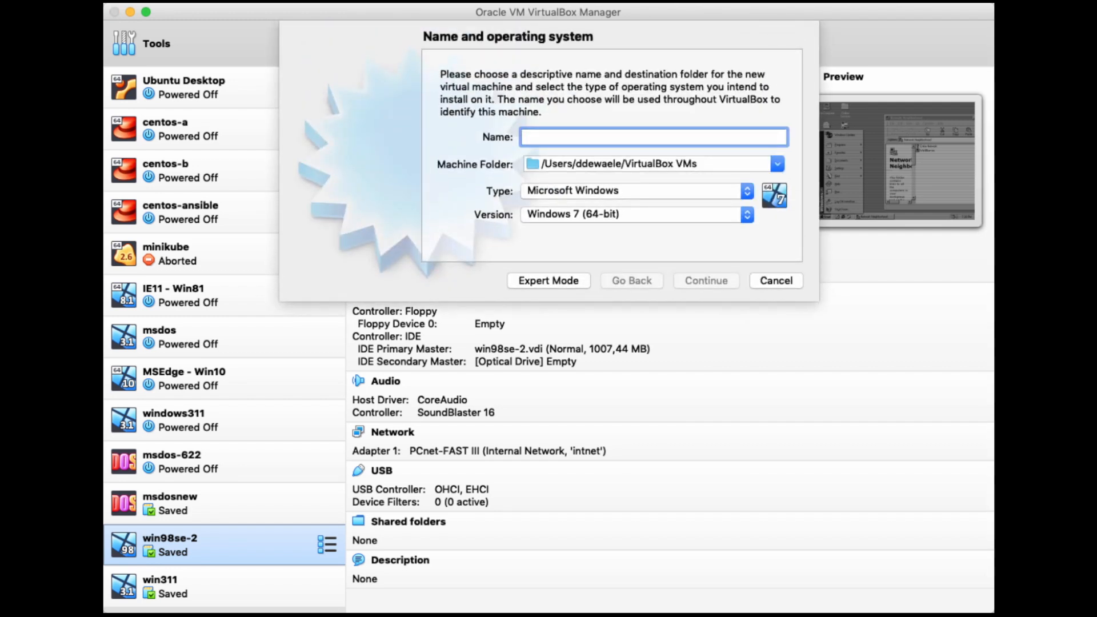
pyautogui.write('ms-dos-')
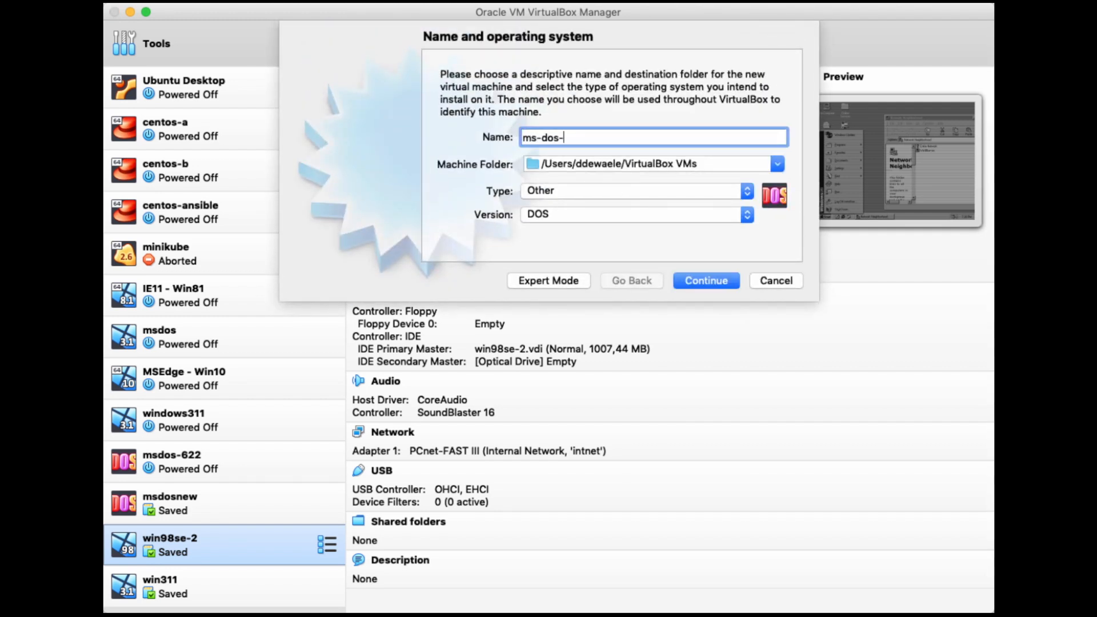
pyautogui.write('youtube')
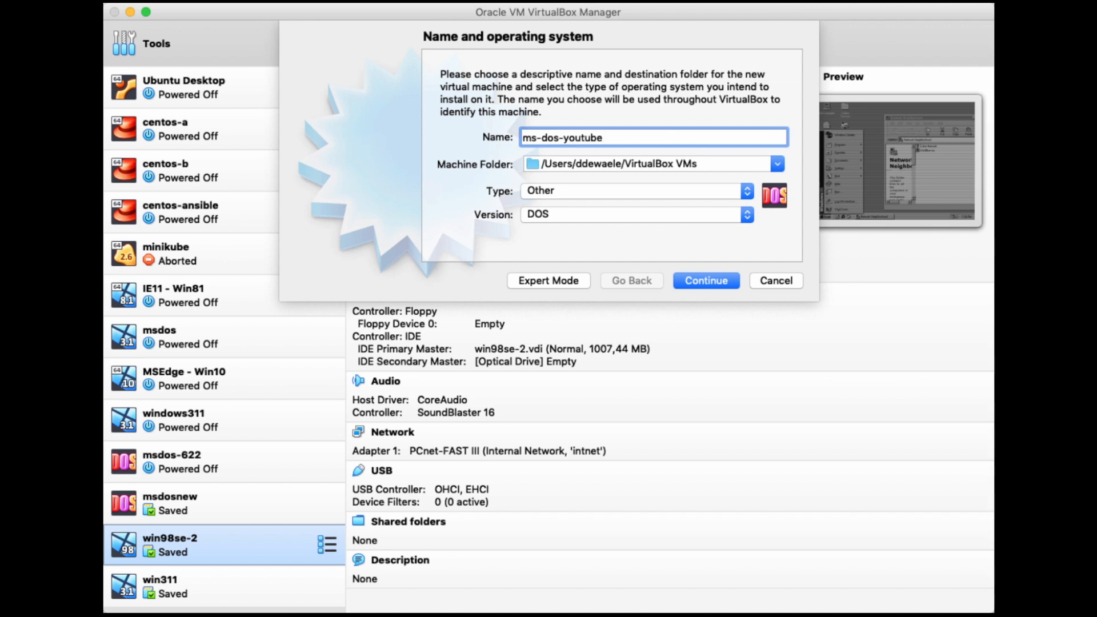
pyautogui.click(705, 281)
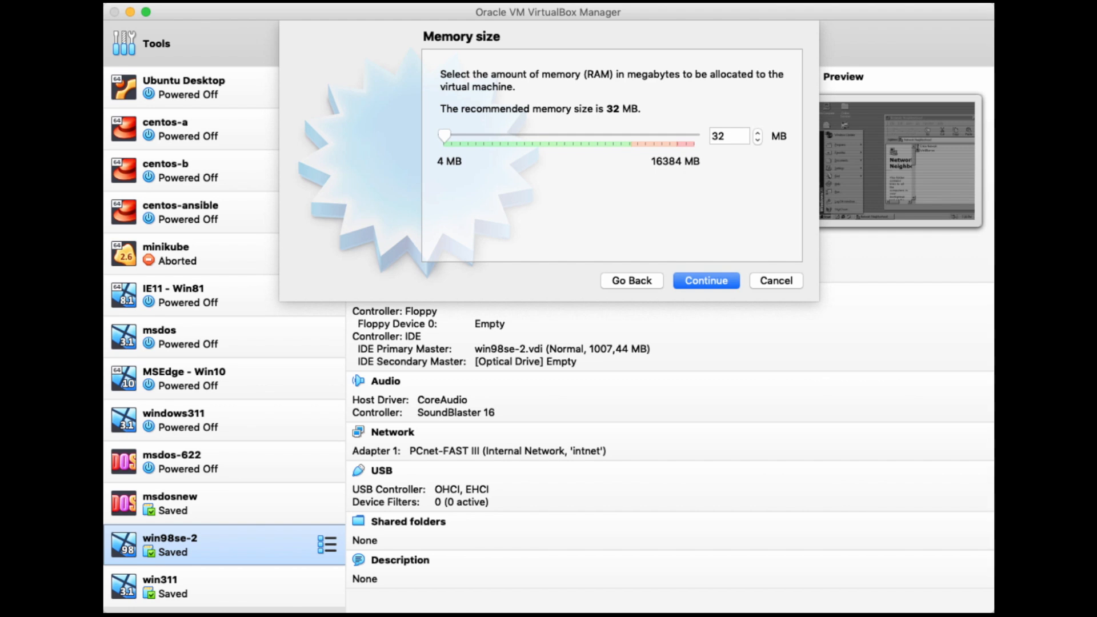
pyautogui.click(704, 281)
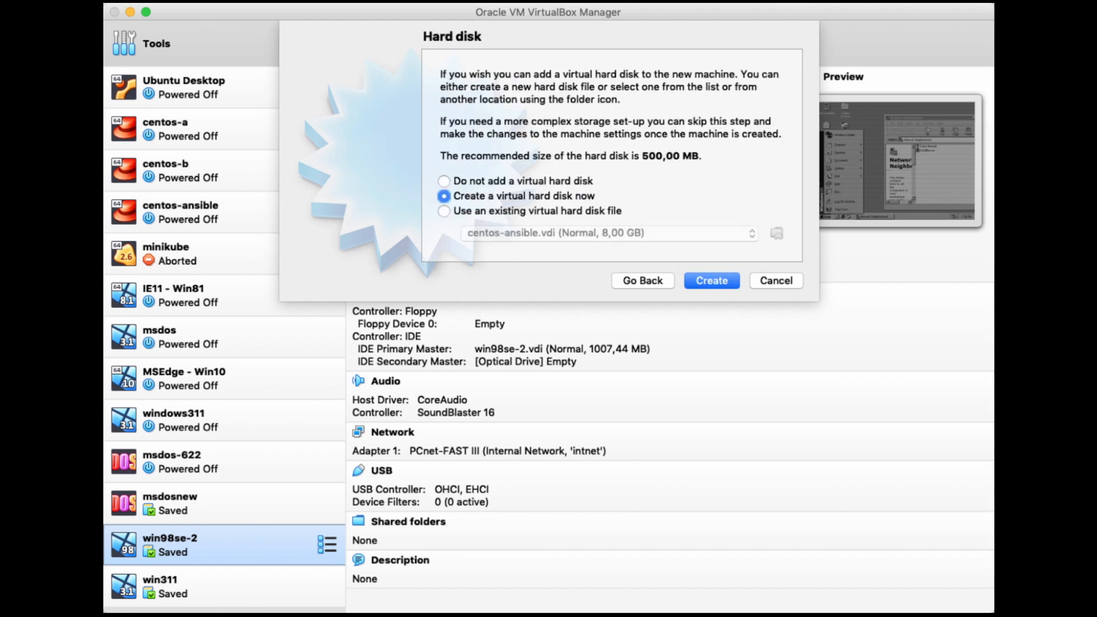
# Step: Create a dynamically allocated 40 MB VDI disk and finish creating the machine
pyautogui.click(711, 281)
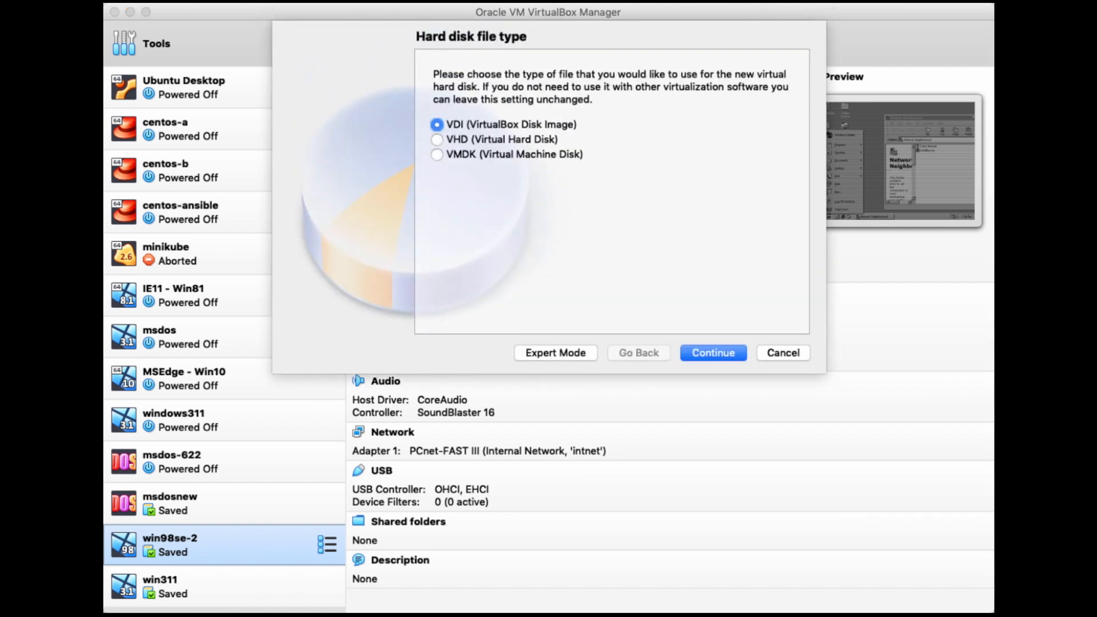
pyautogui.click(712, 353)
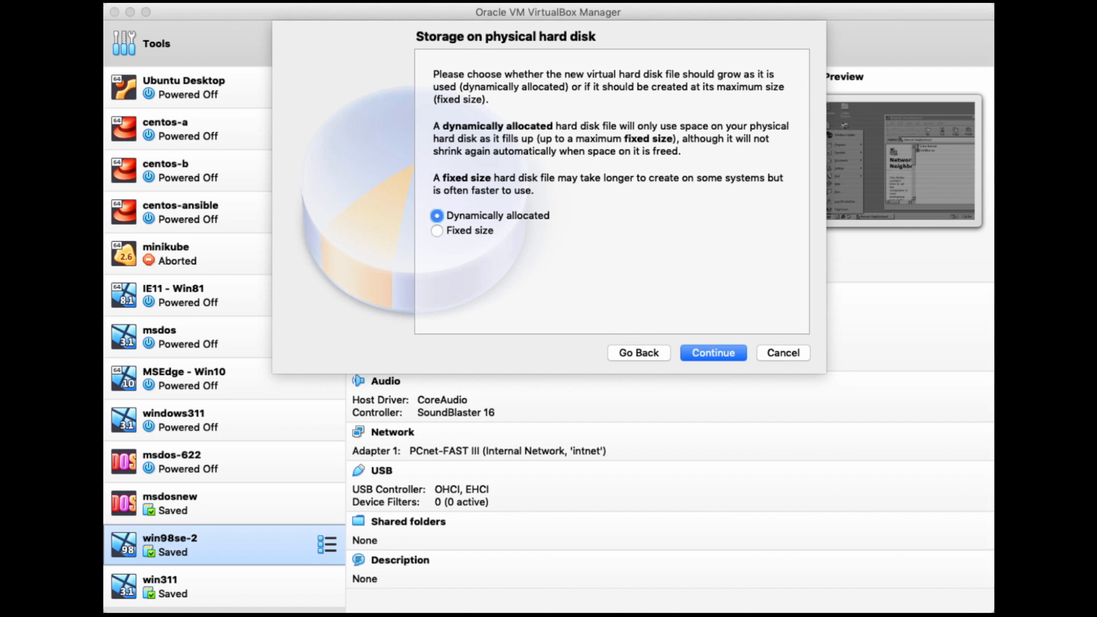
pyautogui.click(711, 353)
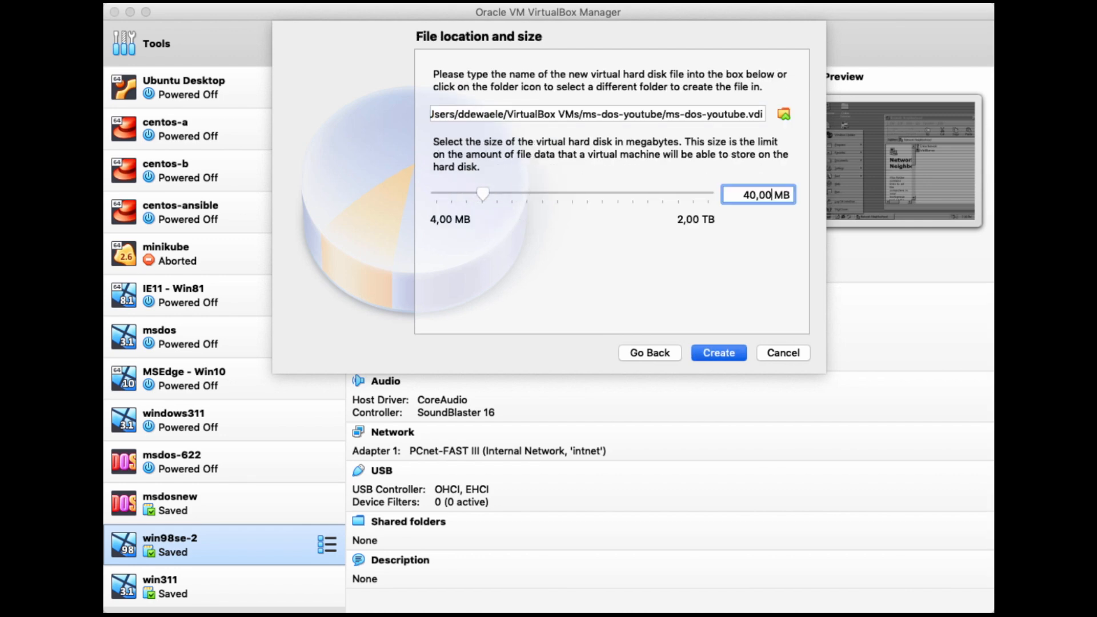
pyautogui.click(717, 353)
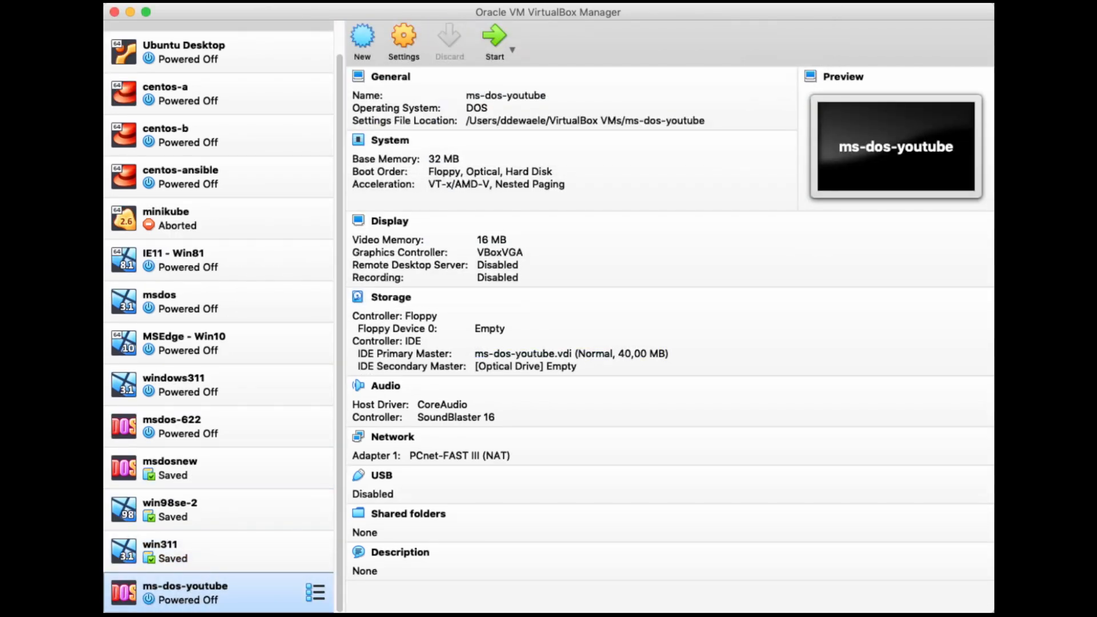
pyautogui.rightClick(185, 592)
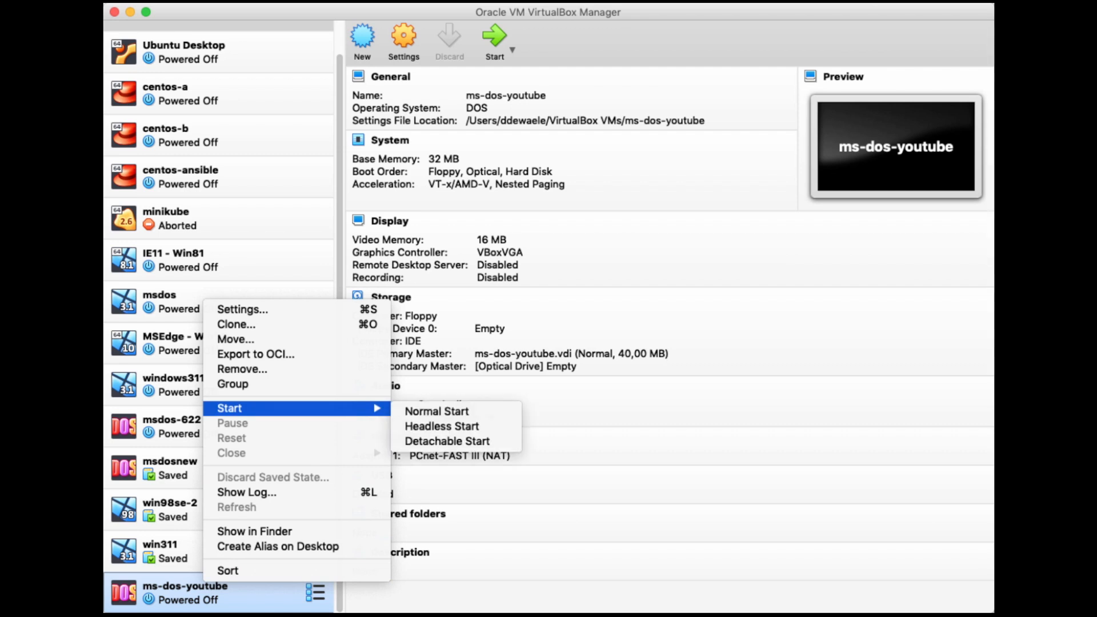
pyautogui.click(435, 411)
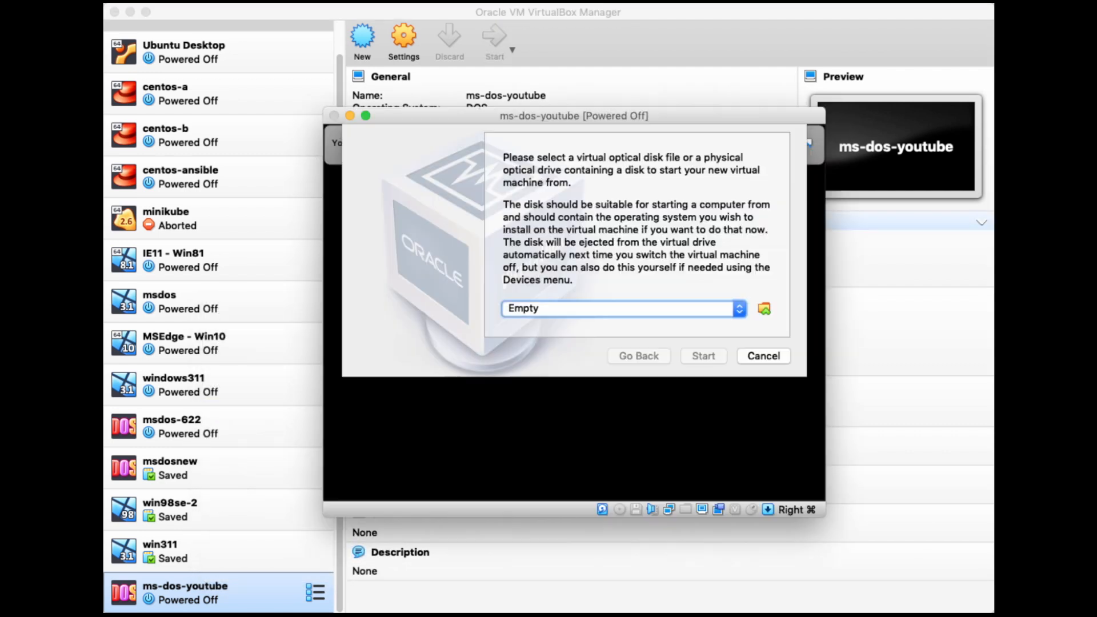
pyautogui.click(701, 356)
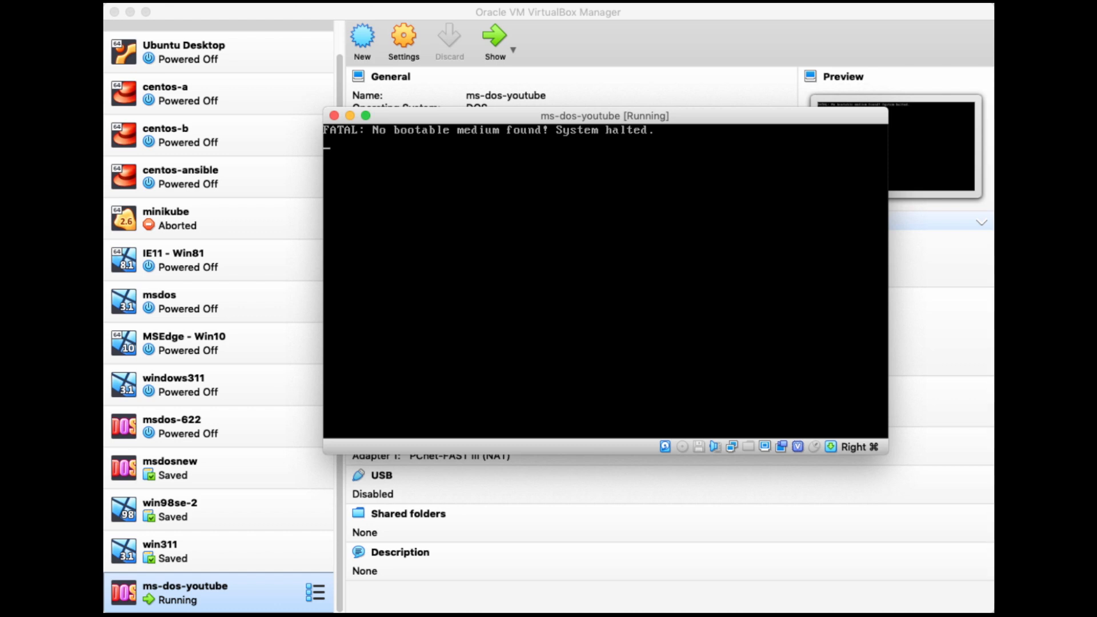
pyautogui.click(333, 115)
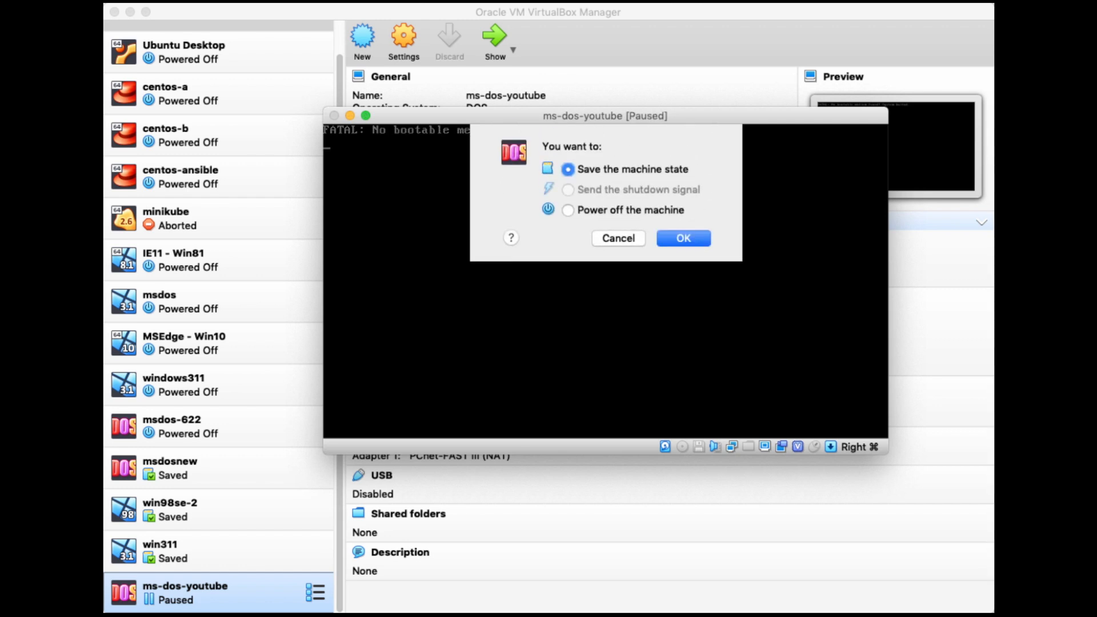
pyautogui.click(682, 237)
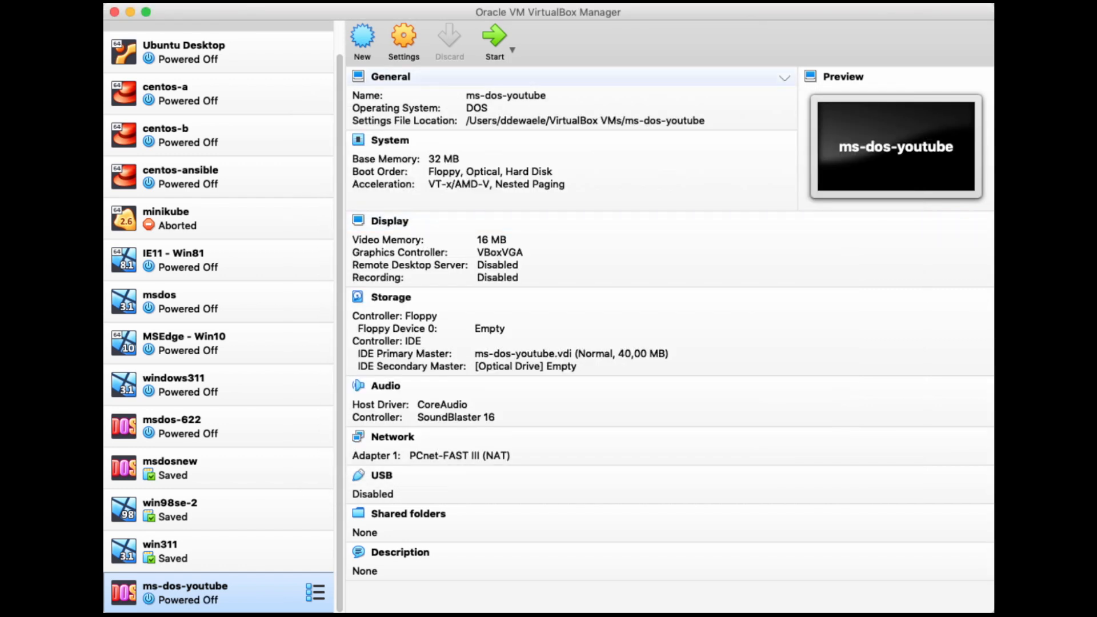
pyautogui.click(404, 38)
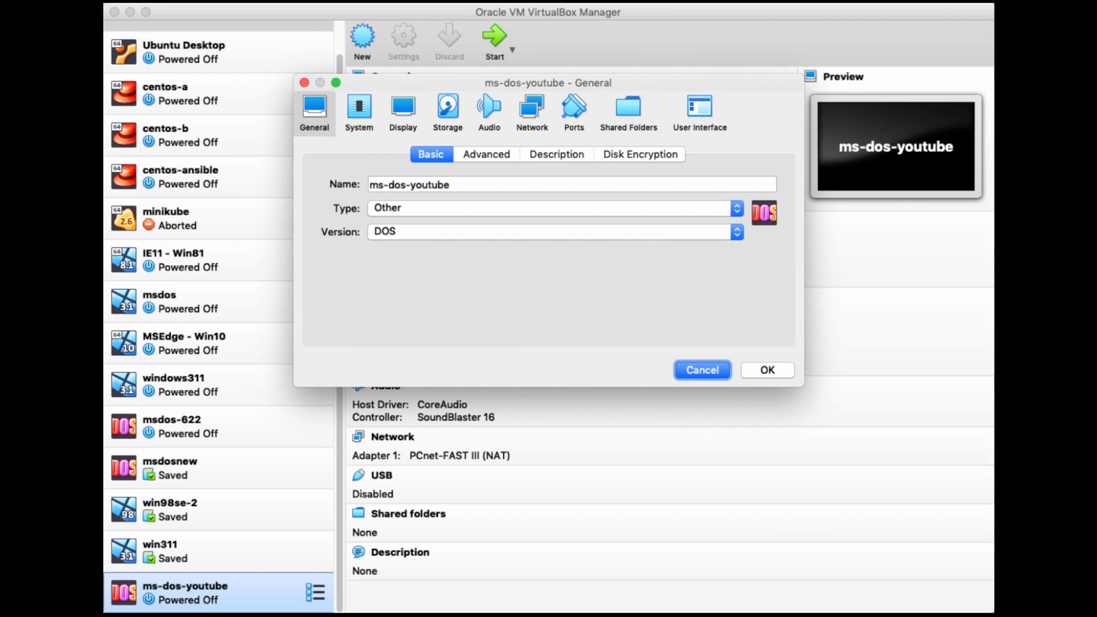
pyautogui.click(359, 109)
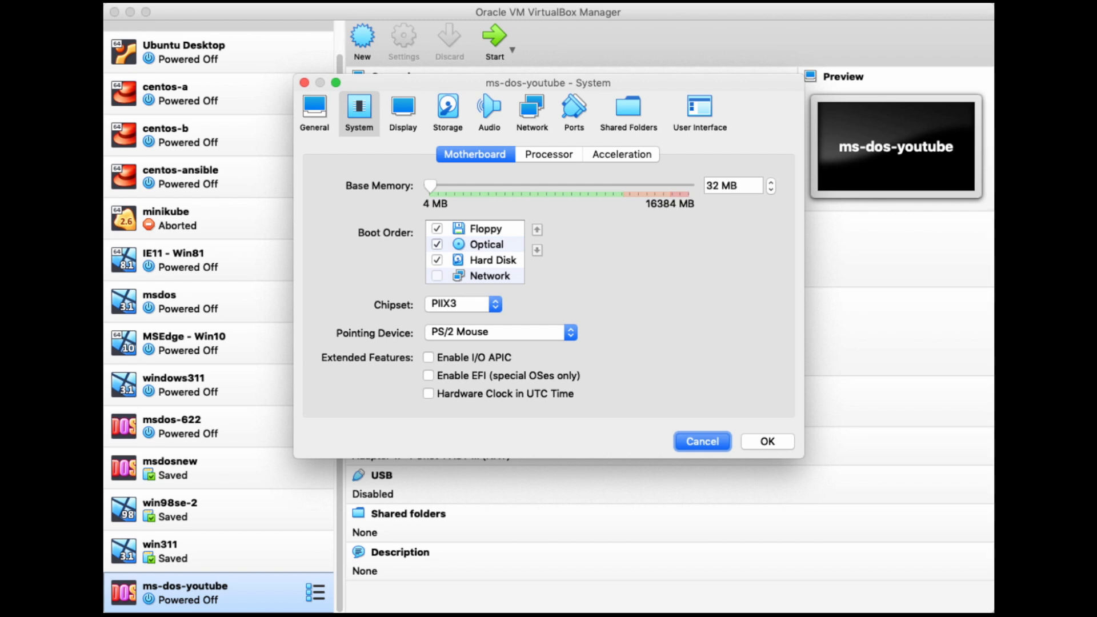
pyautogui.click(448, 112)
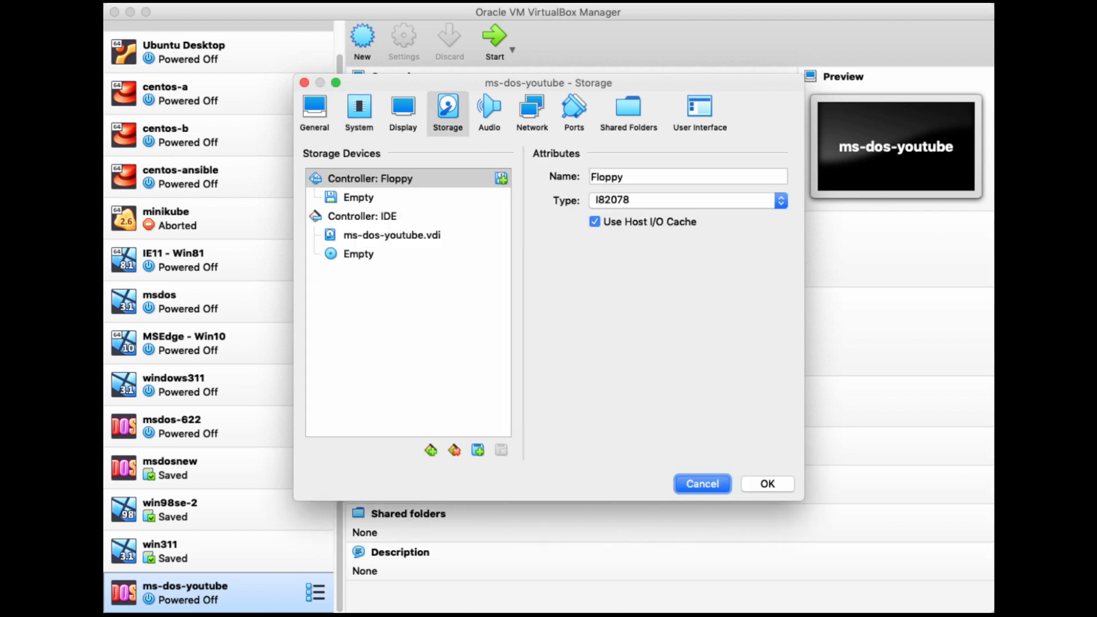
pyautogui.click(369, 178)
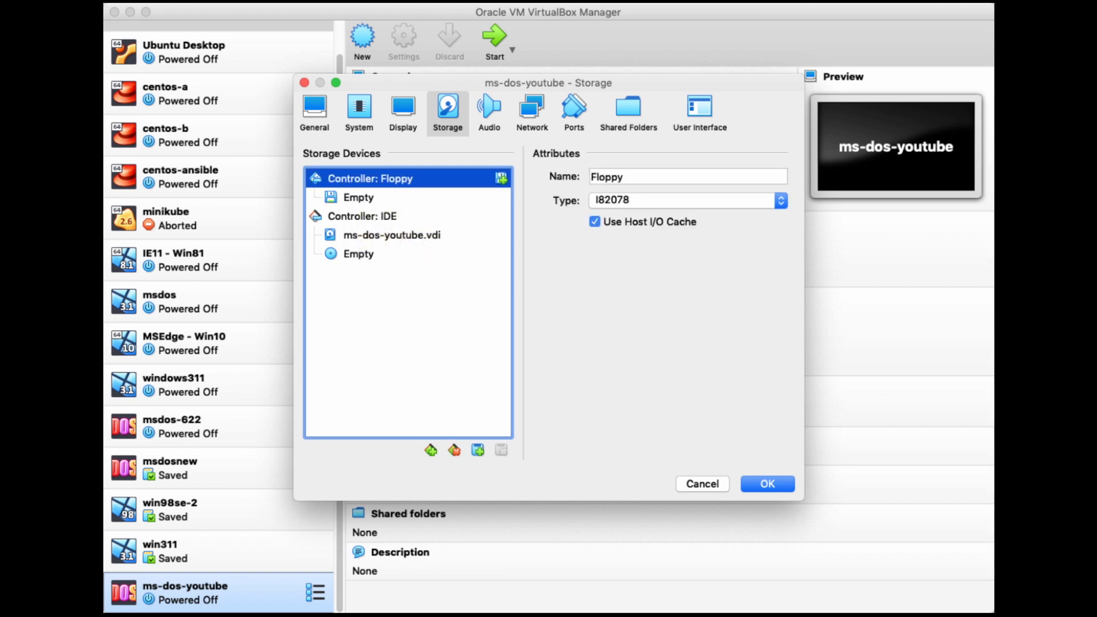
pyautogui.click(362, 216)
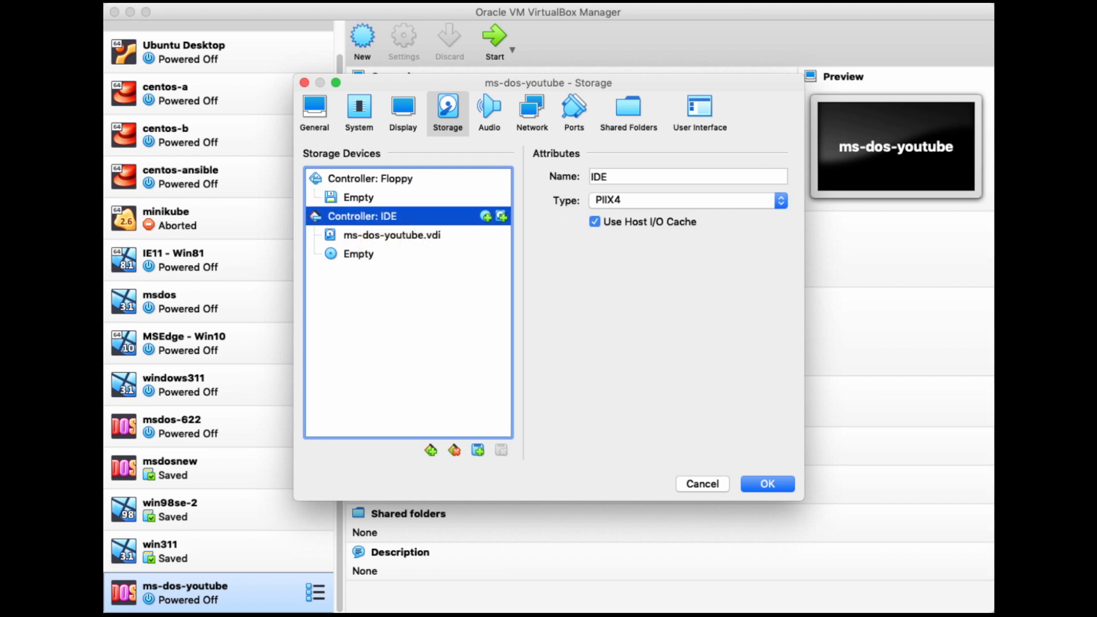
pyautogui.click(392, 234)
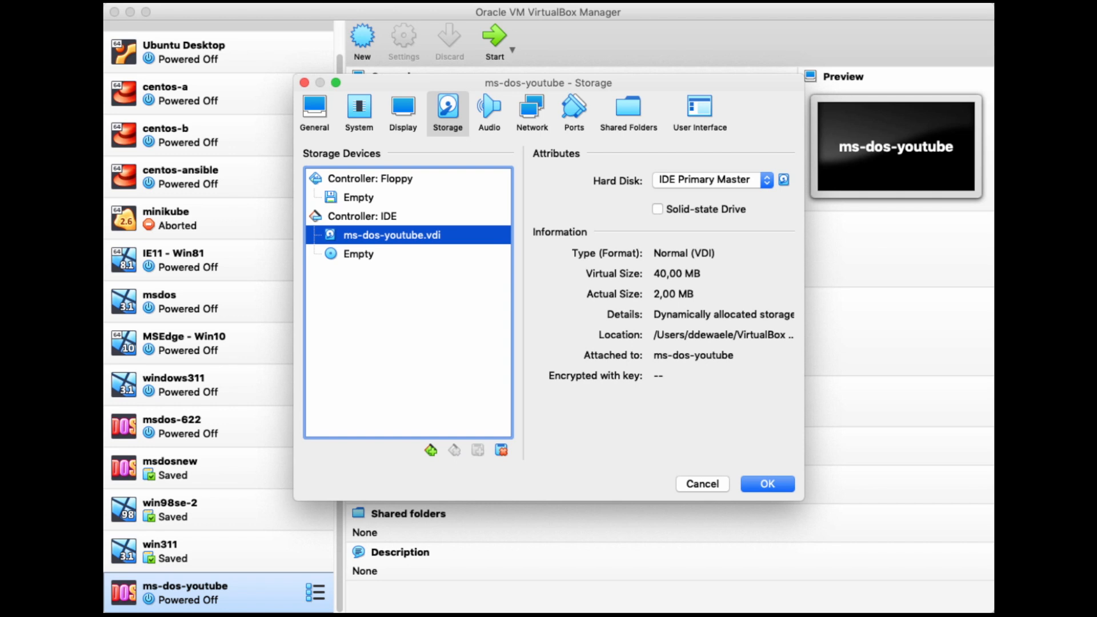
pyautogui.click(359, 253)
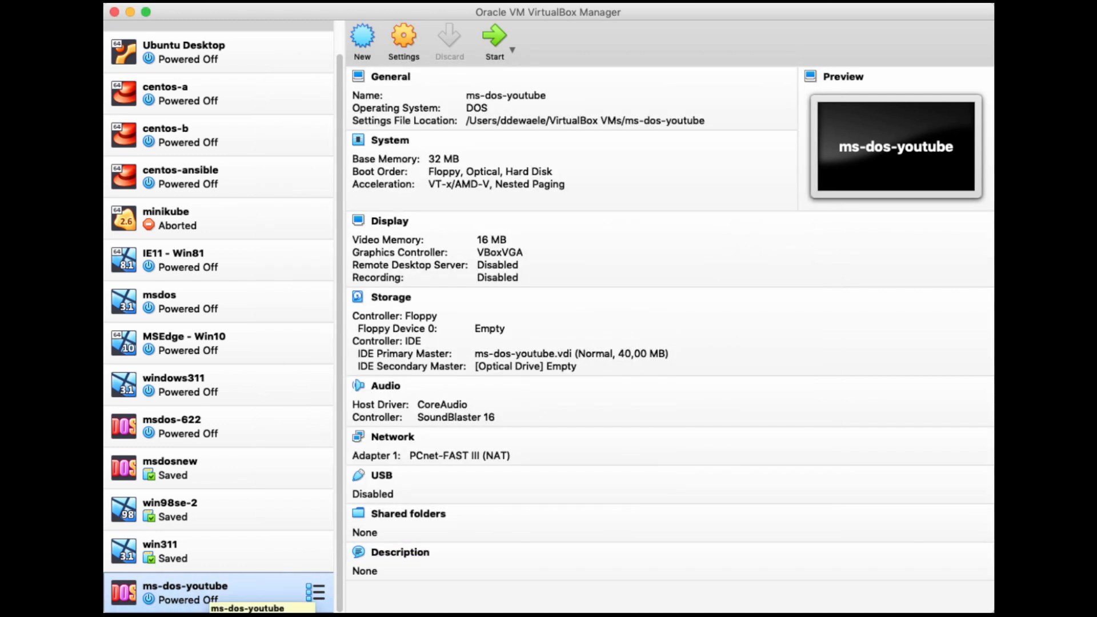
# Step: Start ms-dos-youtube and insert the Dos622-1.img floppy from the MS-DOS 6.22 disk images
pyautogui.rightClick(185, 592)
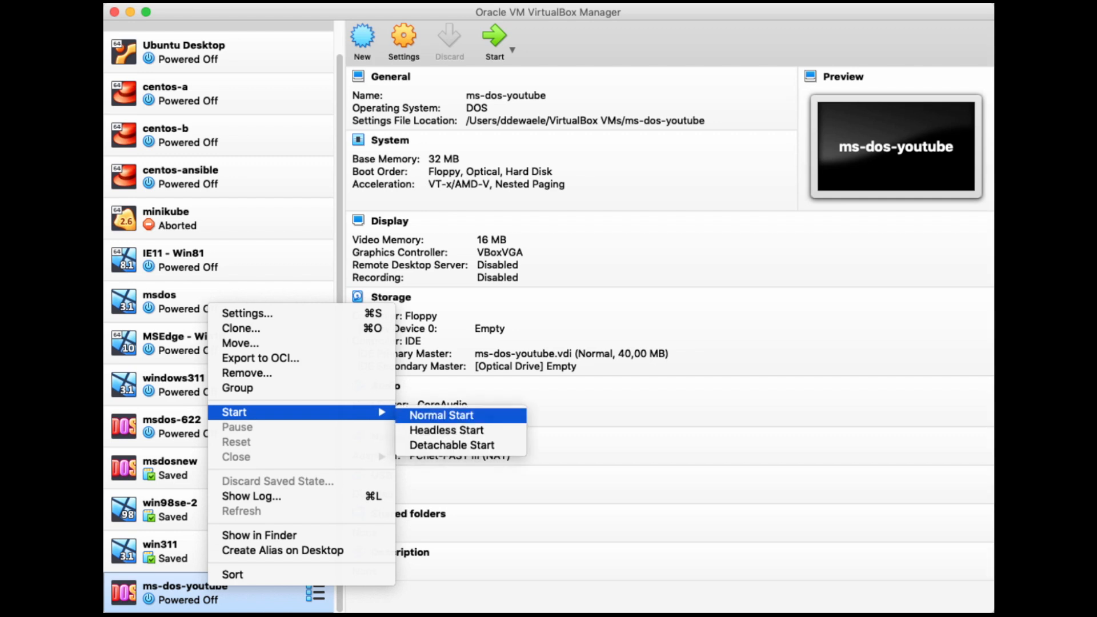
pyautogui.click(441, 415)
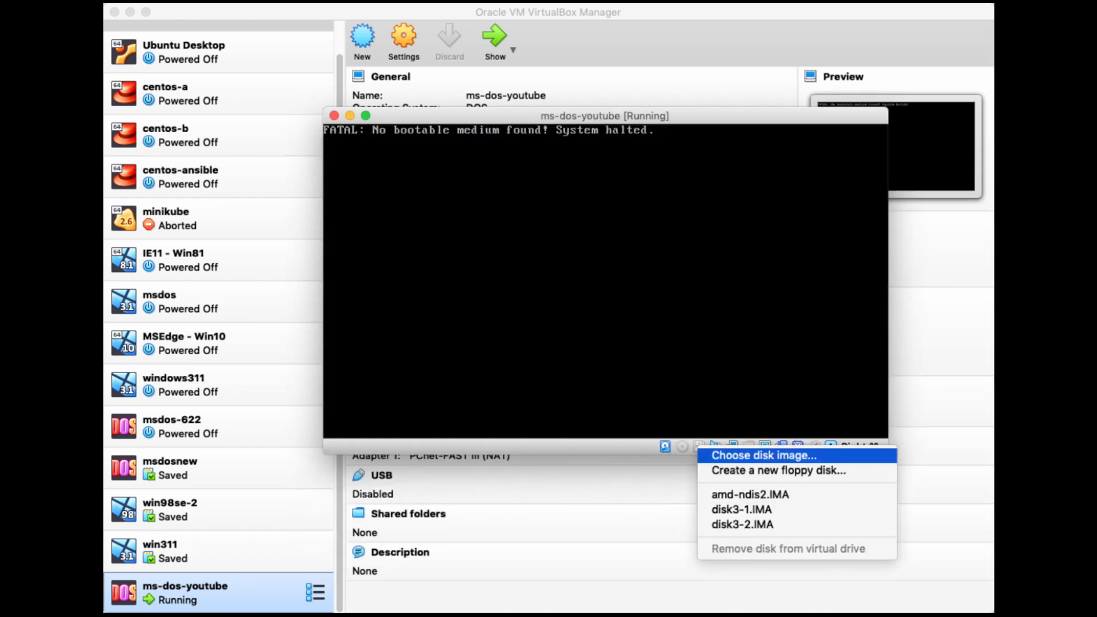
pyautogui.click(762, 456)
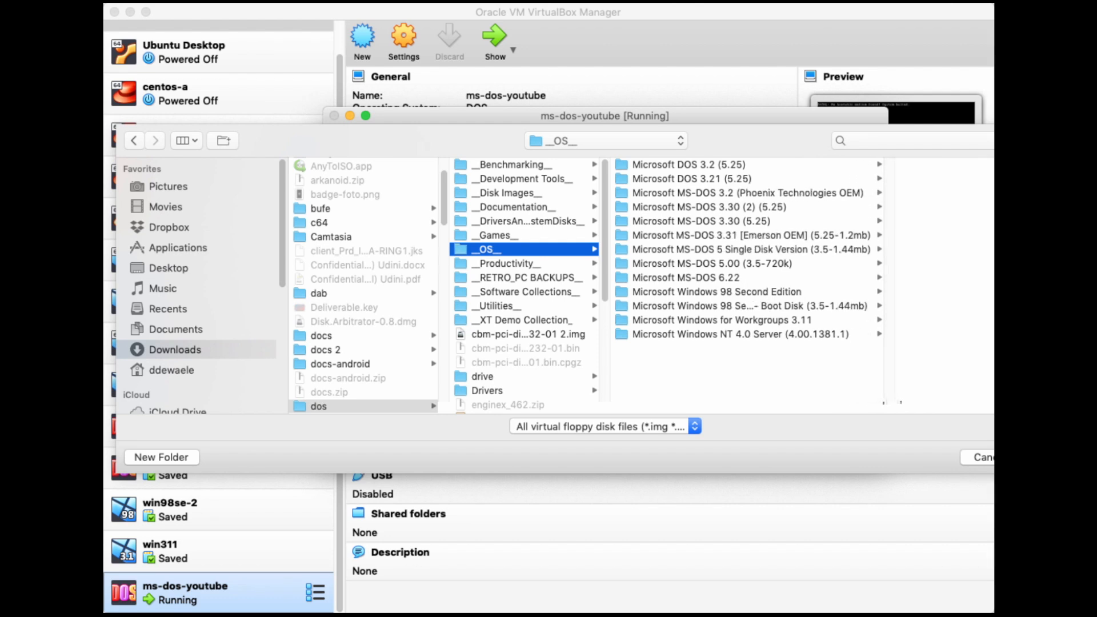
pyautogui.click(686, 278)
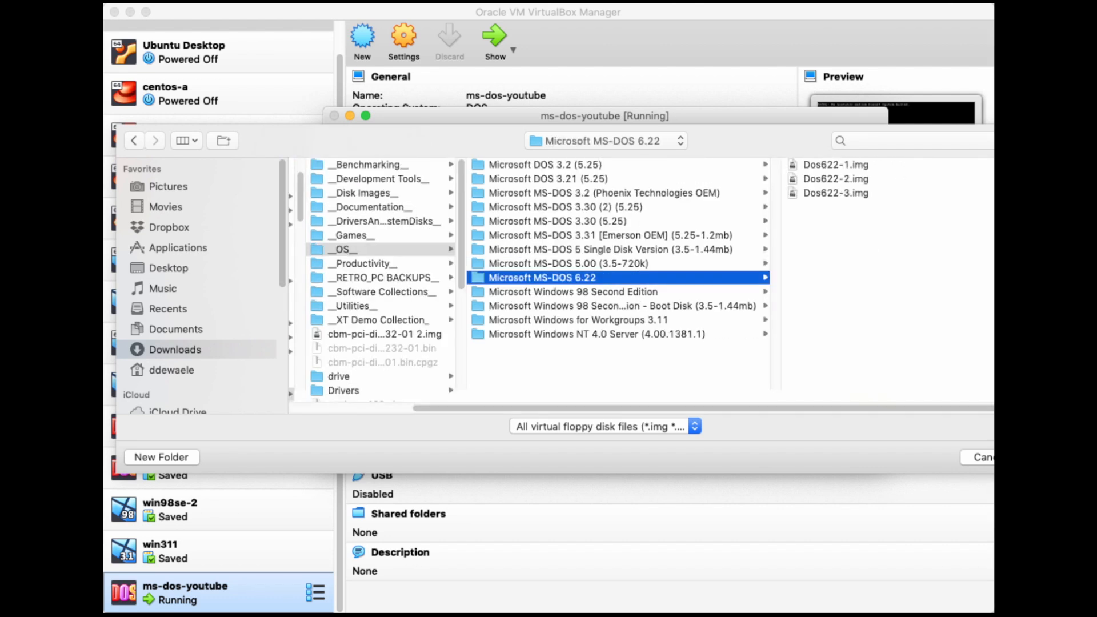
pyautogui.click(646, 163)
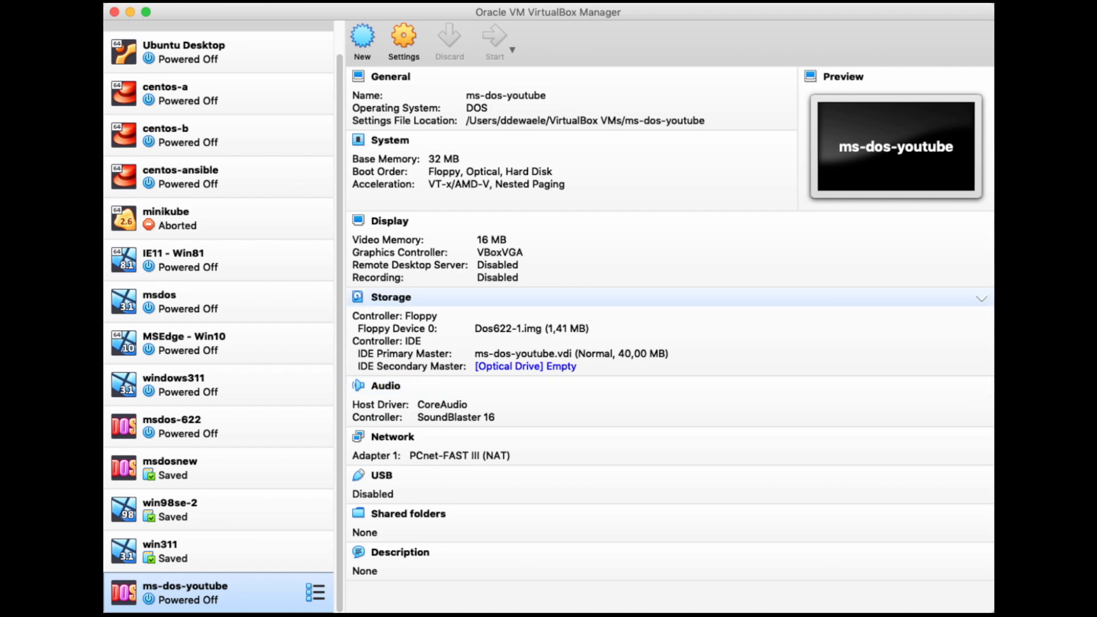
# Step: Boot the machine from the setup floppy to MS-DOS 6.22 Setup, then power it off
pyautogui.click(493, 36)
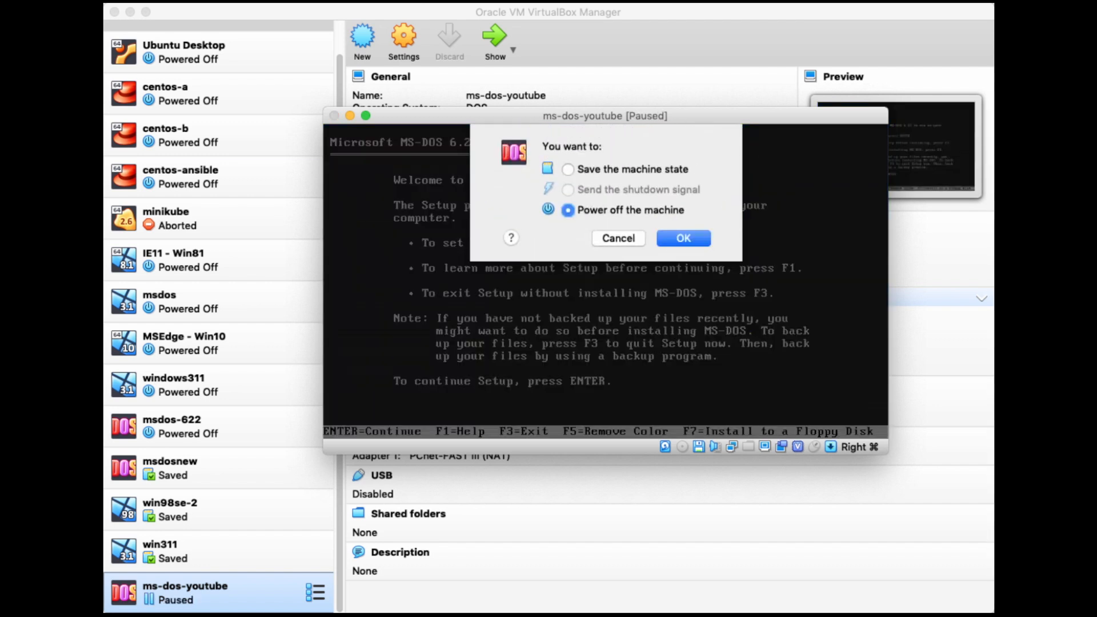
pyautogui.click(684, 238)
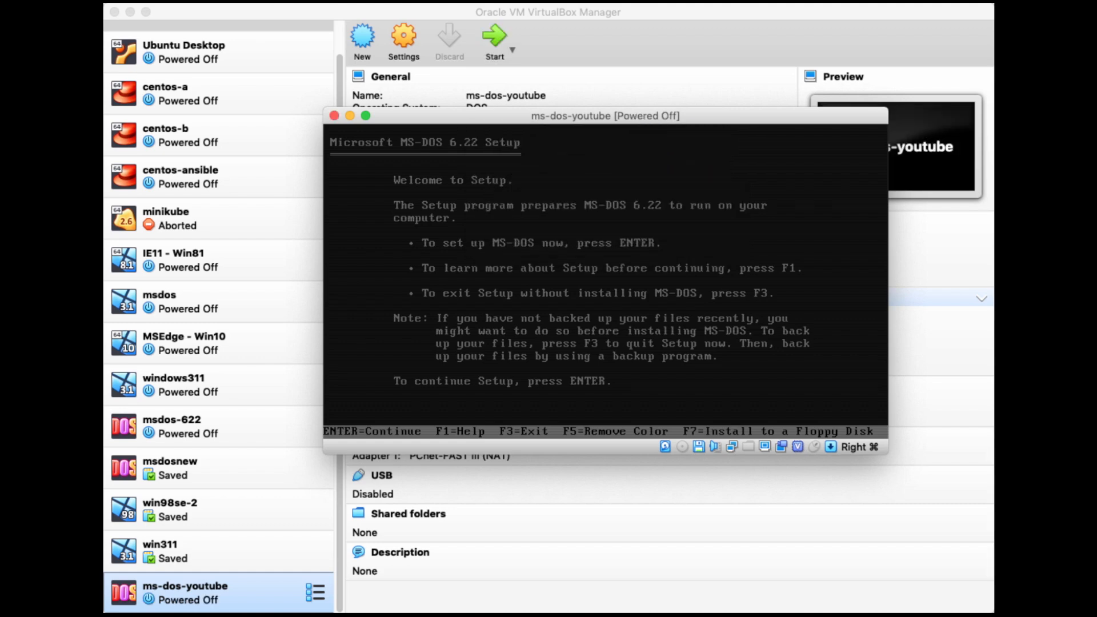
# Step: Set ms-dos-youtube's Adapter 1 to Bridged Adapter (en0: Wi-Fi) in the Network settings and save
pyautogui.click(403, 39)
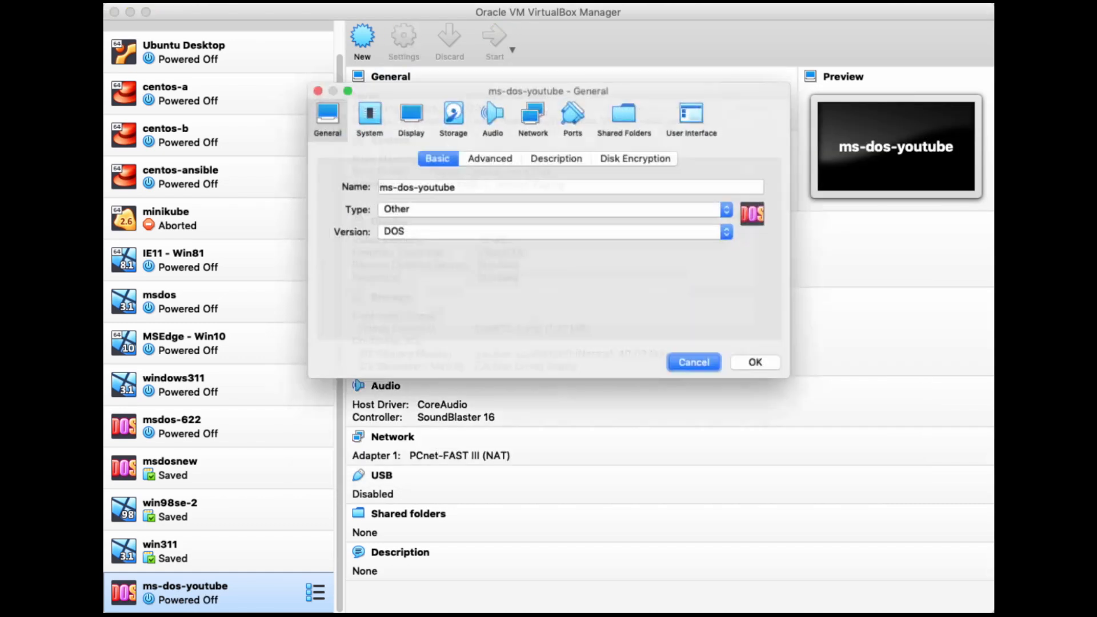
pyautogui.click(531, 113)
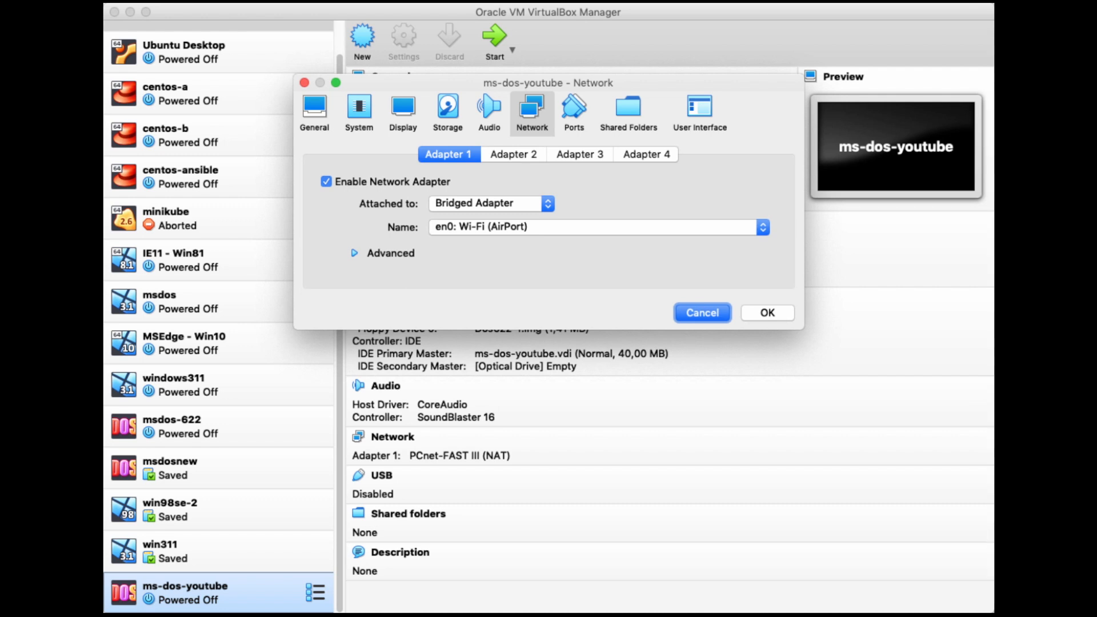
pyautogui.click(481, 190)
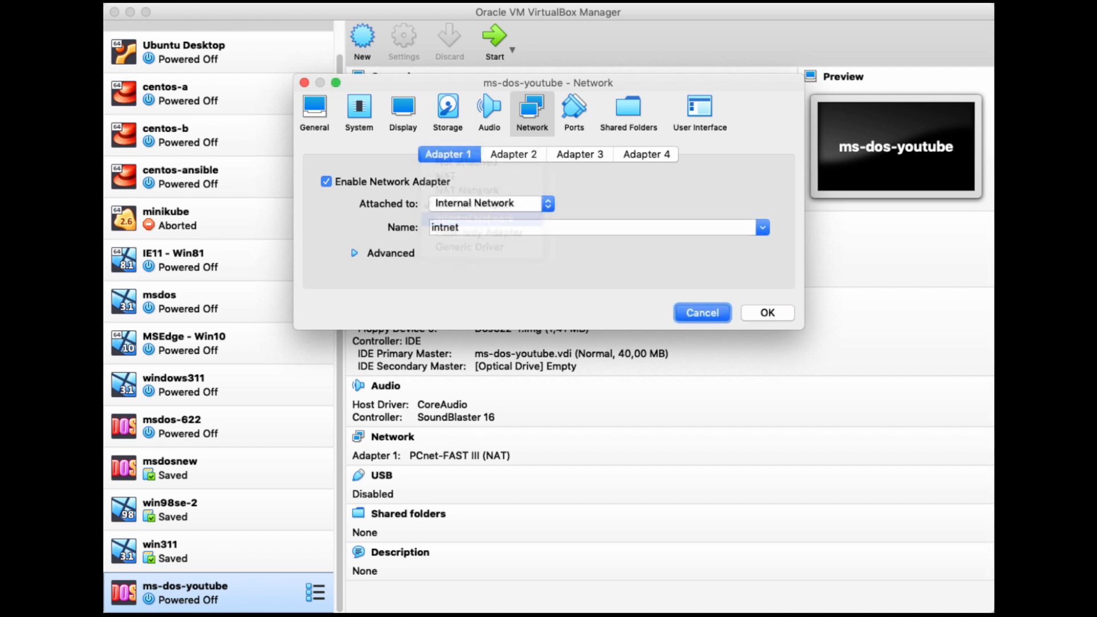
pyautogui.click(482, 218)
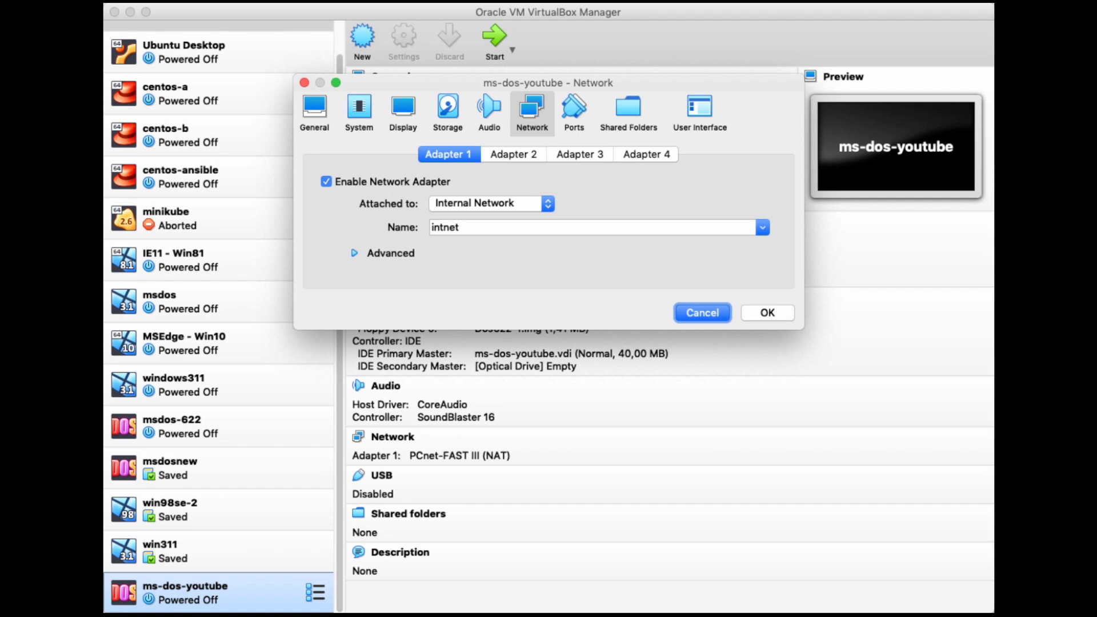
pyautogui.click(492, 204)
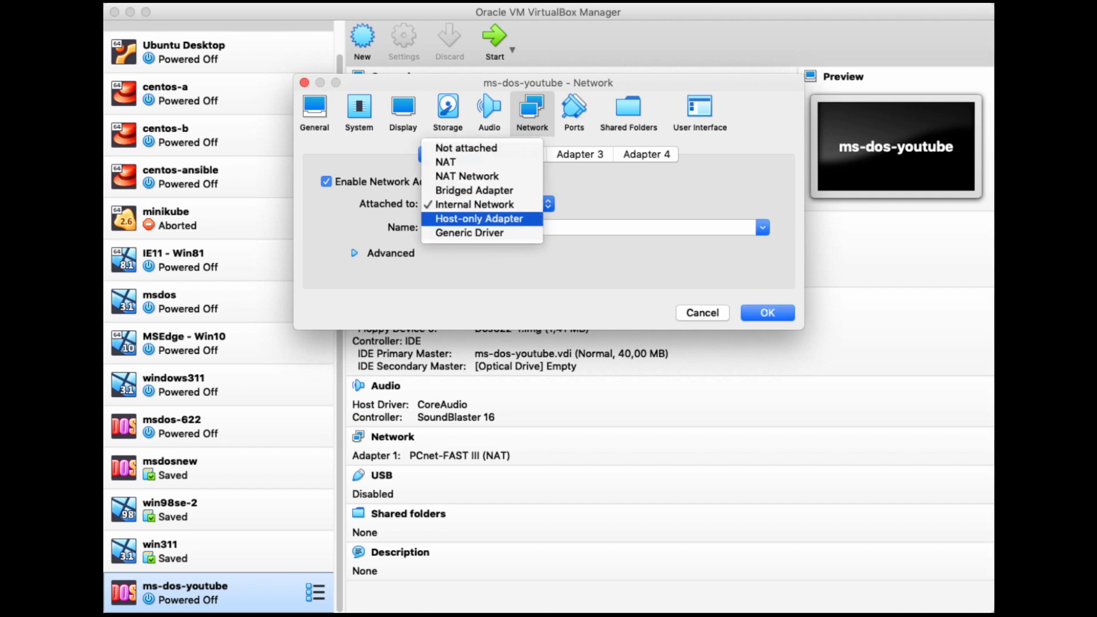
pyautogui.click(473, 191)
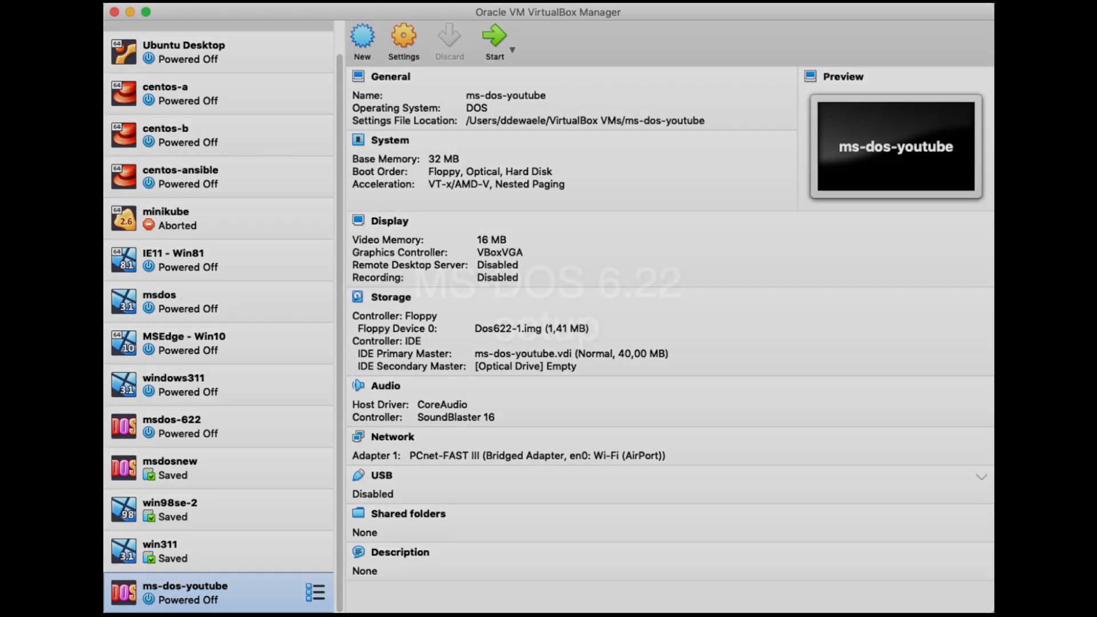
pyautogui.click(493, 37)
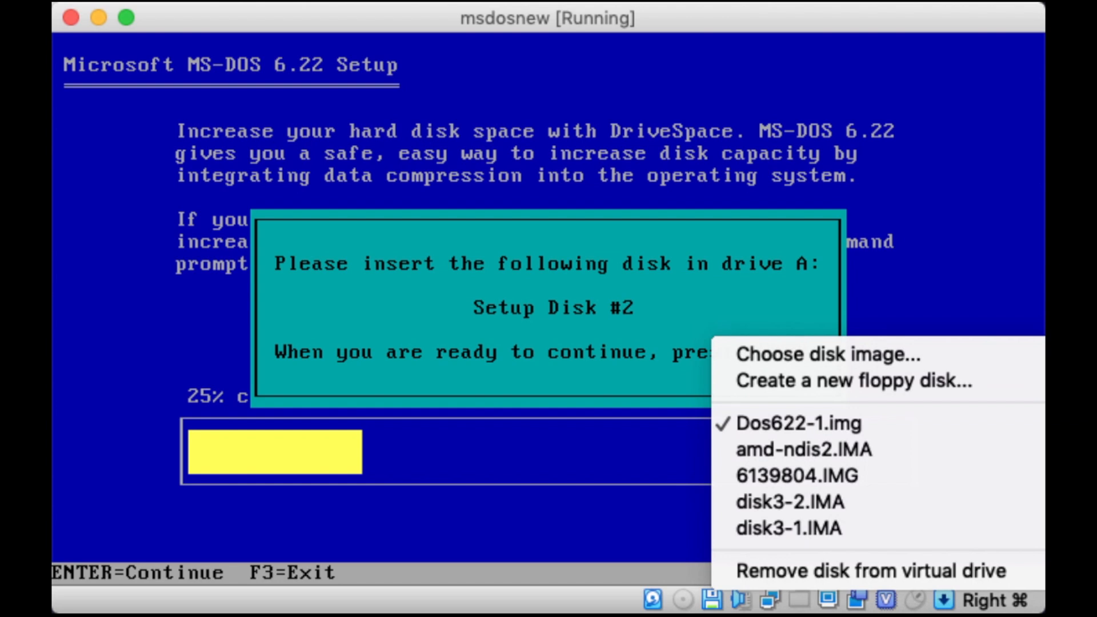
pyautogui.moveTo(829, 354)
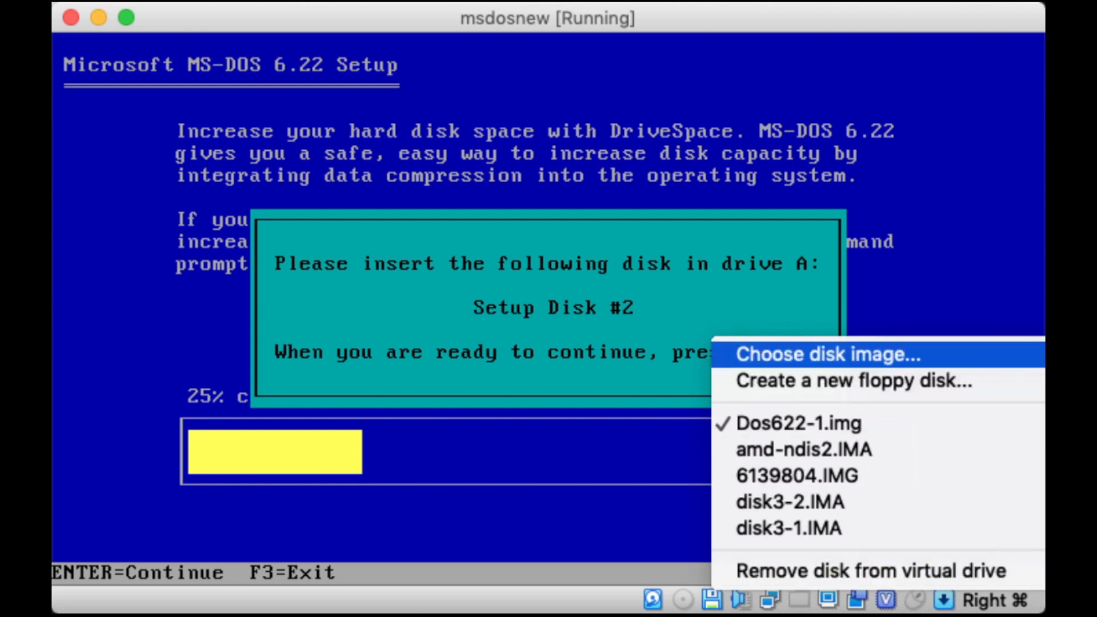
# Step: Supply the Dos622-2.img and Dos622-3.img setup disks to msdosnew as setup requests them
pyautogui.click(828, 355)
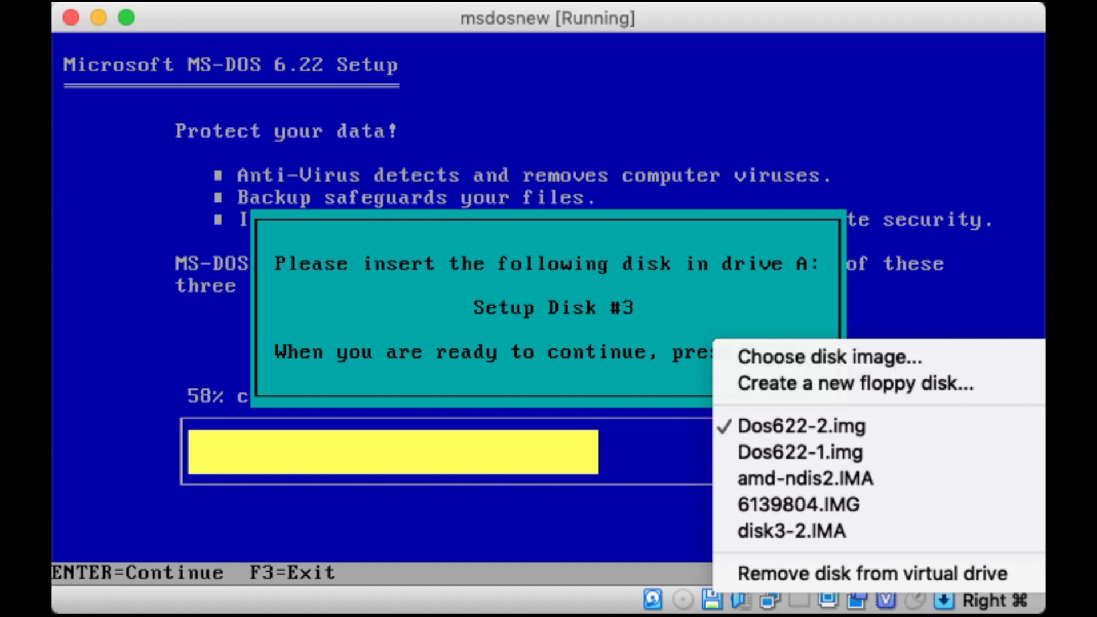
pyautogui.click(828, 357)
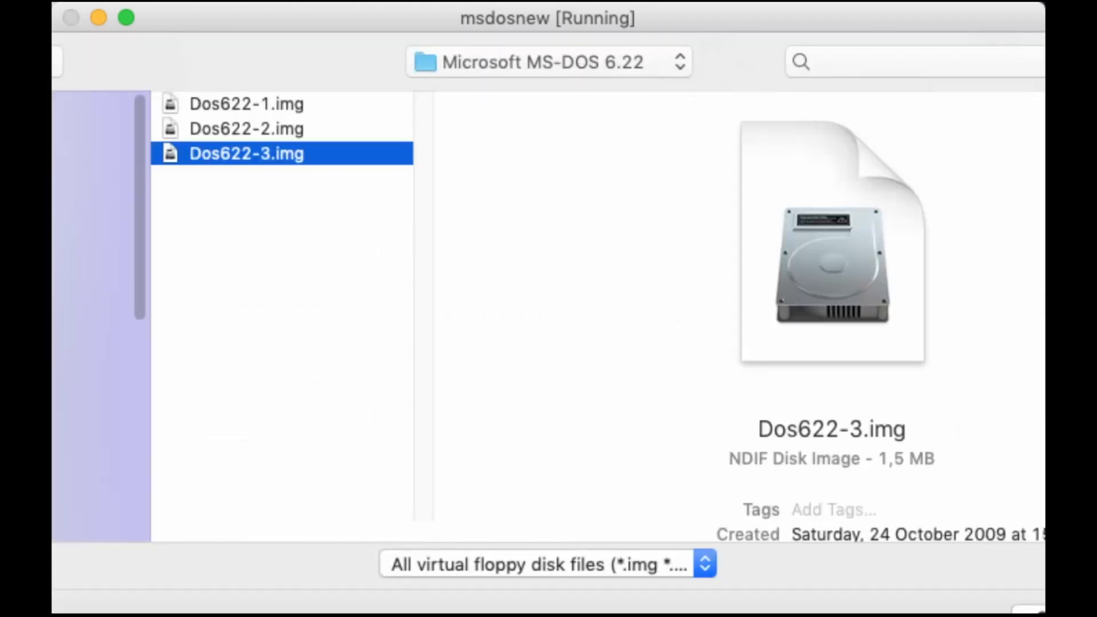
pyautogui.doubleClick(246, 153)
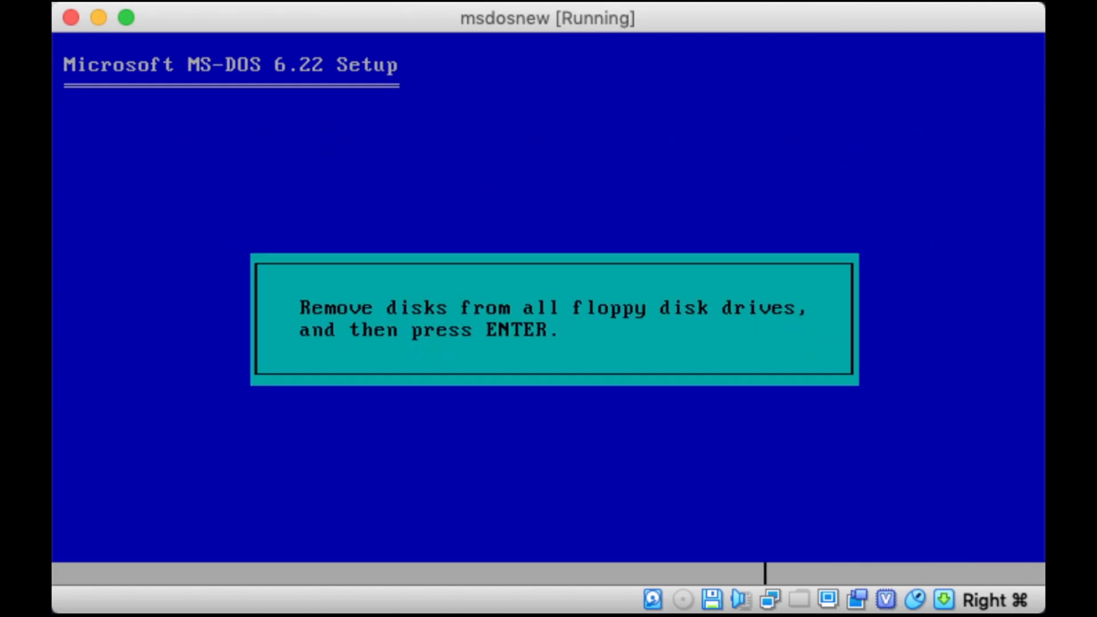
# Step: Restart msdosnew into the installed MS-DOS and run dir at the C:\> prompt
pyautogui.press('enter')
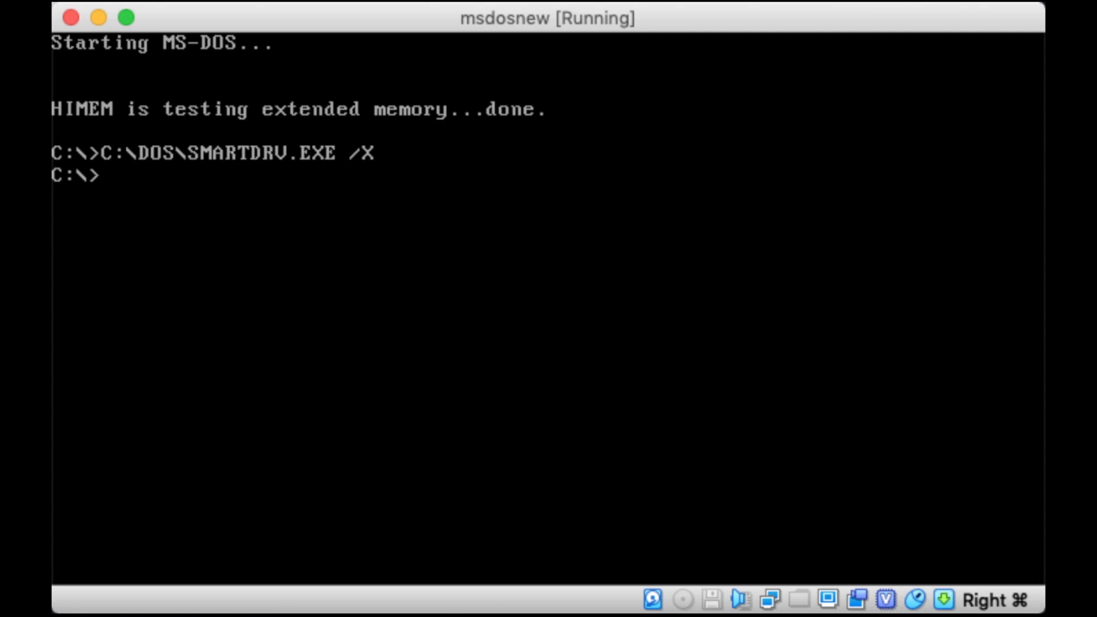
pyautogui.write('dir')
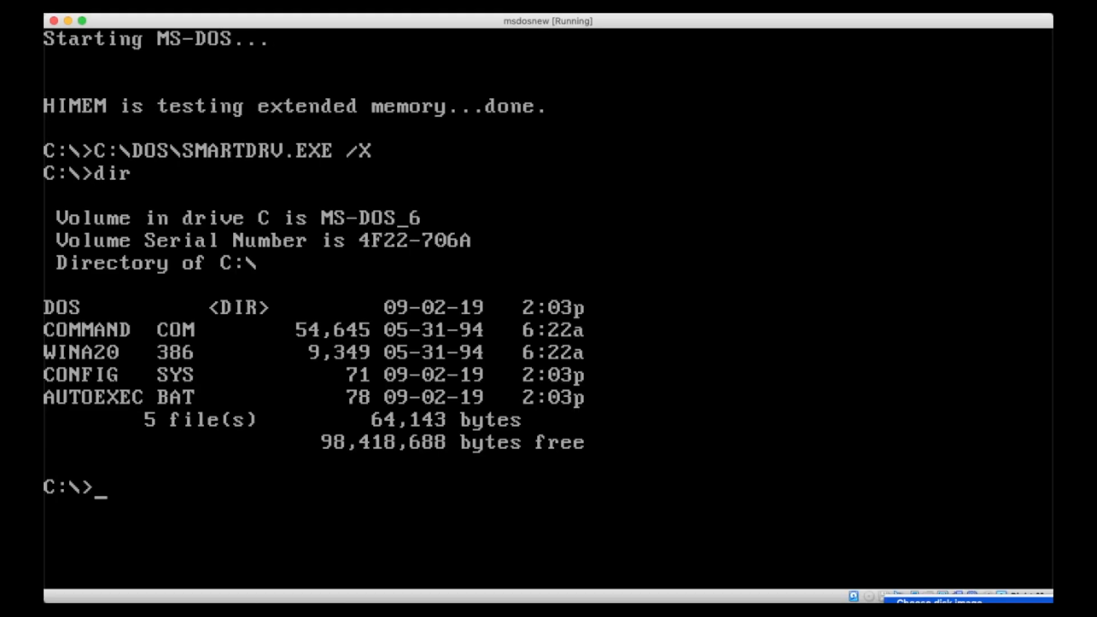
pyautogui.click(937, 601)
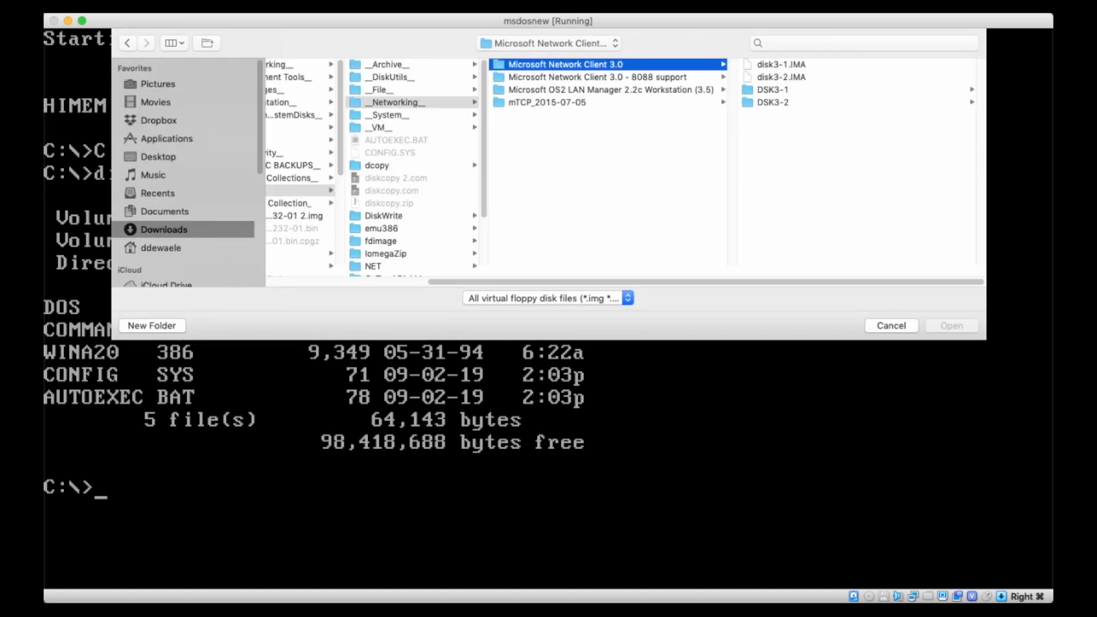
# Step: Mount the Network Client 3.0 disk, run setup and choose a network adapter not on the list
pyautogui.click(780, 64)
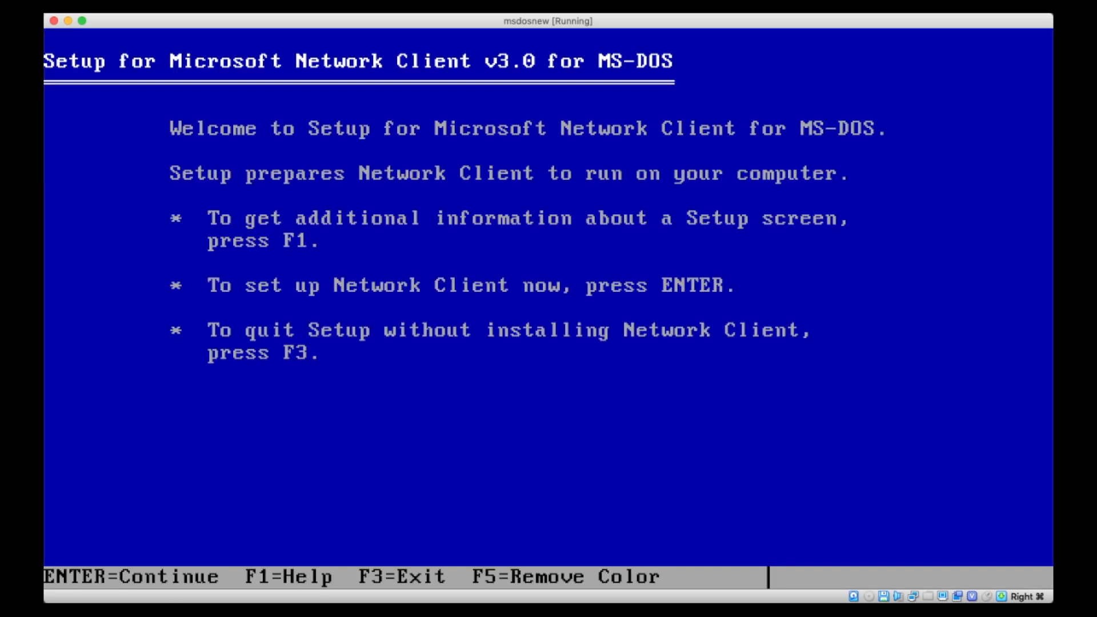
pyautogui.press('enter')
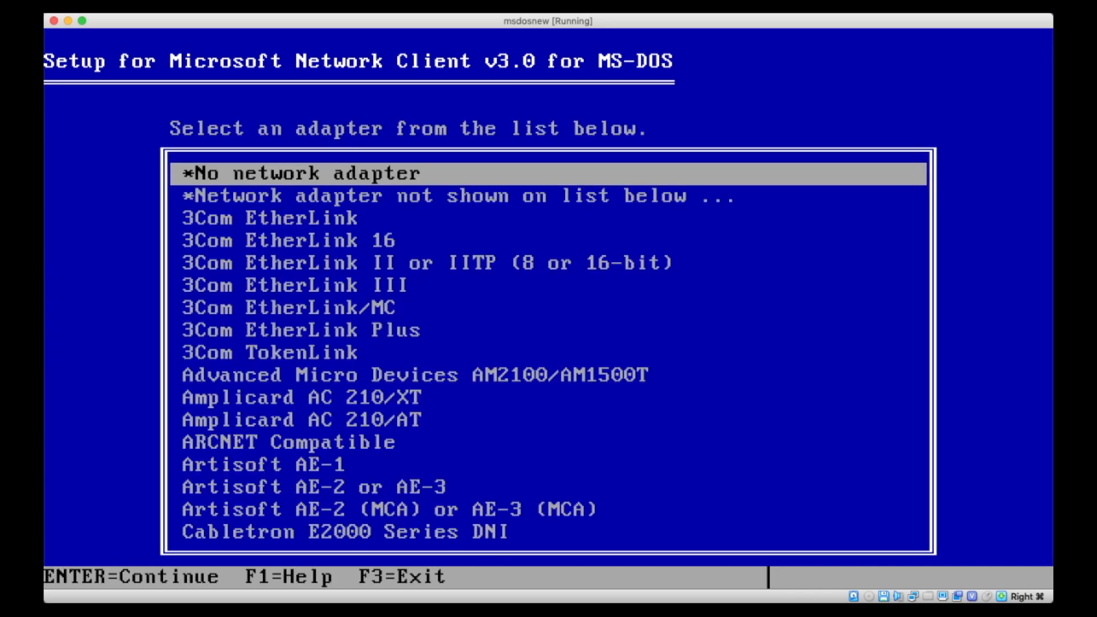
pyautogui.press('Down')
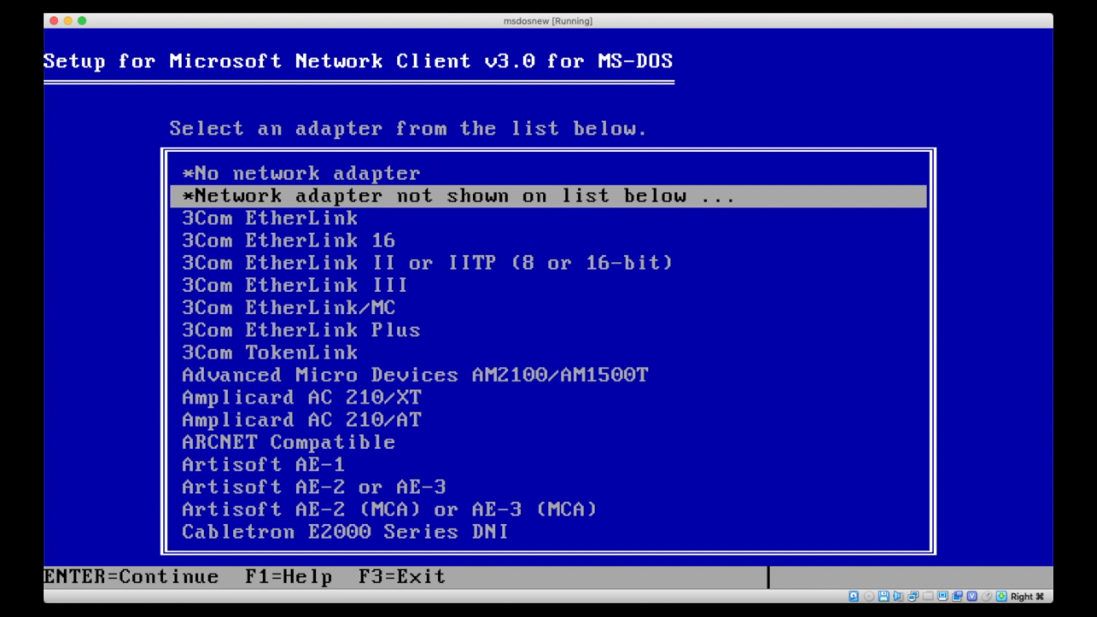
pyautogui.press('enter')
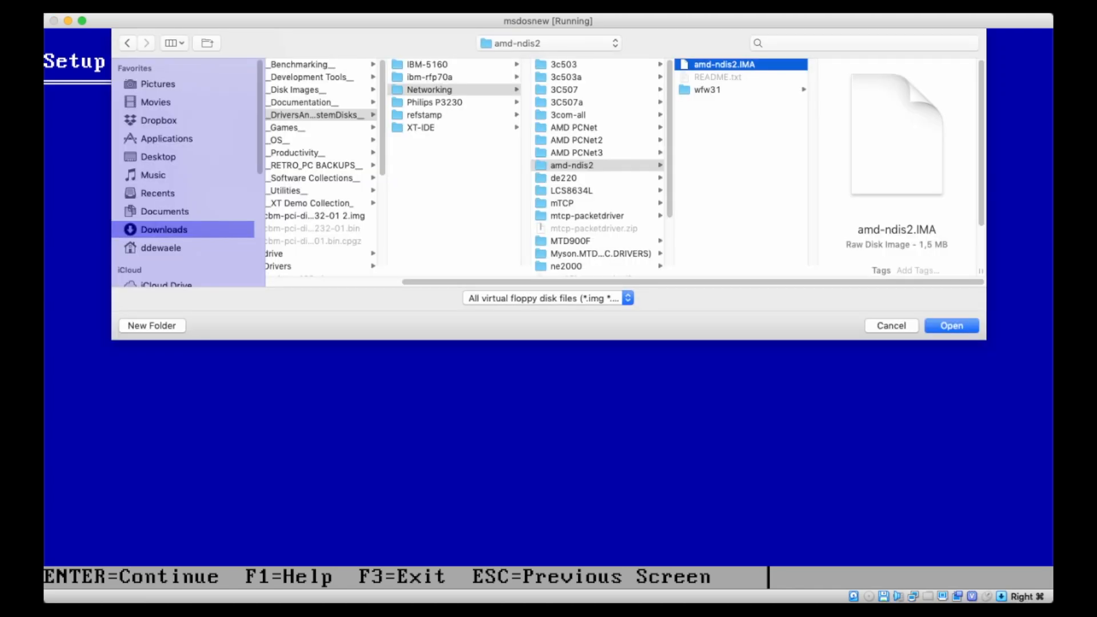
# Step: Insert amd-ndis2.IMA, select the AMD PCNET Family adapter from A:\ and keep best-performance buffers
pyautogui.click(949, 326)
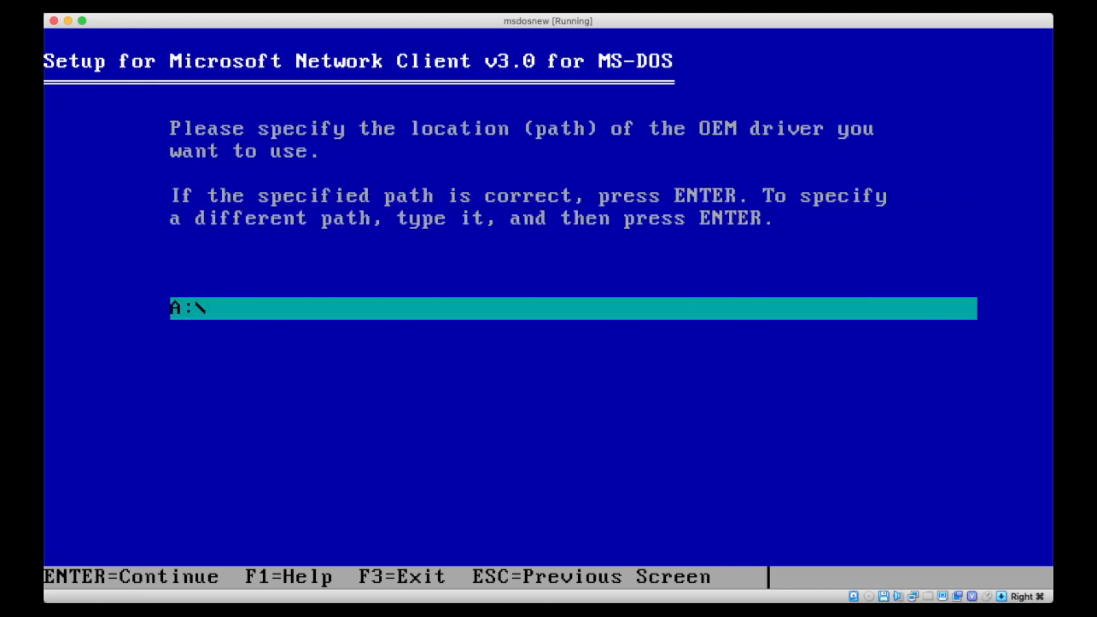
pyautogui.press('enter')
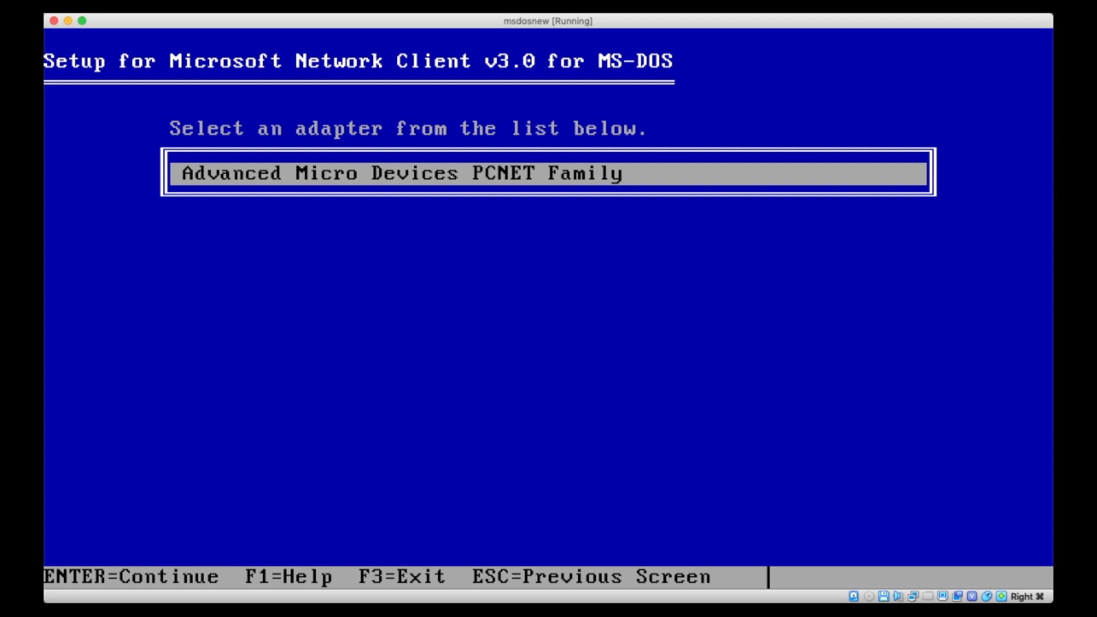
pyautogui.press('enter')
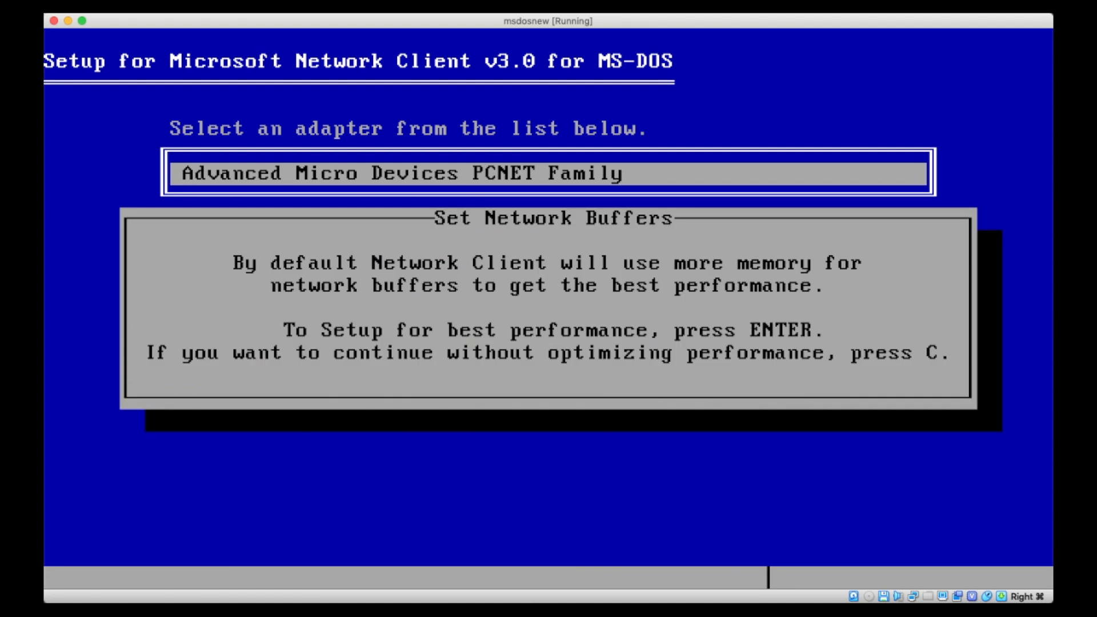
pyautogui.press('enter')
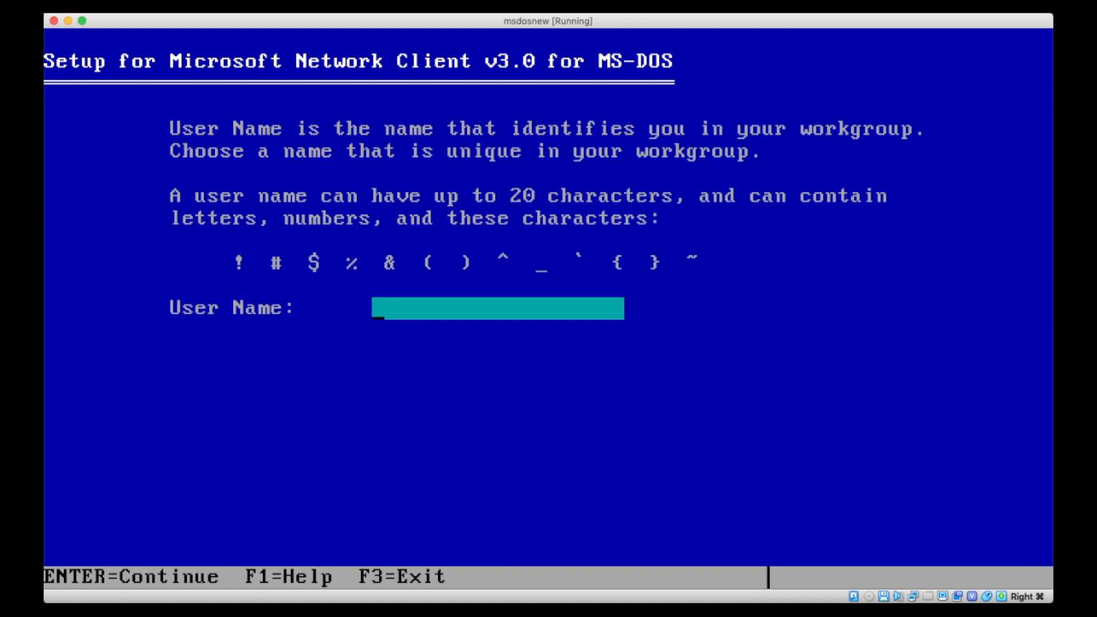
# Step: Enter MSDOS622-VM as the Network Client user name
pyautogui.write('MS')
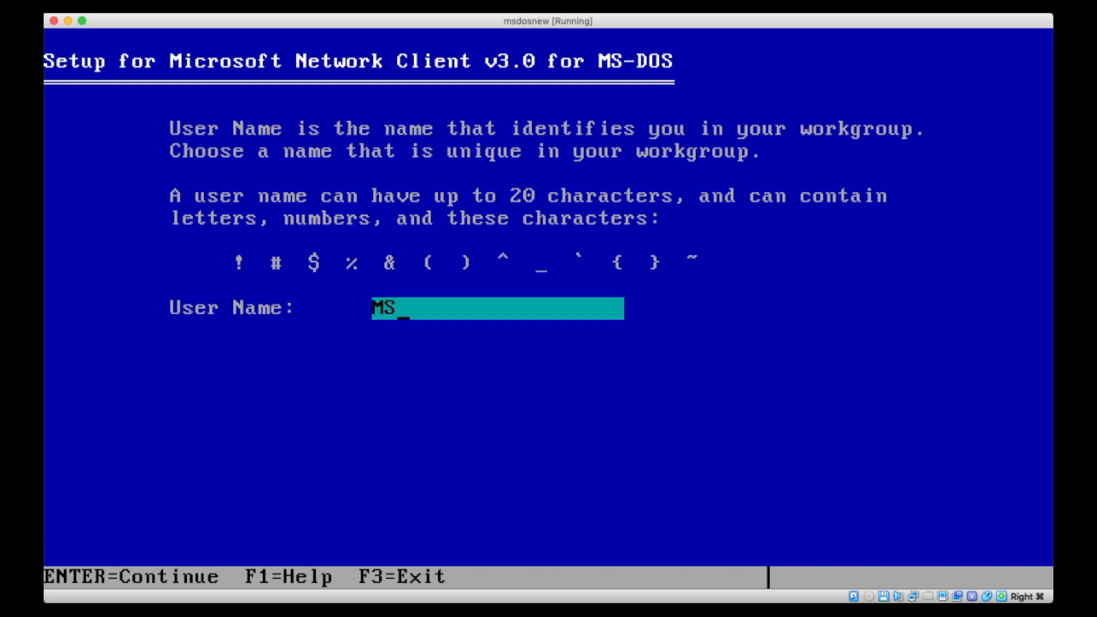
pyautogui.write('D')
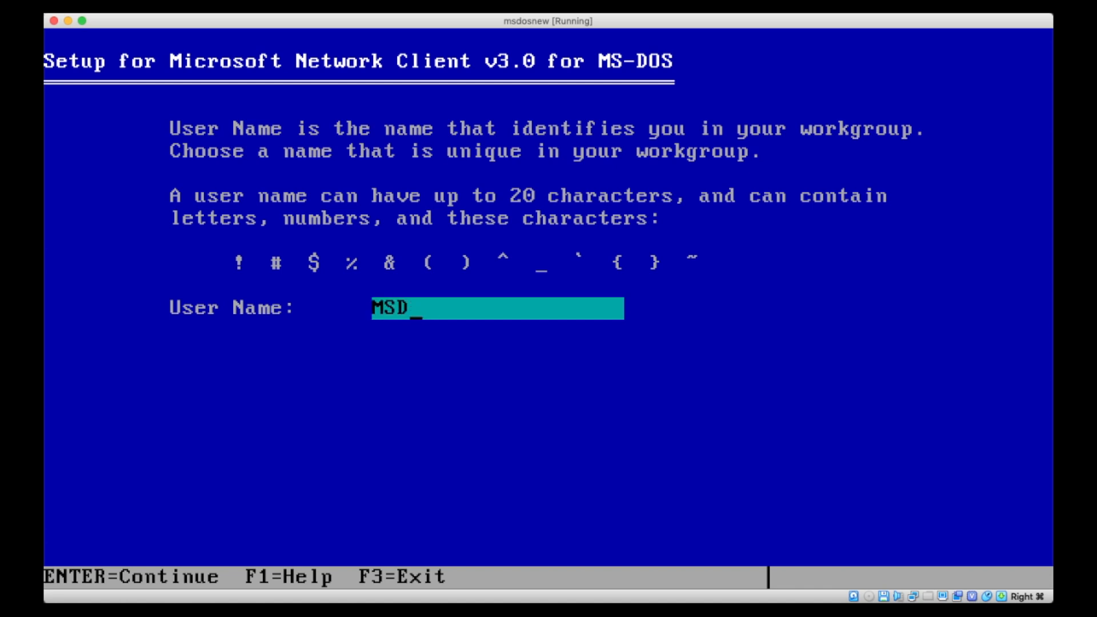
pyautogui.write('OS622')
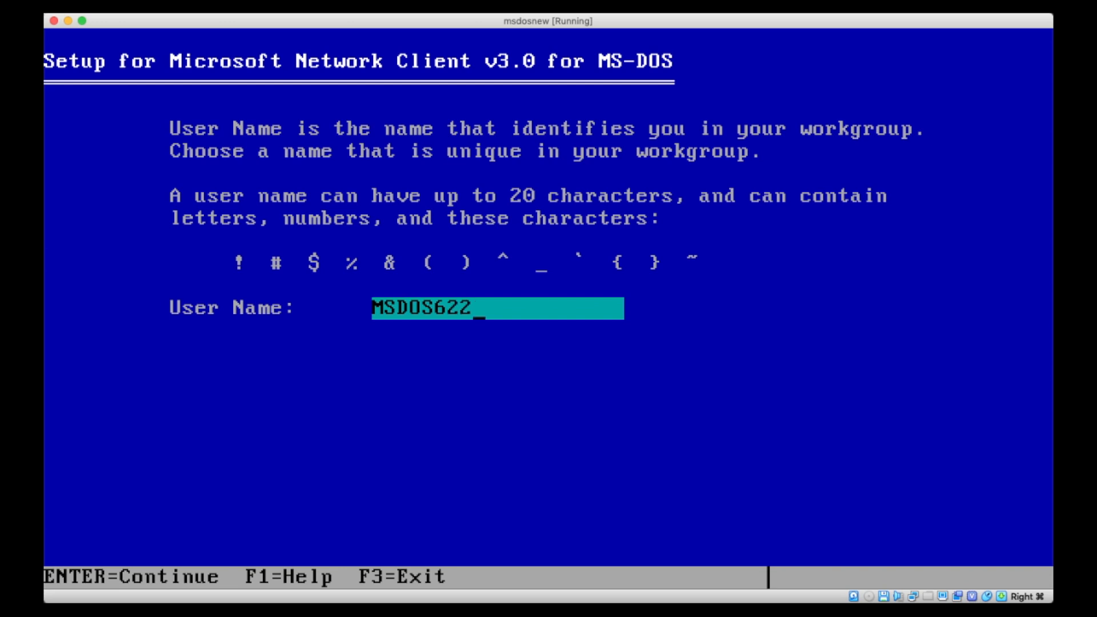
pyautogui.write('-')
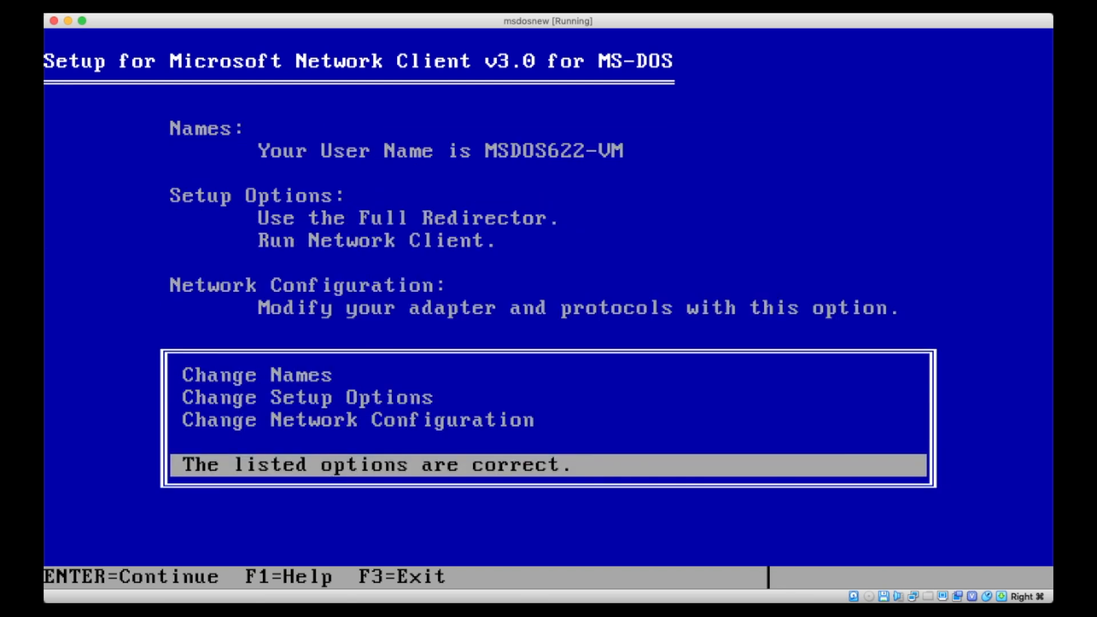
# Step: Add the Microsoft NetBEUI protocol in Change Network Configuration
pyautogui.press('Up')
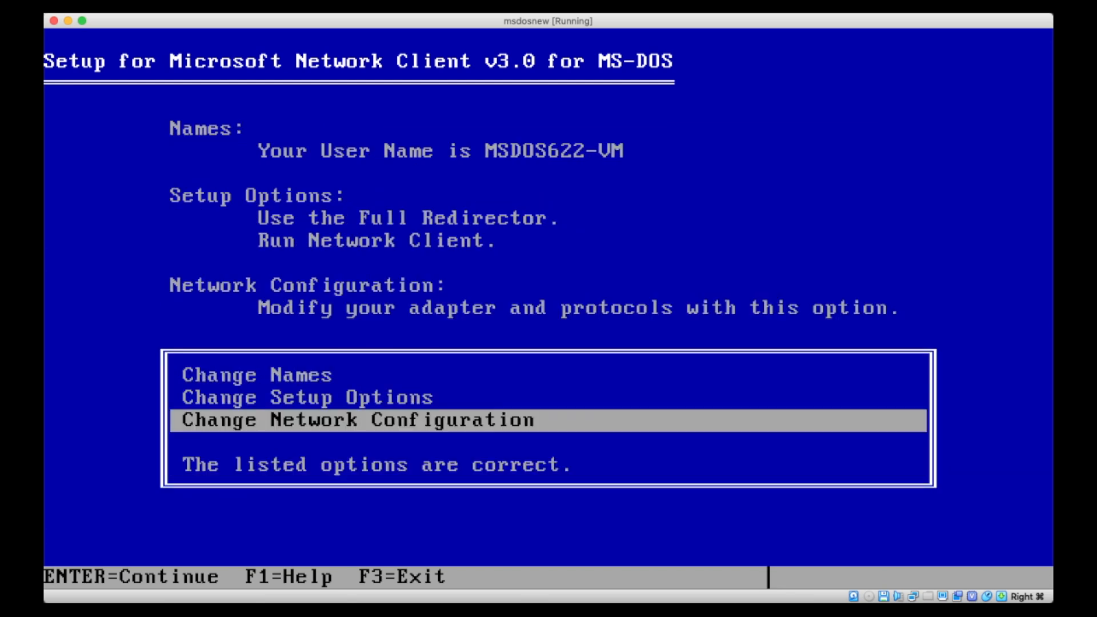
pyautogui.press('Enter')
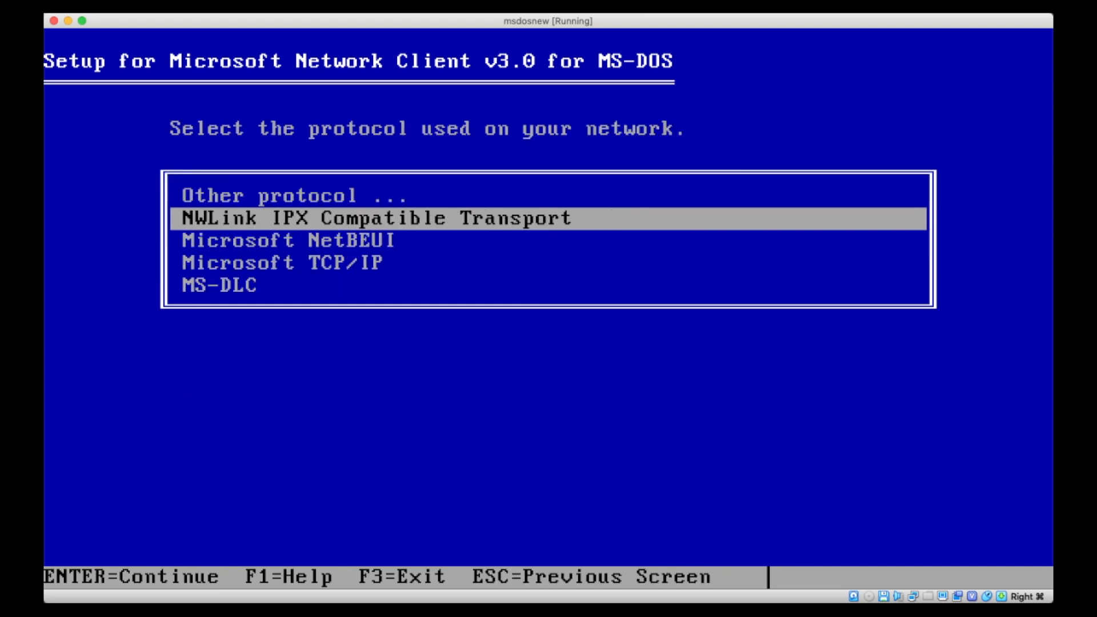
pyautogui.press('Down')
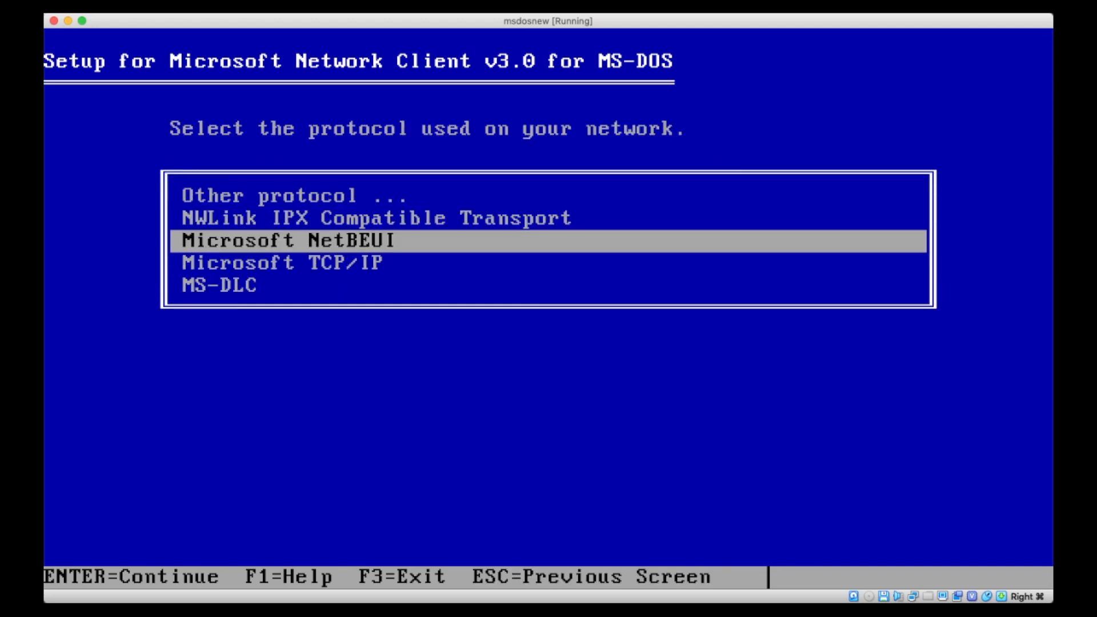
pyautogui.press('Up')
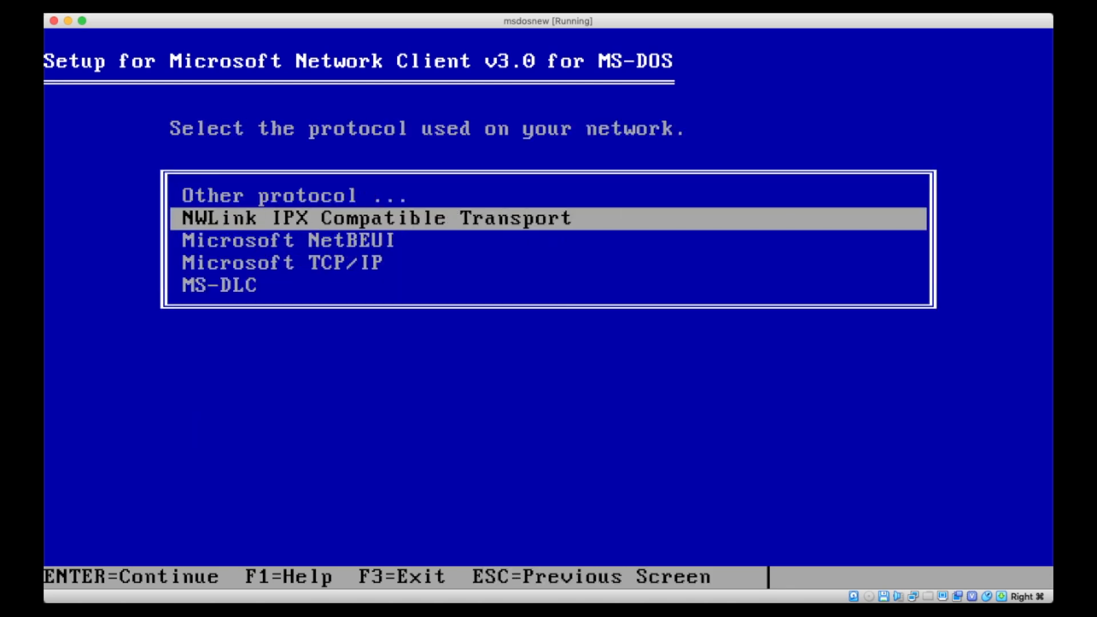
pyautogui.press('Enter')
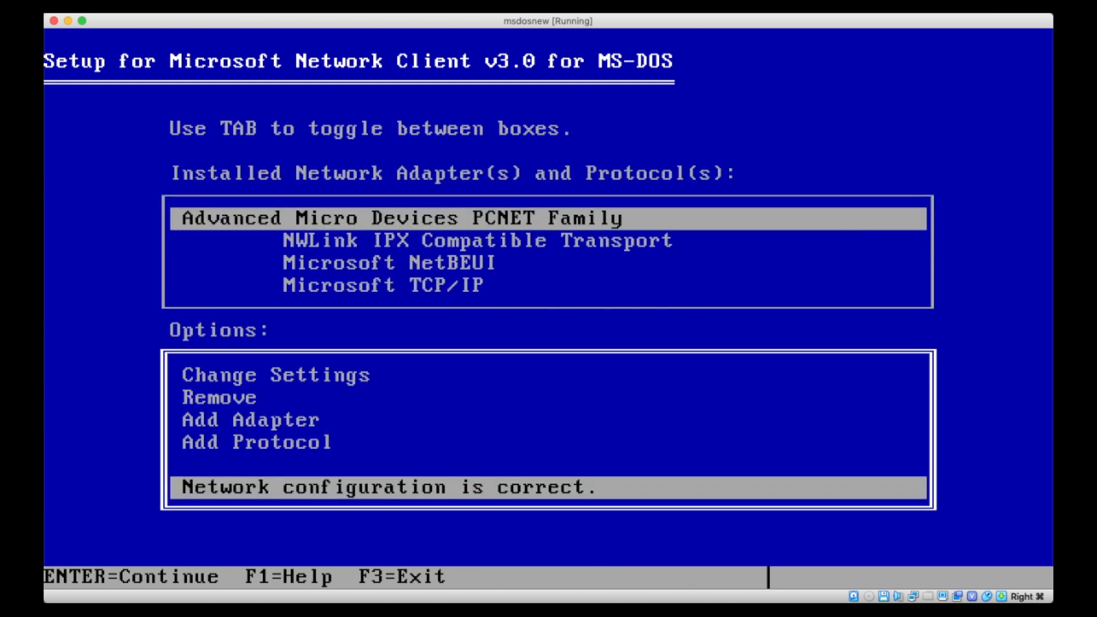
# Step: Accept the network configuration and the listed setup options as correct
pyautogui.press('enter')
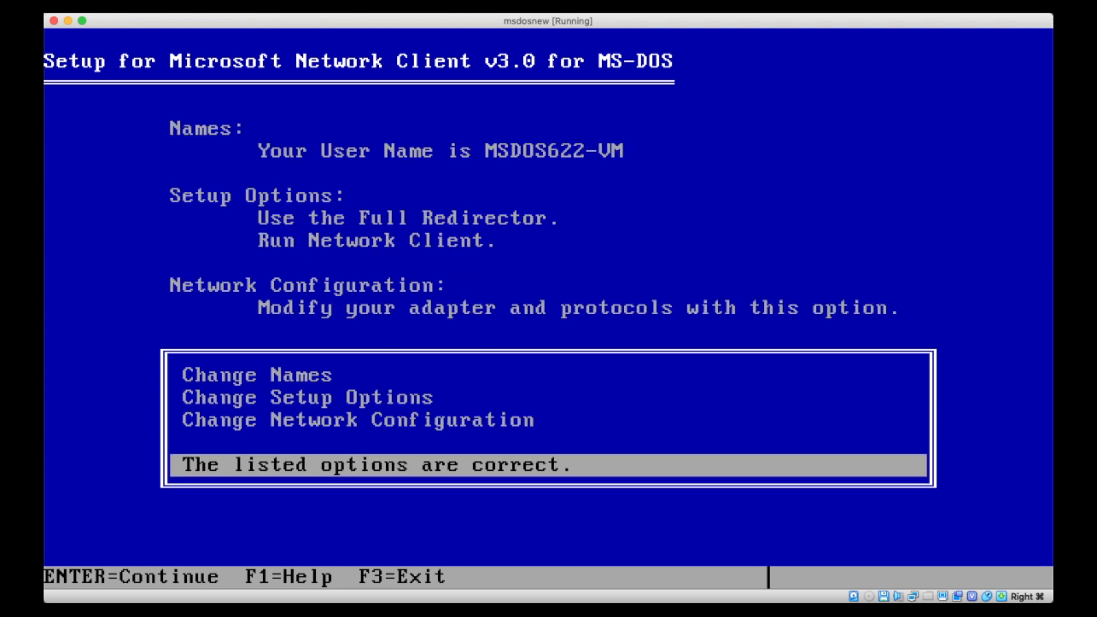
pyautogui.press('enter')
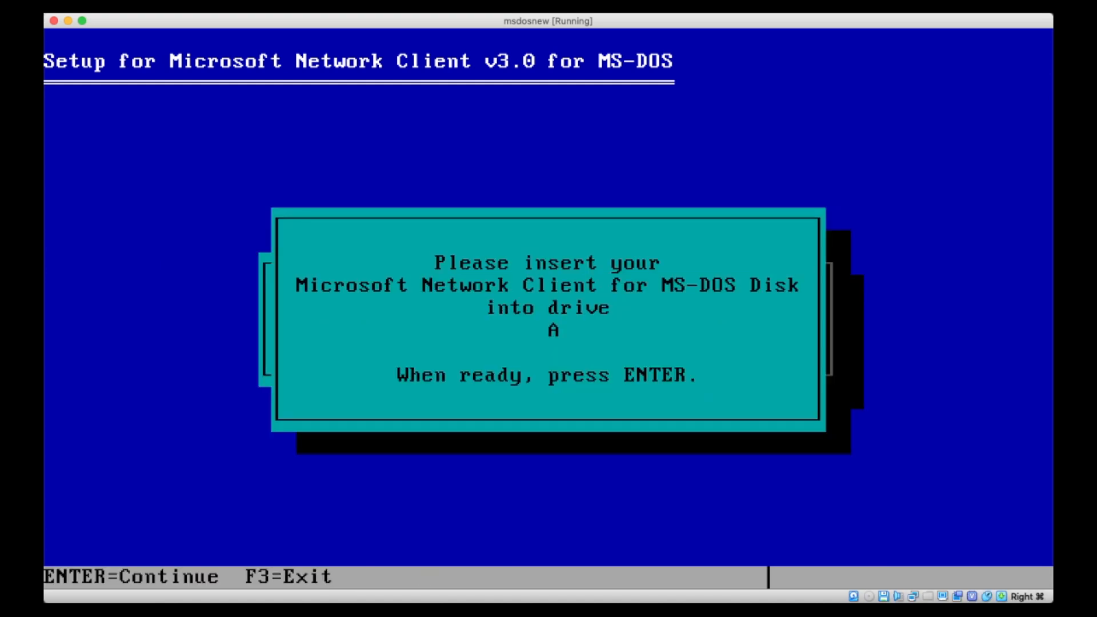
# Step: Finish Network Client installation, restart msdosnew and clear the stray character at the C:\> prompt
pyautogui.press('enter')
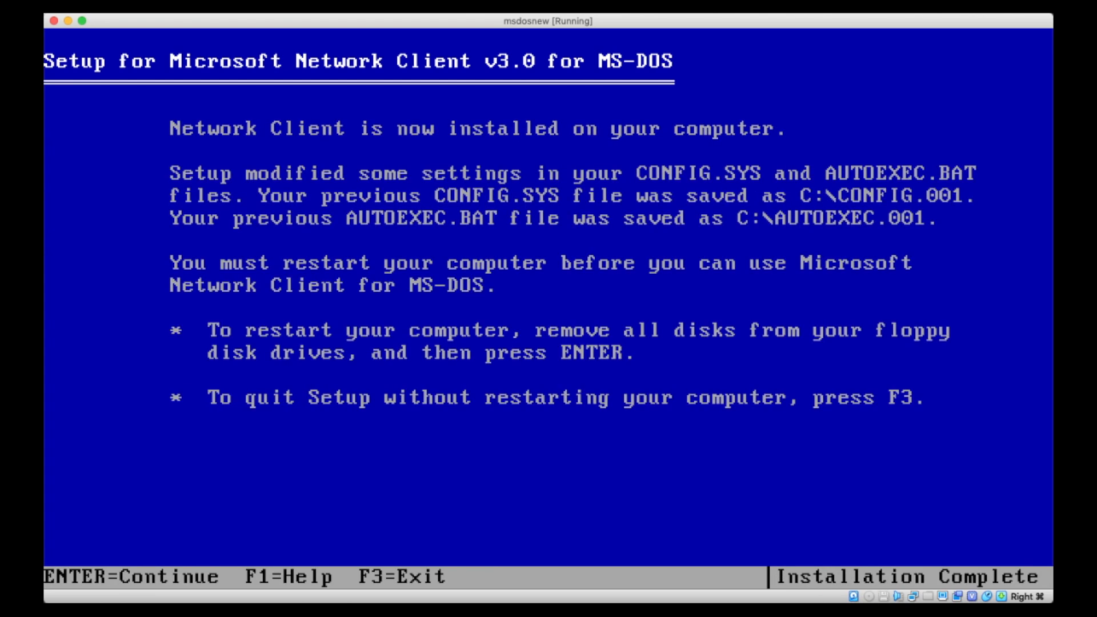
pyautogui.press('enter')
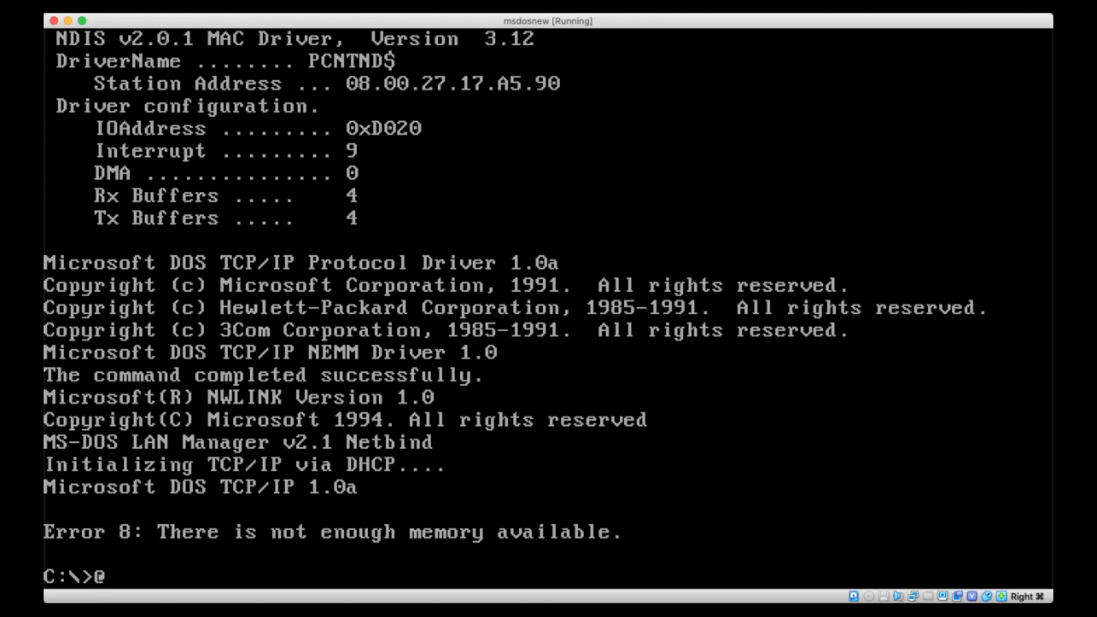
pyautogui.press('Backspace')
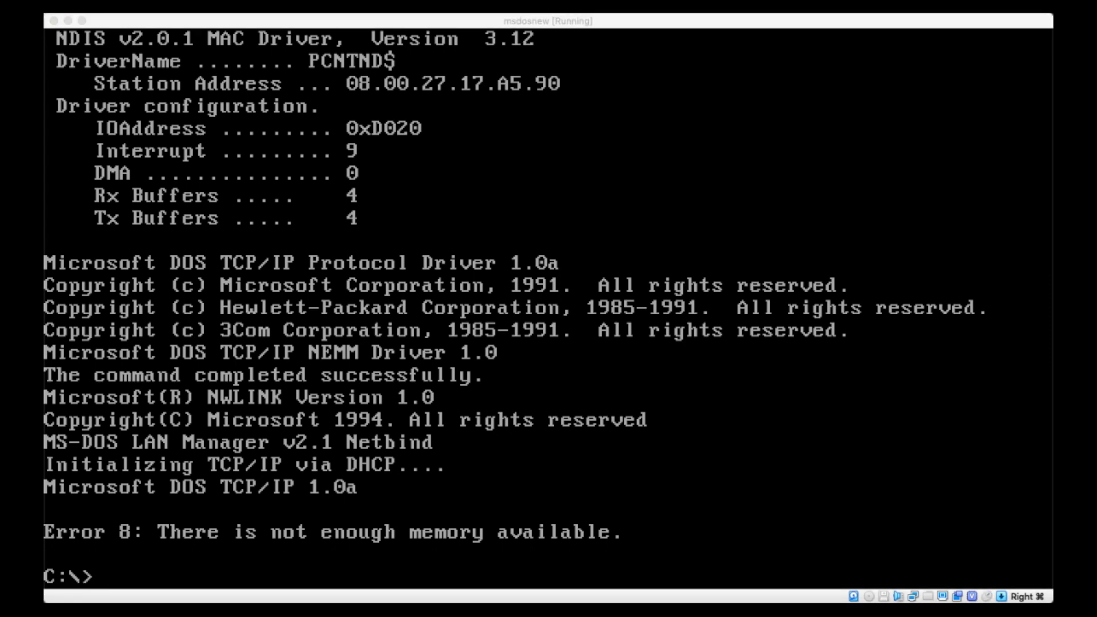
# Step: Edit CONFIG.SYS to add DEVICE=C:\DOS\EMM386.EXE NOEMS and devicehigh for ifshlp.sys, then save
pyautogui.write('ei')
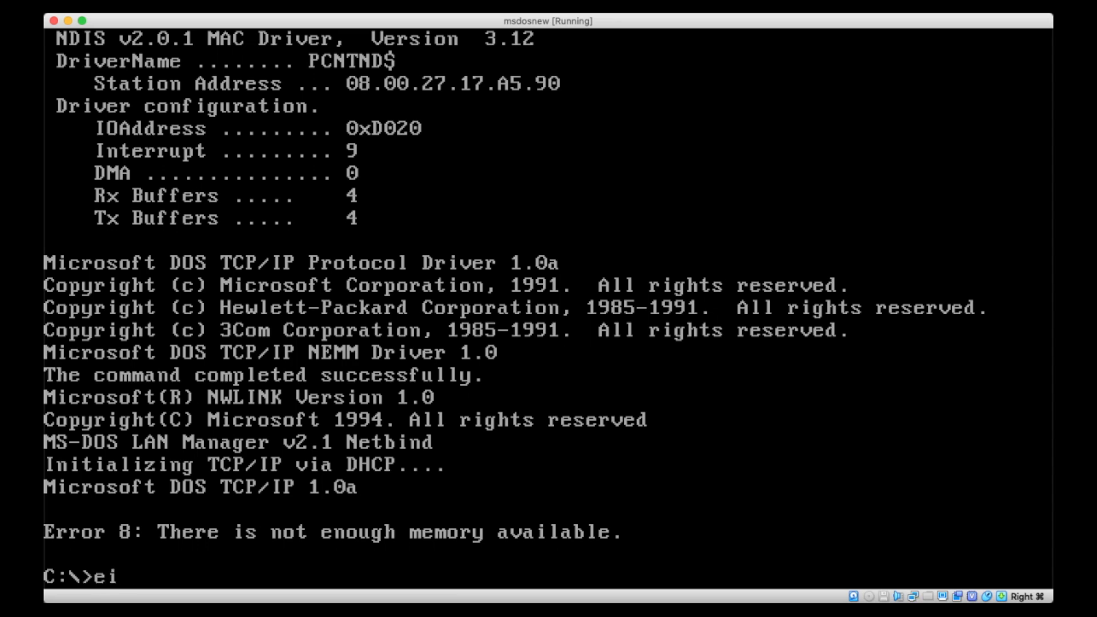
pyautogui.write('dit config.')
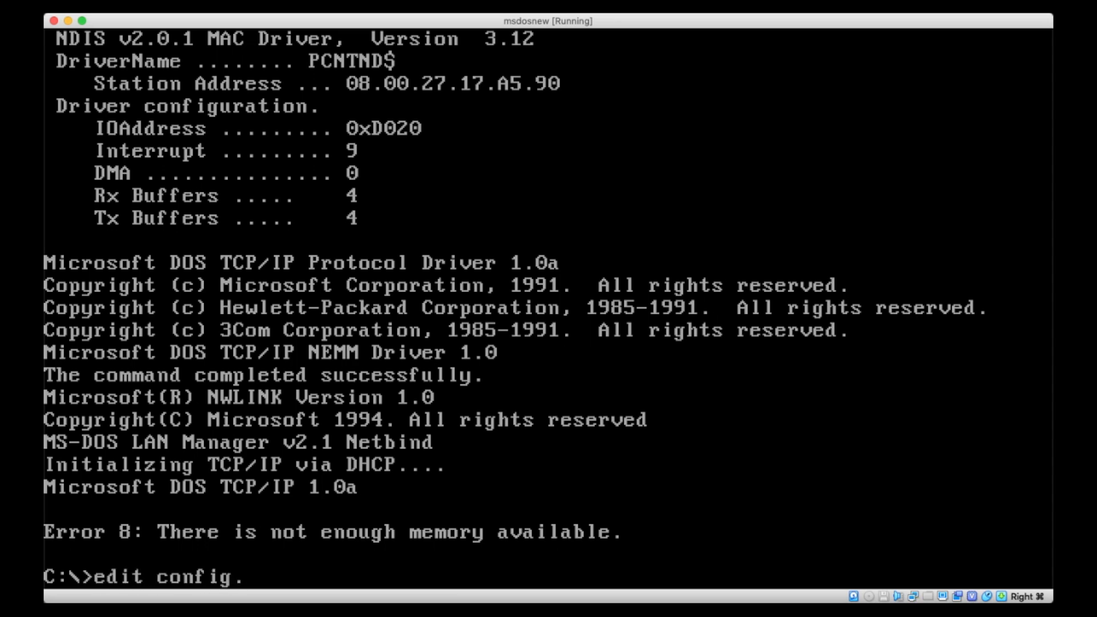
pyautogui.write('sy')
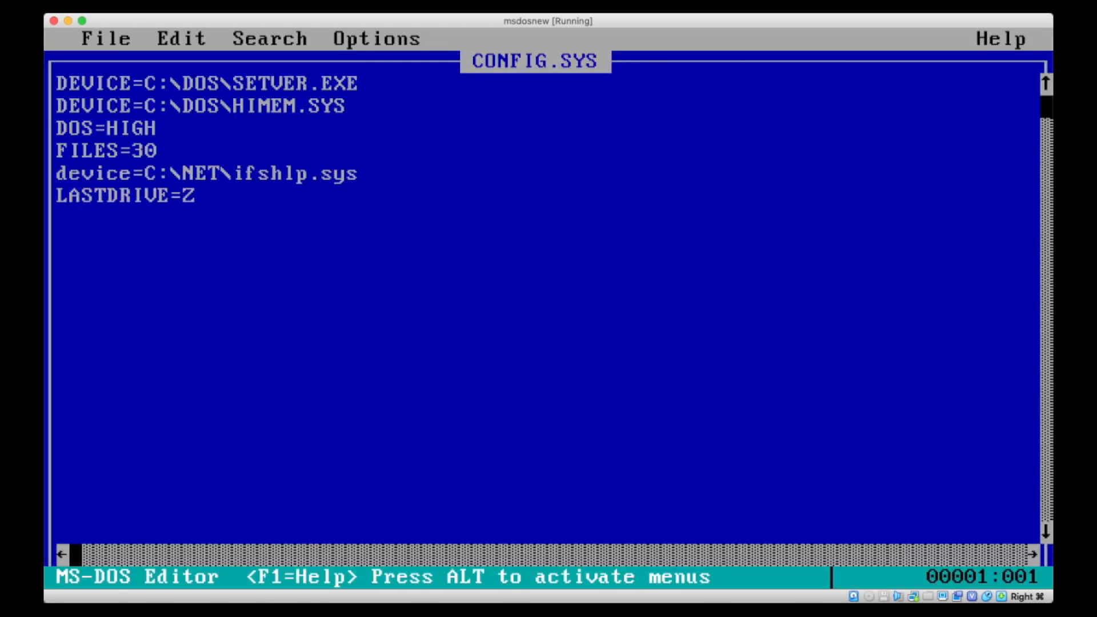
pyautogui.write('DEV')
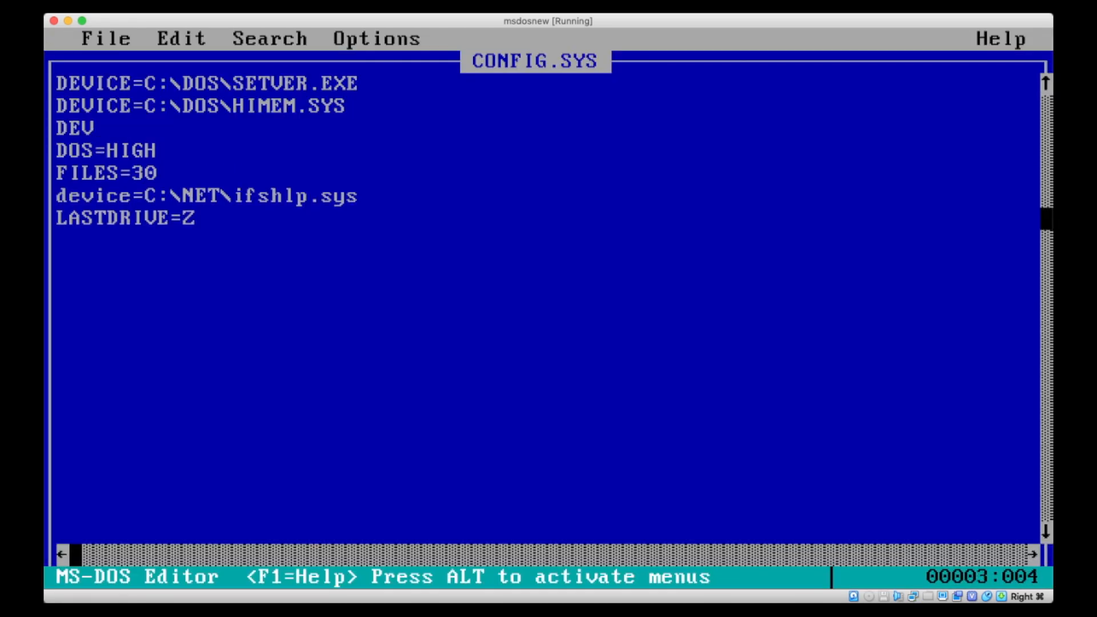
pyautogui.write('ICE=C:')
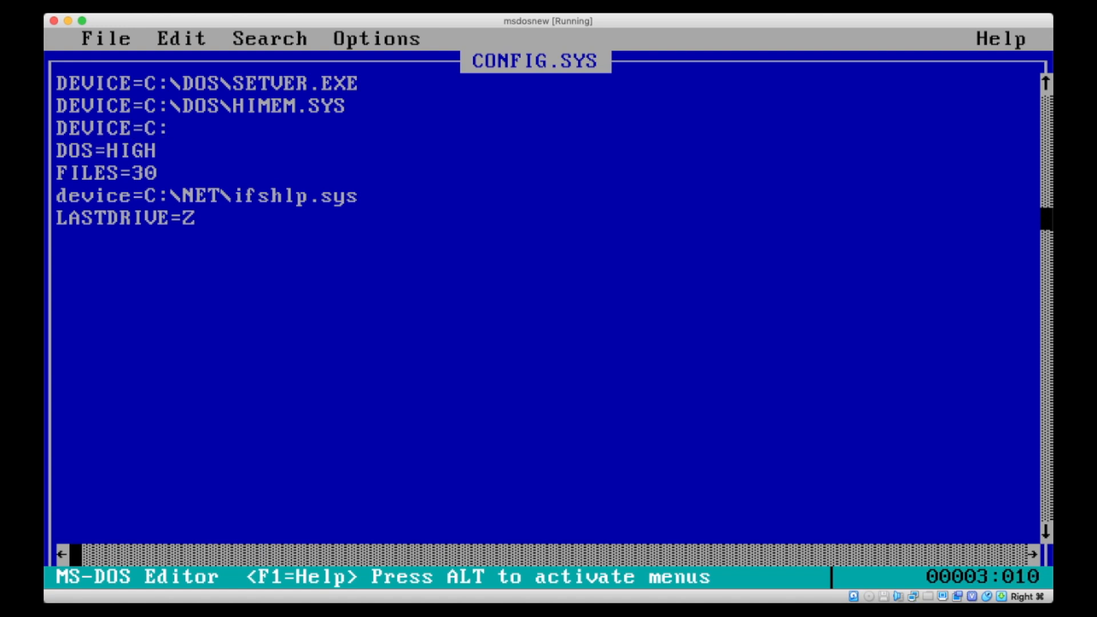
pyautogui.write('\\DOS\\EMM')
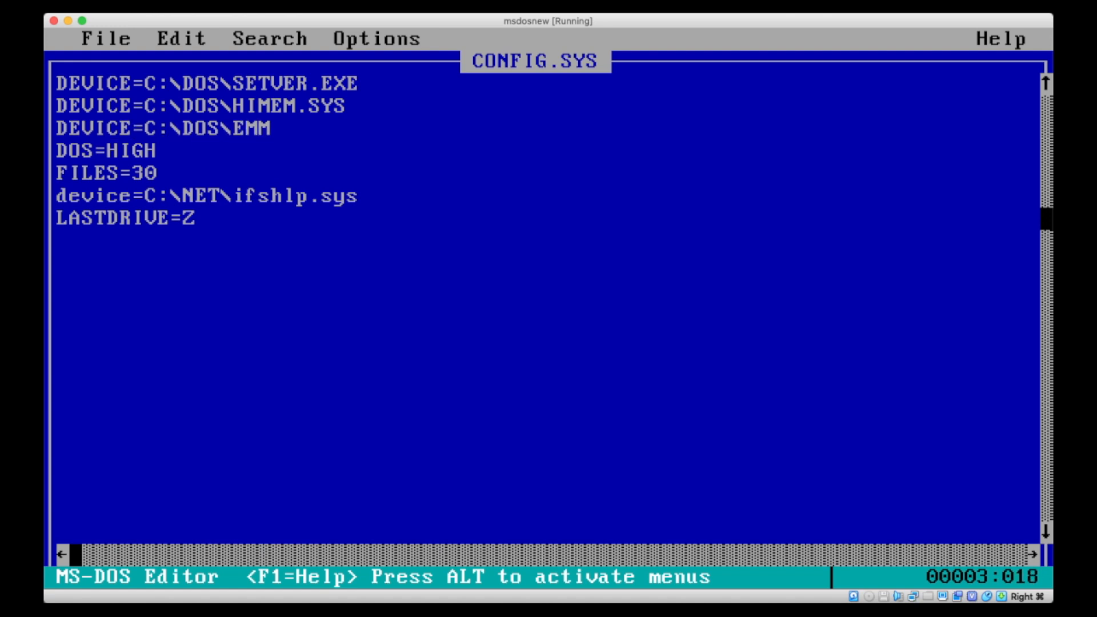
pyautogui.write('386.EXE NOEMS')
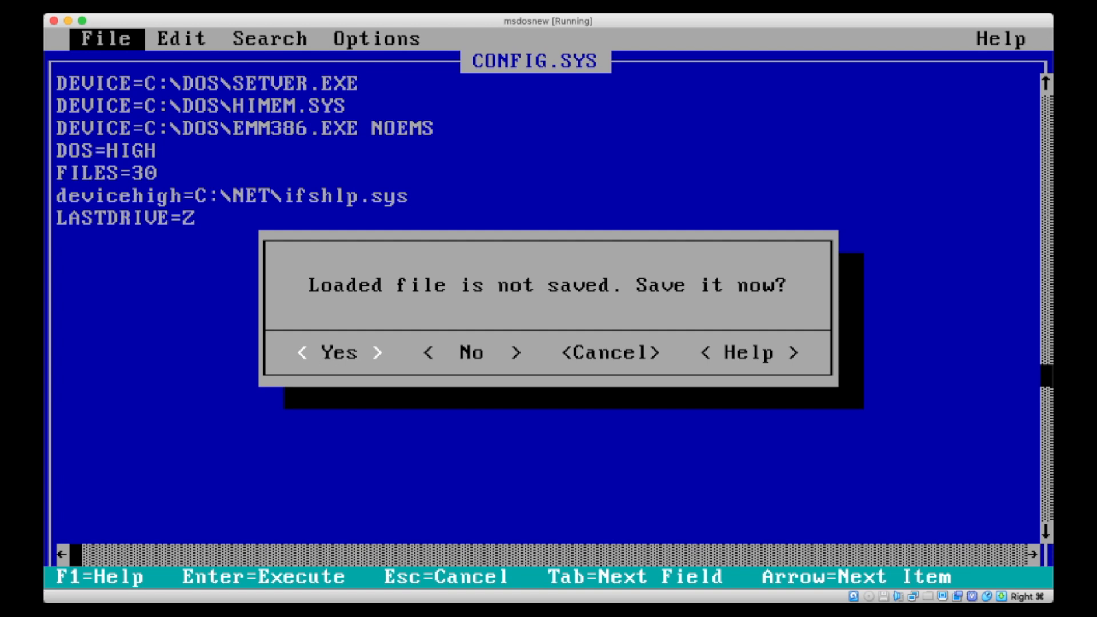
pyautogui.click(470, 353)
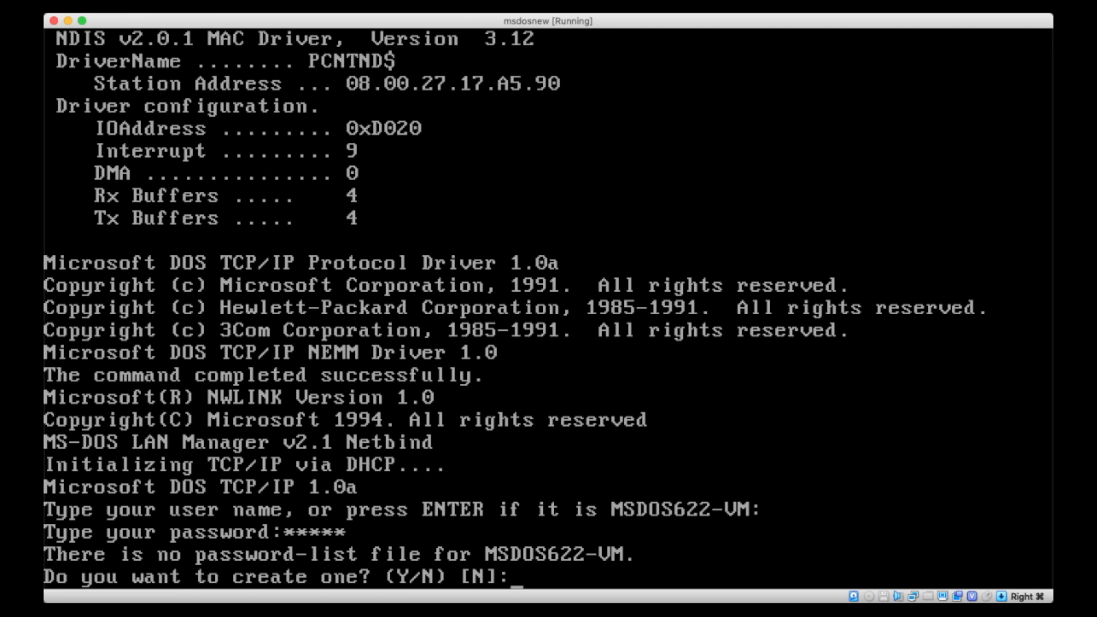
# Step: Answer y to create the password-list file, re-enter the password, then switch to drive A:
pyautogui.write('y')
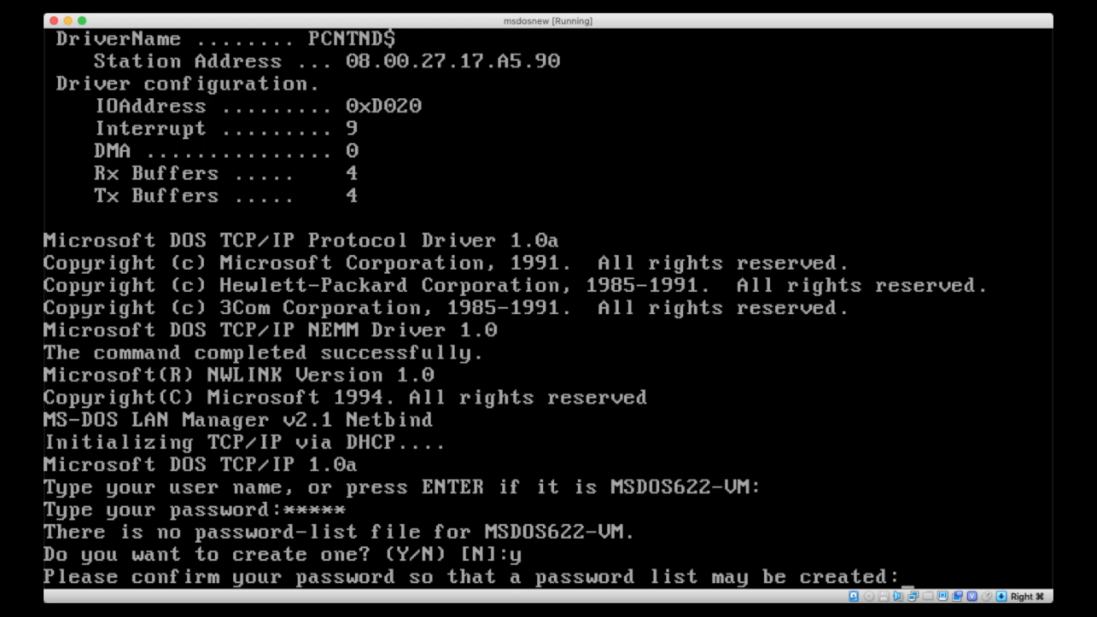
pyautogui.write('**')
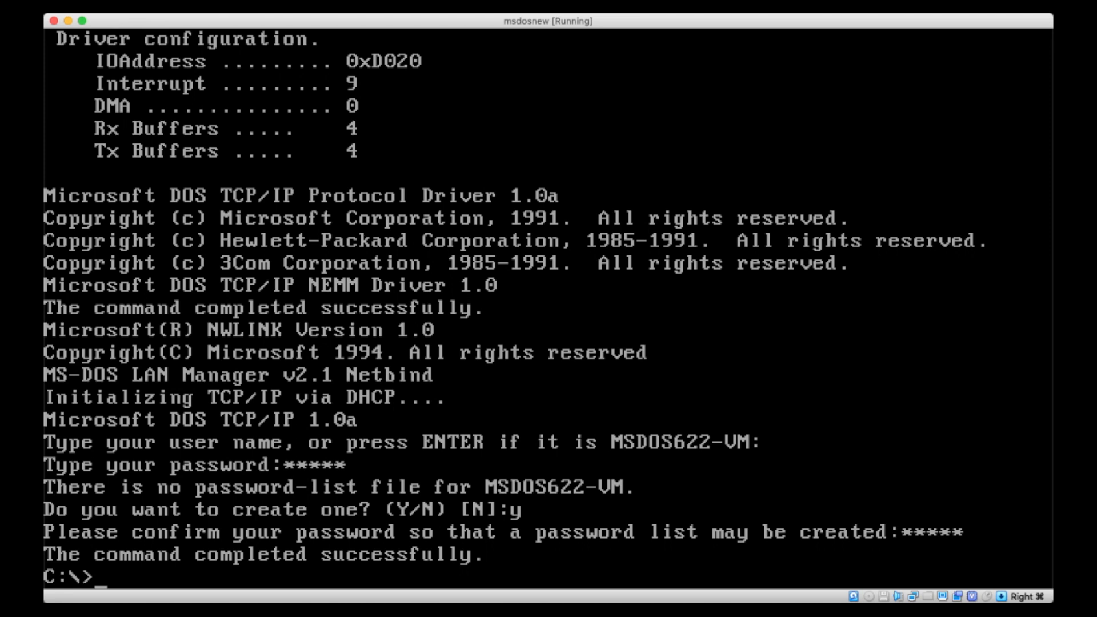
pyautogui.click(899, 597)
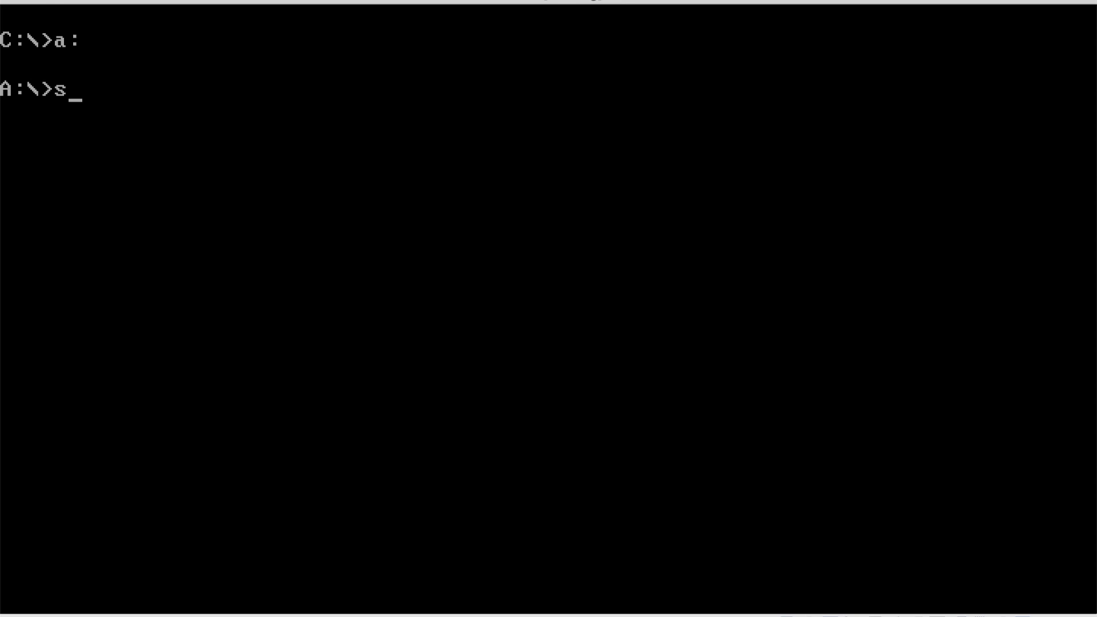
# Step: Run setup for Windows for Workgroups 3.11 and insert Disk 2 into the floppy drive
pyautogui.write('etup')
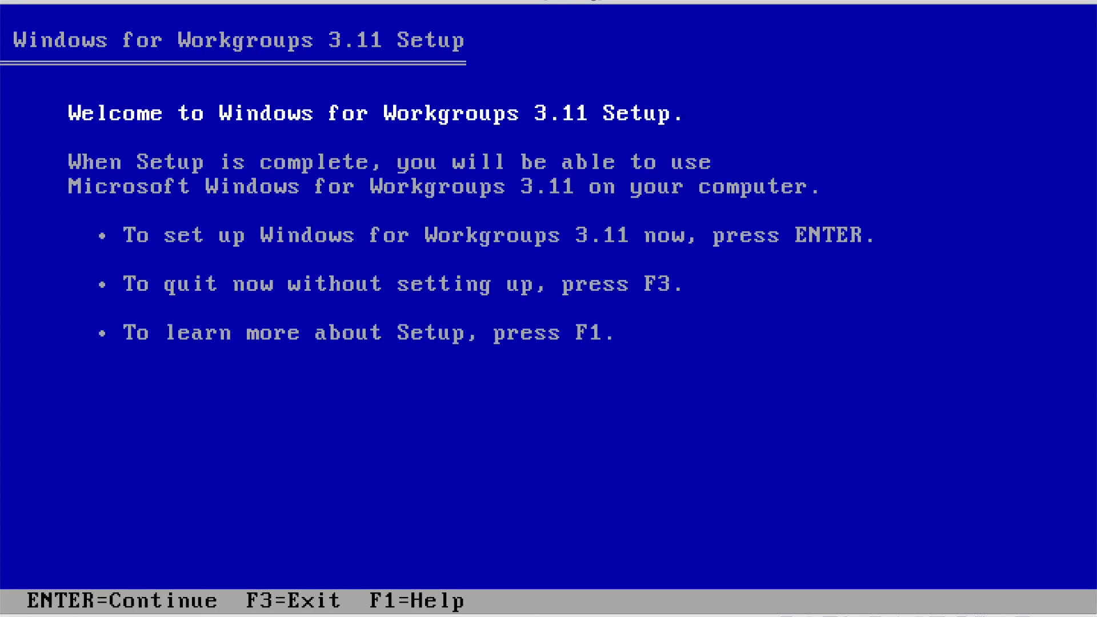
pyautogui.press('enter')
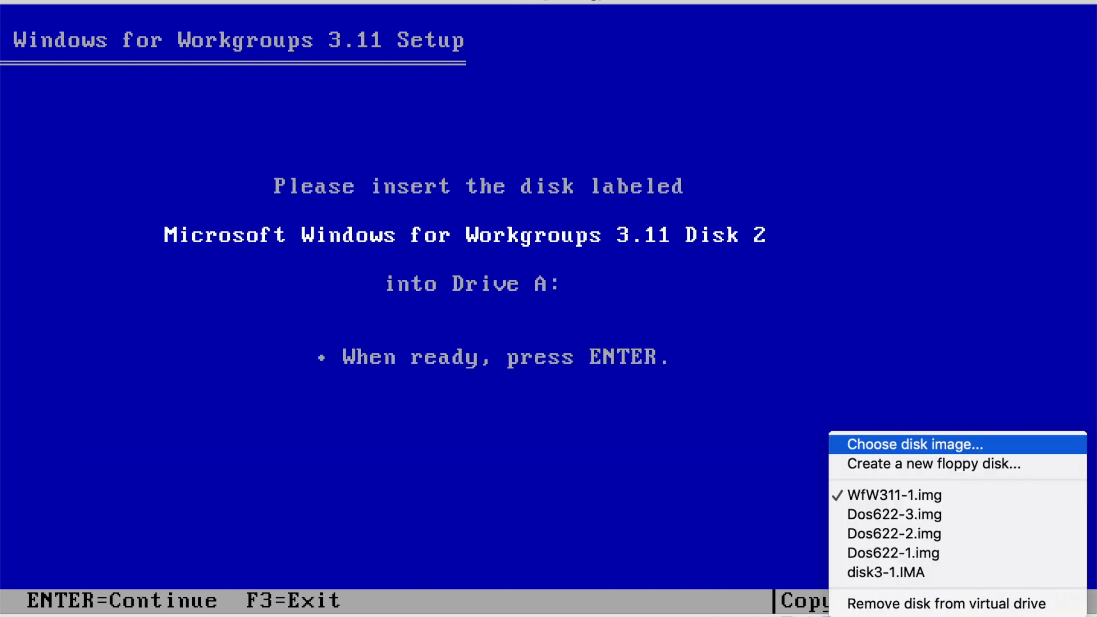
pyautogui.click(912, 445)
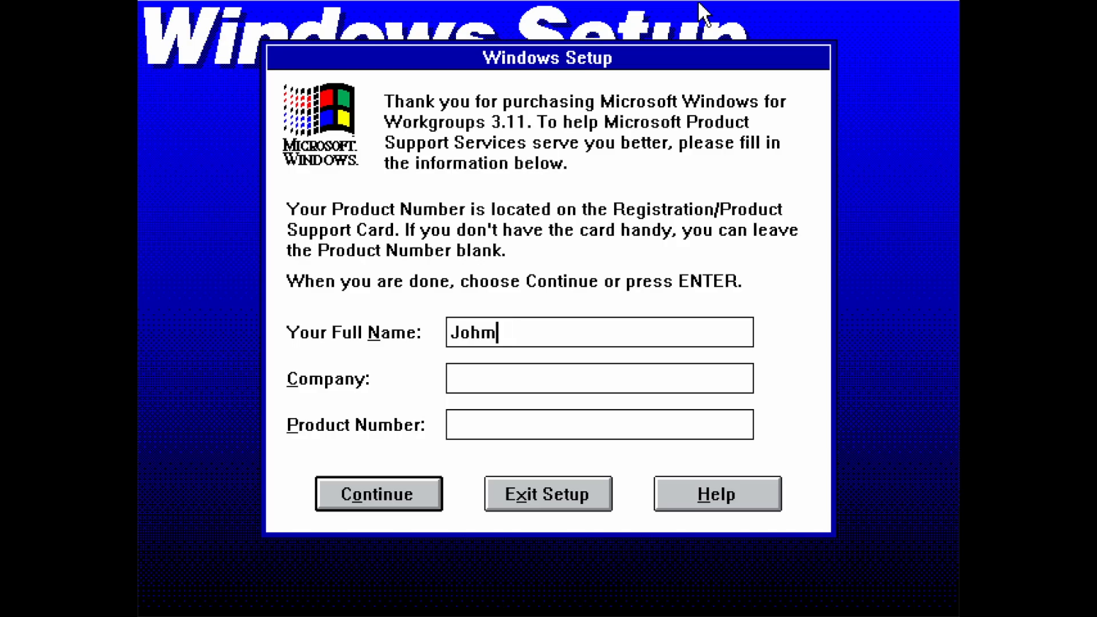
# Step: Enter registration name John Doe, company AcmeCorp and product number 1234, then Continue
pyautogui.write('John Doe')
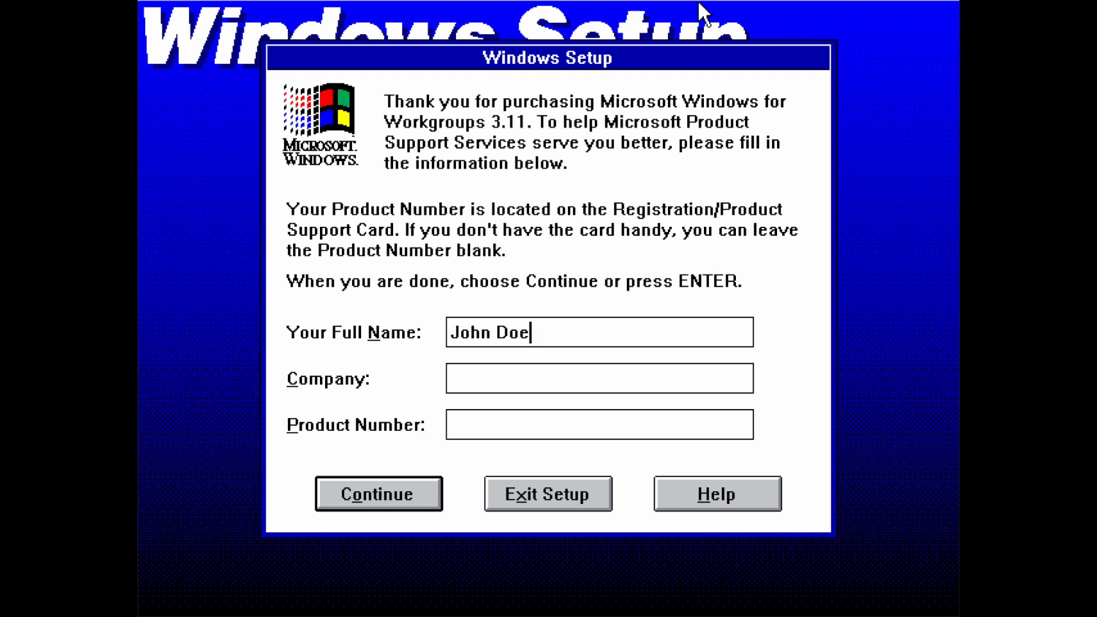
pyautogui.write('AcmeCorp')
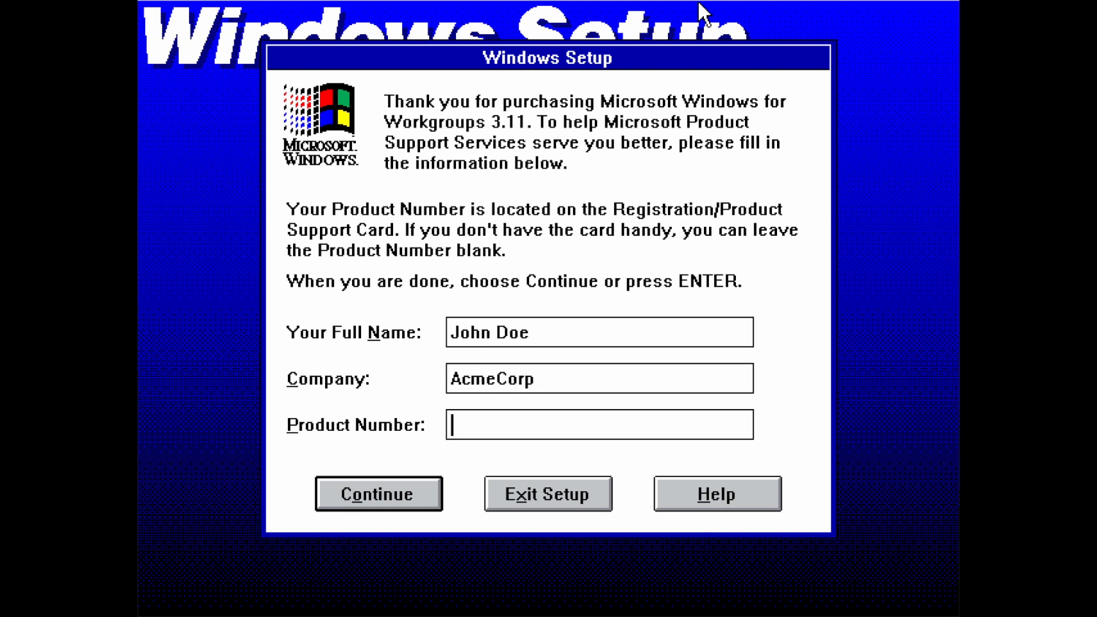
pyautogui.write('1234')
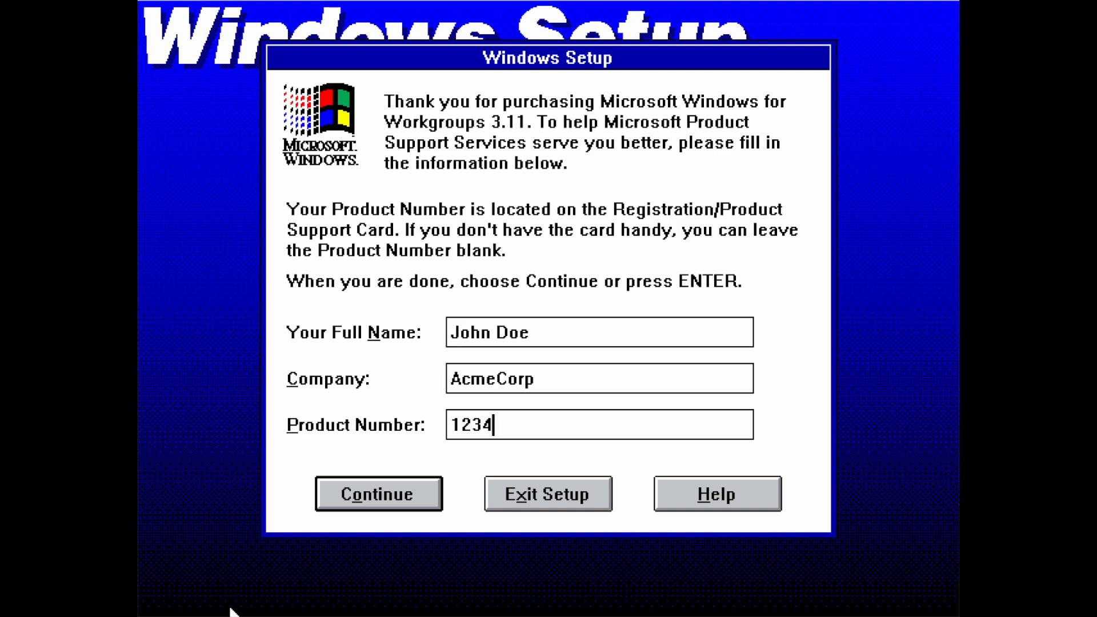
pyautogui.click(376, 494)
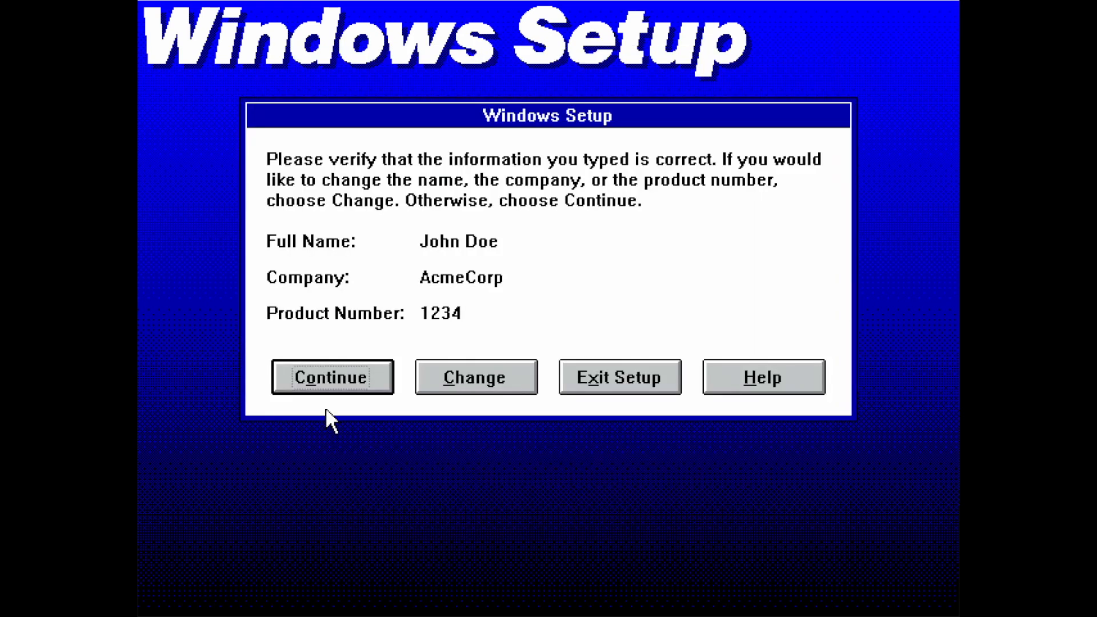
# Step: Confirm registration, choose No Printer Attached, skip network, accept MS-DOS Editor and finish setup
pyautogui.click(331, 377)
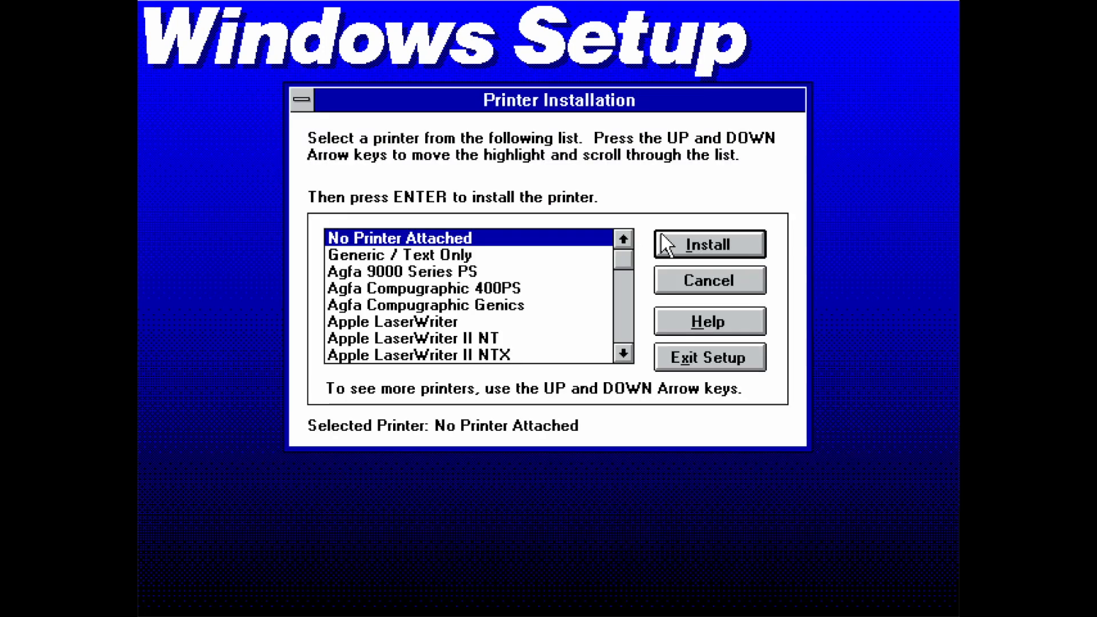
pyautogui.click(709, 245)
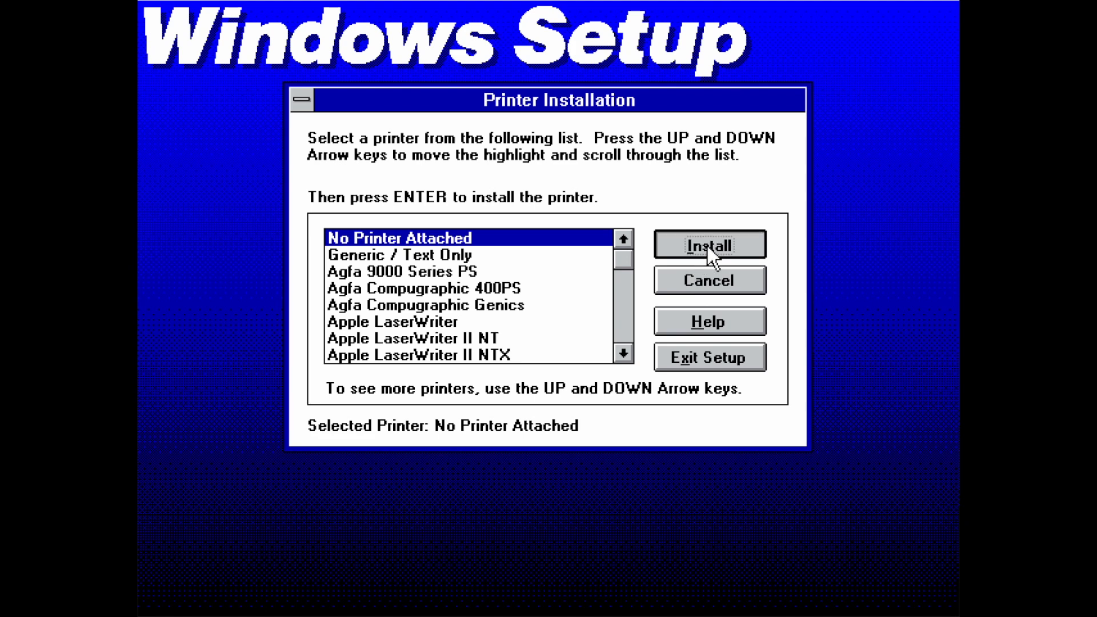
pyautogui.click(708, 245)
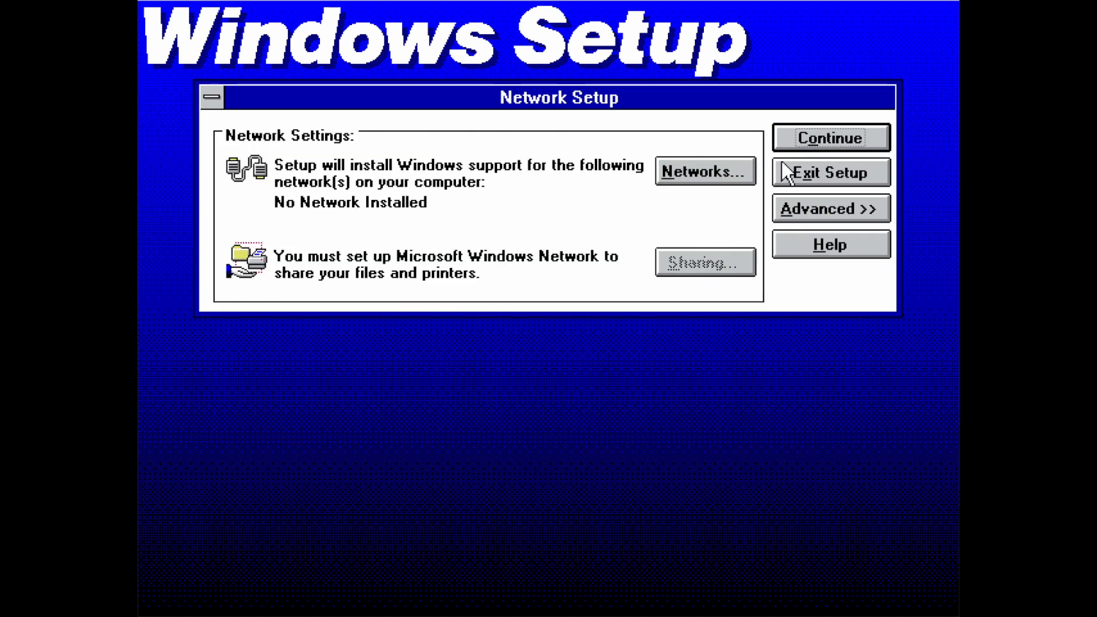
pyautogui.click(830, 137)
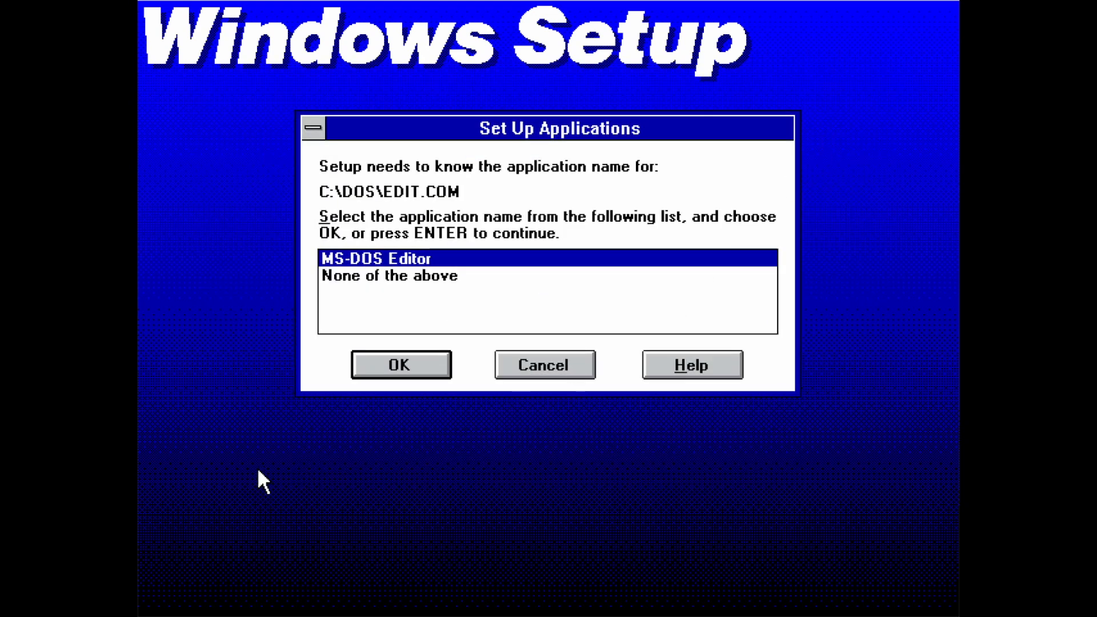
pyautogui.click(399, 364)
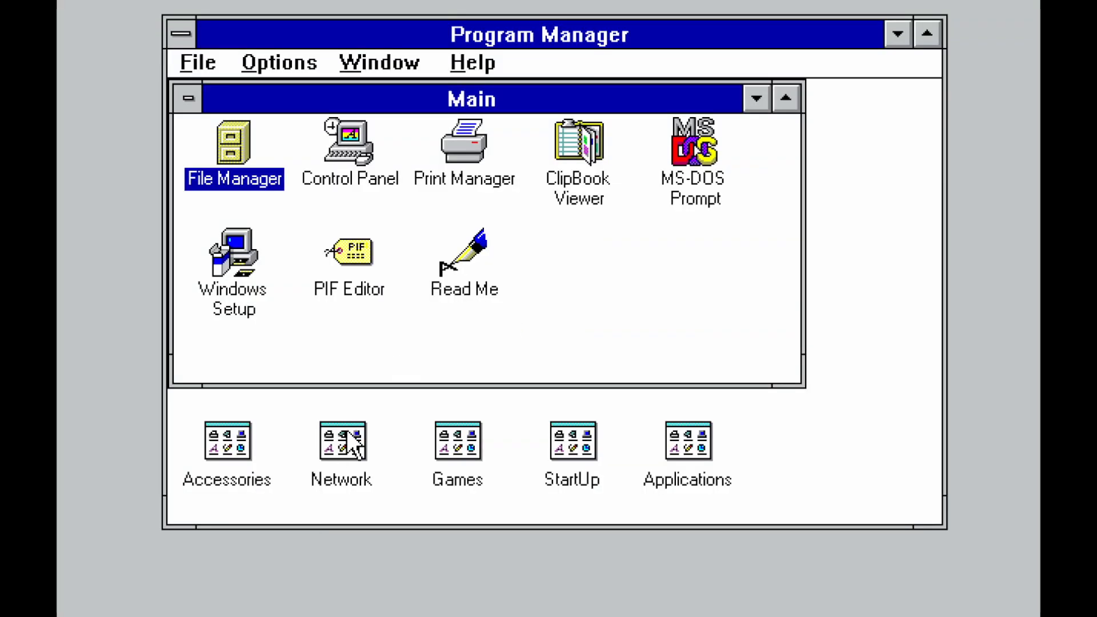
# Step: In Network Setup choose Install Microsoft Windows Network as the network support
pyautogui.doubleClick(340, 439)
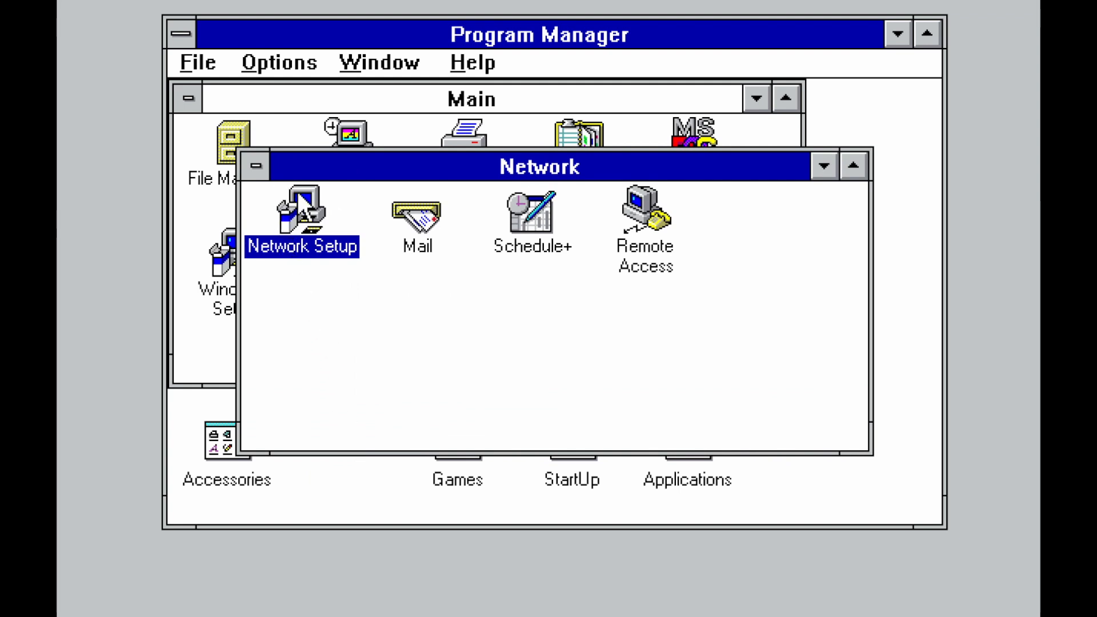
pyautogui.doubleClick(300, 210)
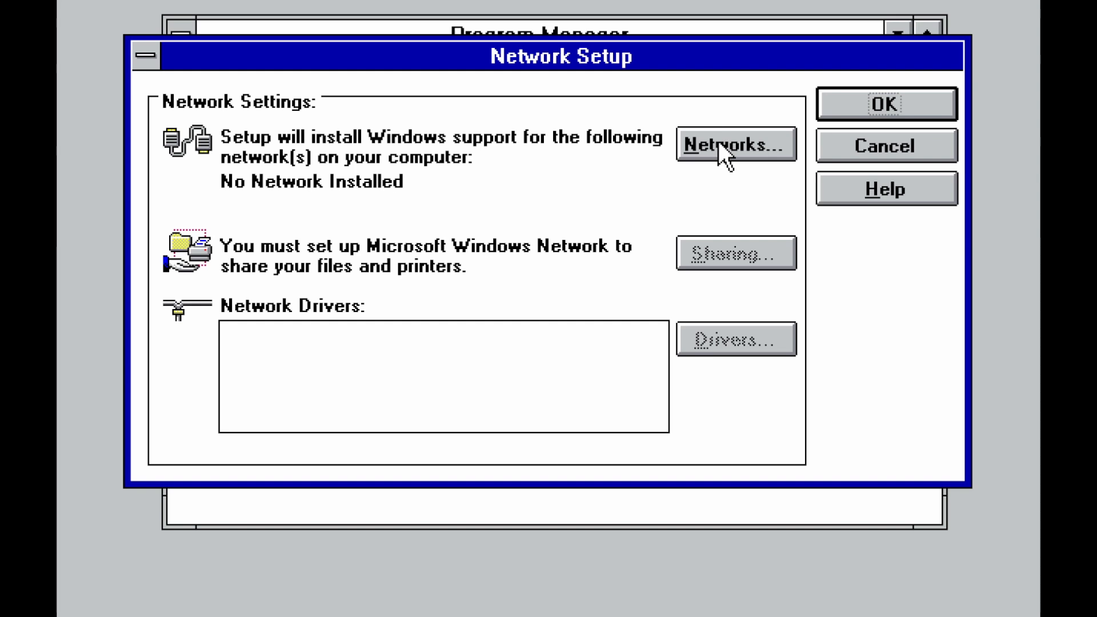
pyautogui.click(735, 145)
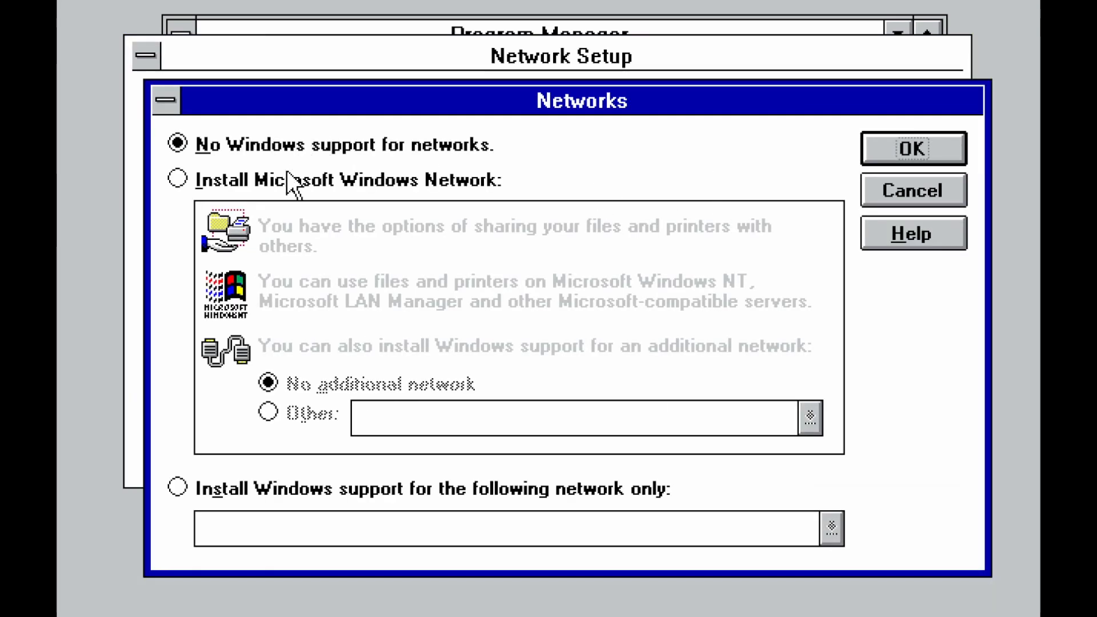
pyautogui.click(176, 180)
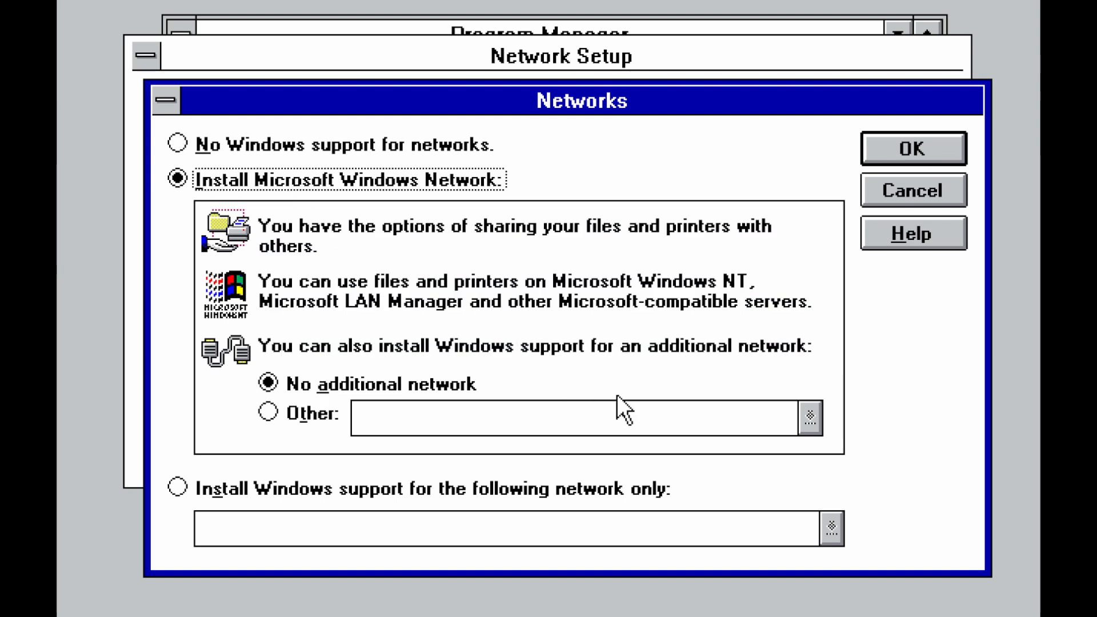
pyautogui.click(912, 149)
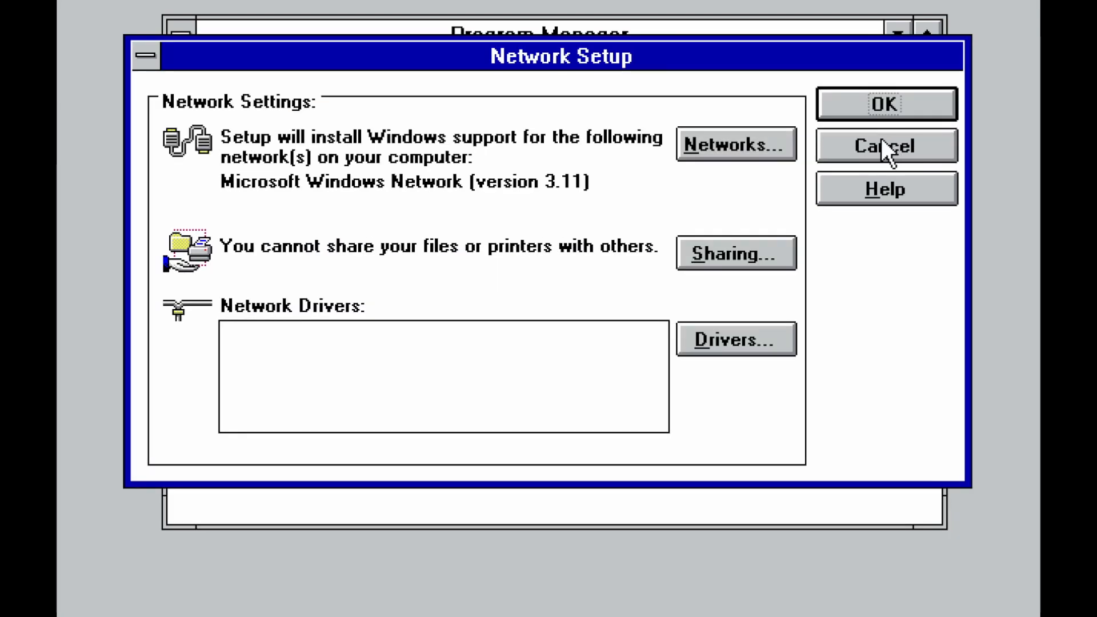
# Step: Add an unlisted adapter from A:\ and select the Advanced Micro Devices PCNET Family driver
pyautogui.click(734, 339)
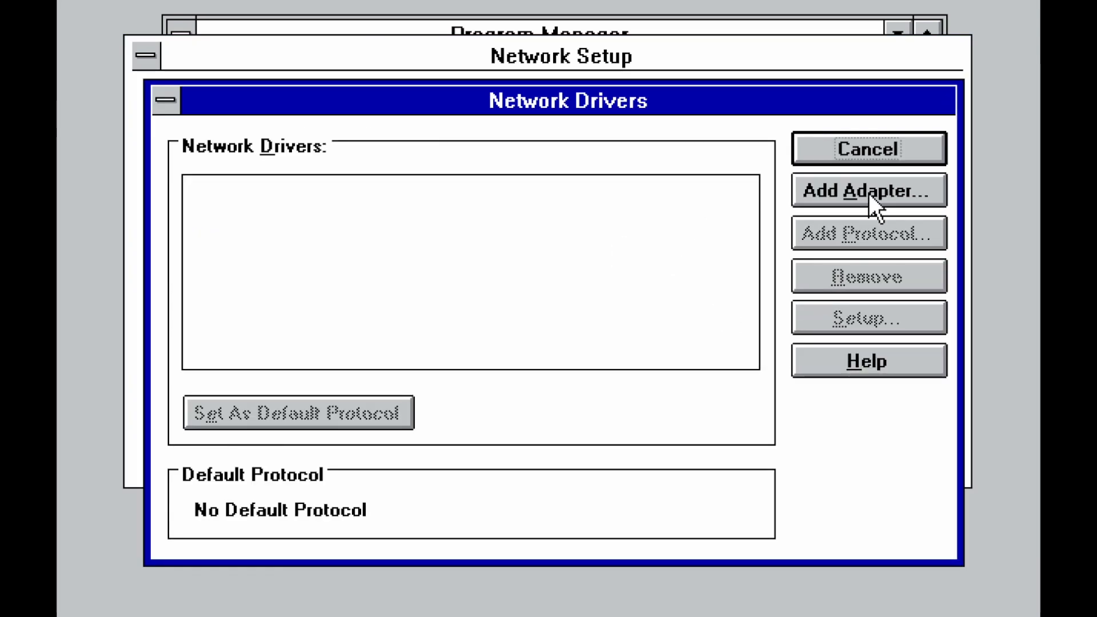
pyautogui.click(867, 191)
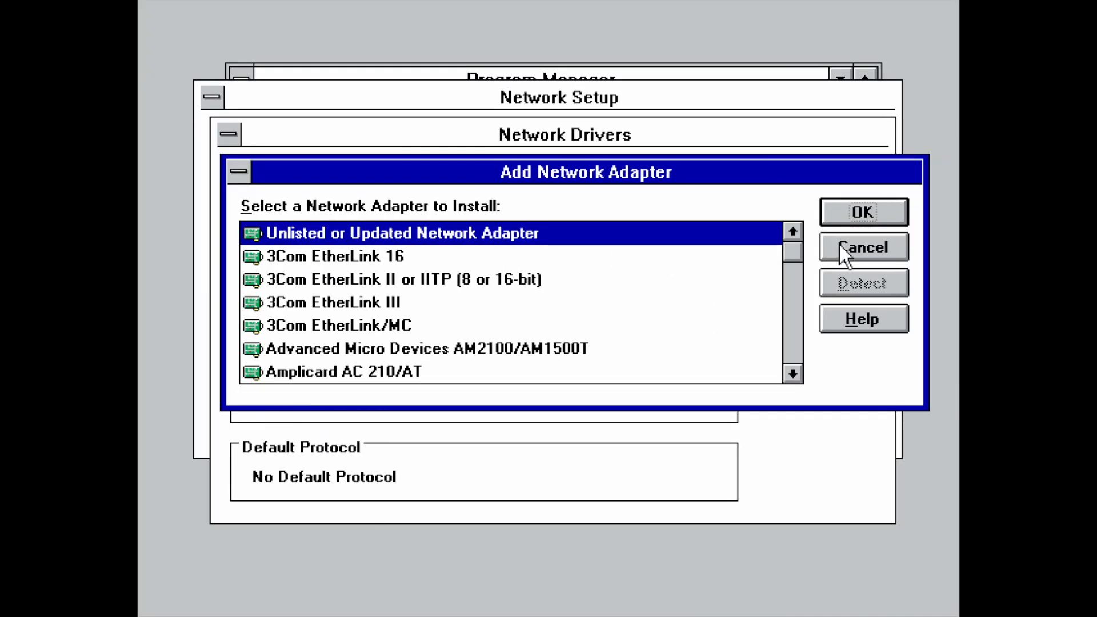
pyautogui.click(863, 212)
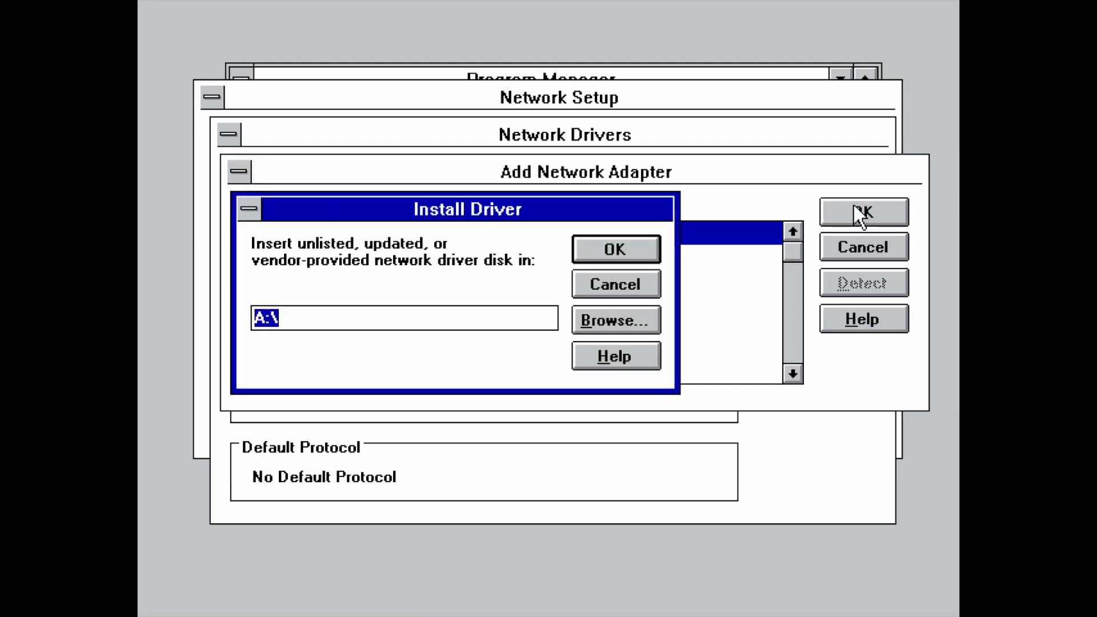
pyautogui.click(615, 319)
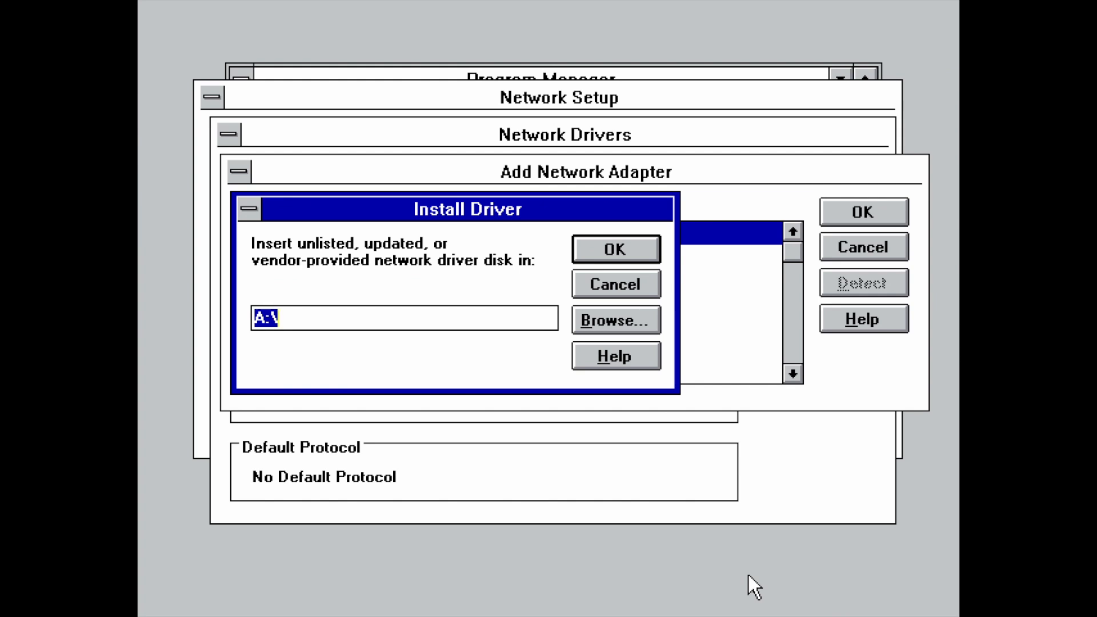
pyautogui.moveTo(633, 244)
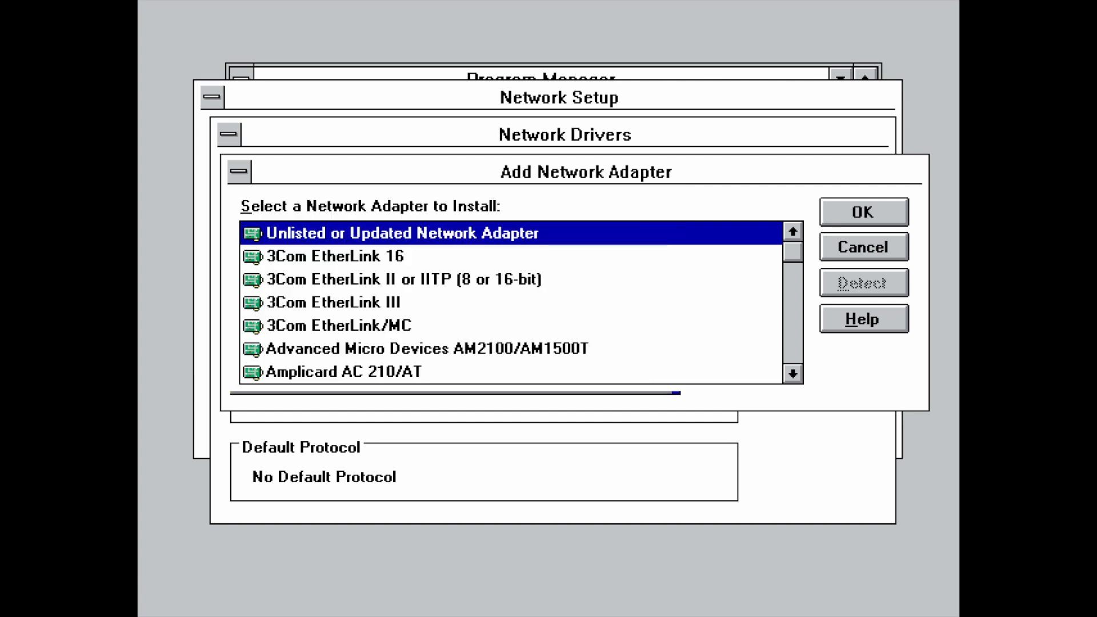
pyautogui.click(863, 211)
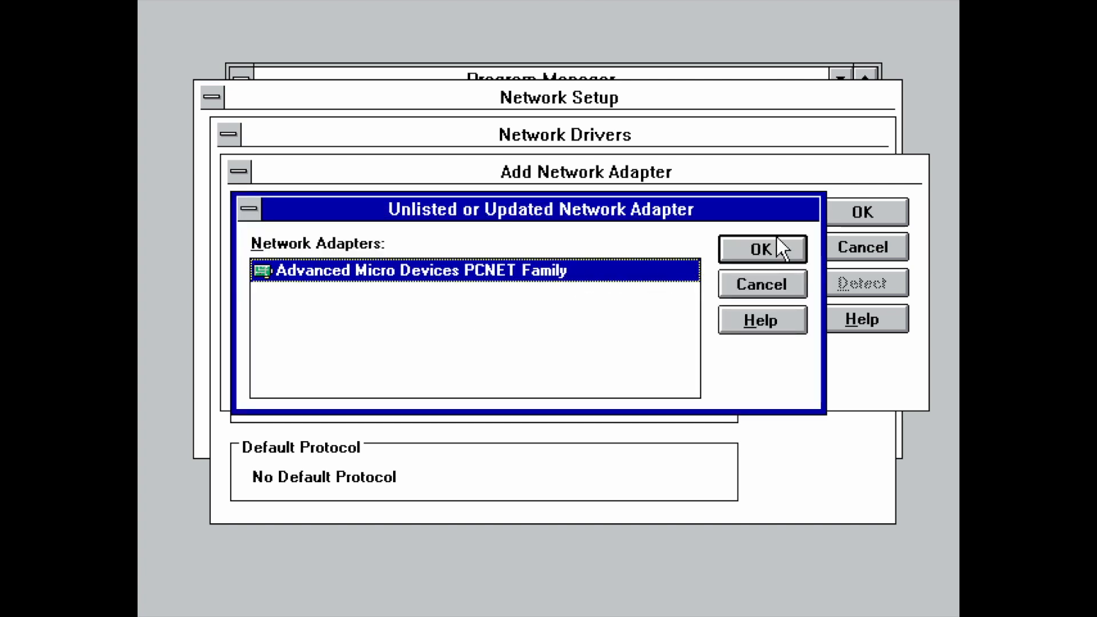
pyautogui.click(761, 249)
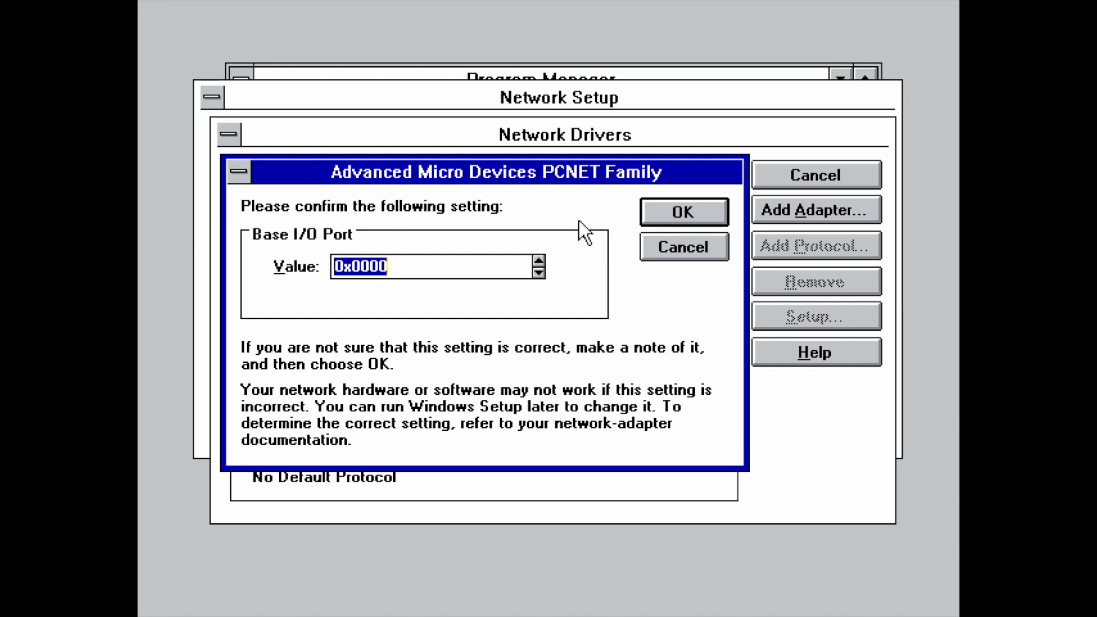
# Step: Accept the default base I/O port, interrupt, DMA channel and LED0 hardware settings
pyautogui.click(683, 211)
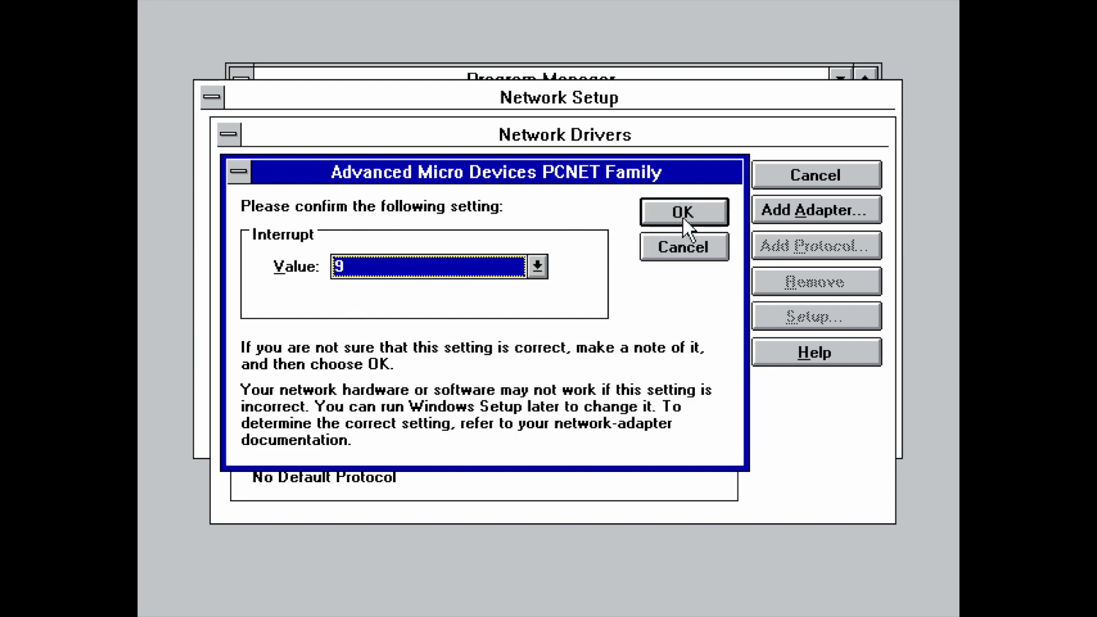
pyautogui.click(683, 211)
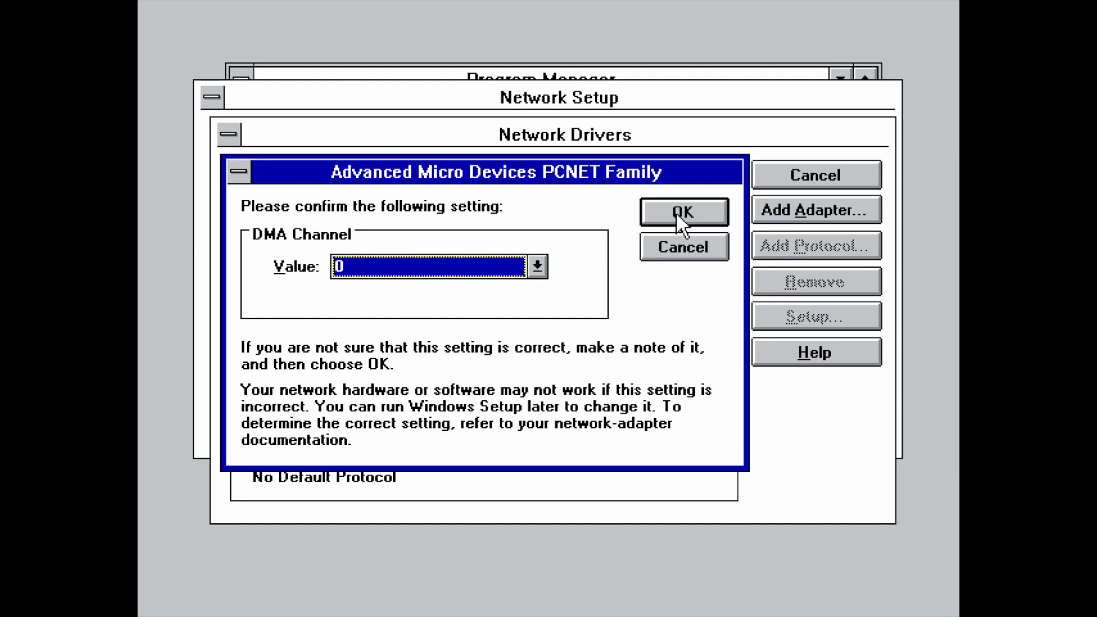
pyautogui.click(683, 212)
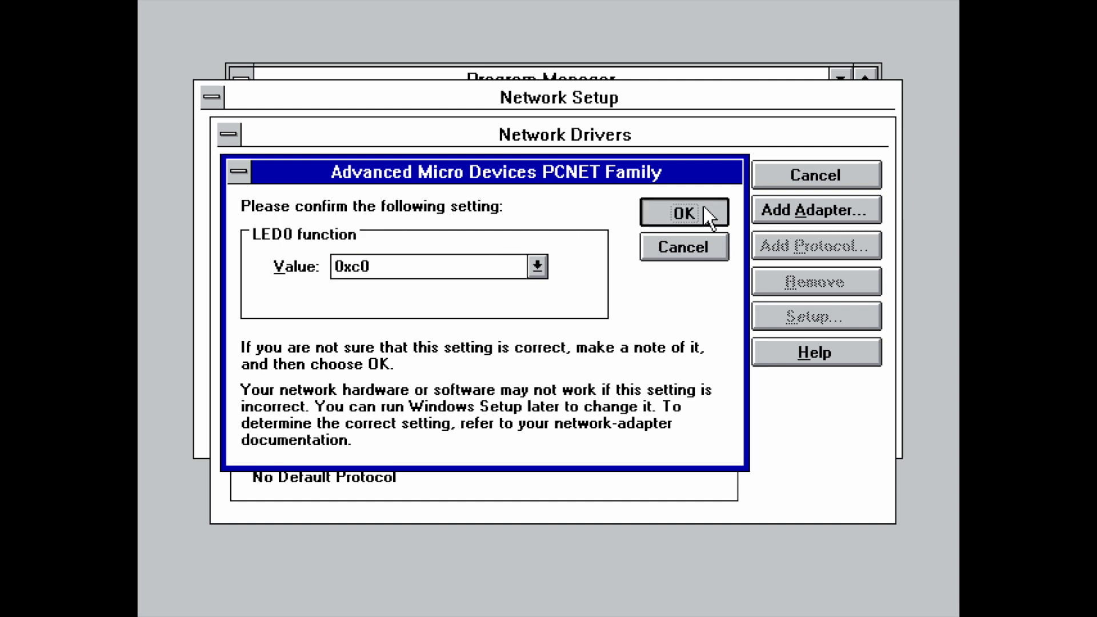
pyautogui.click(683, 212)
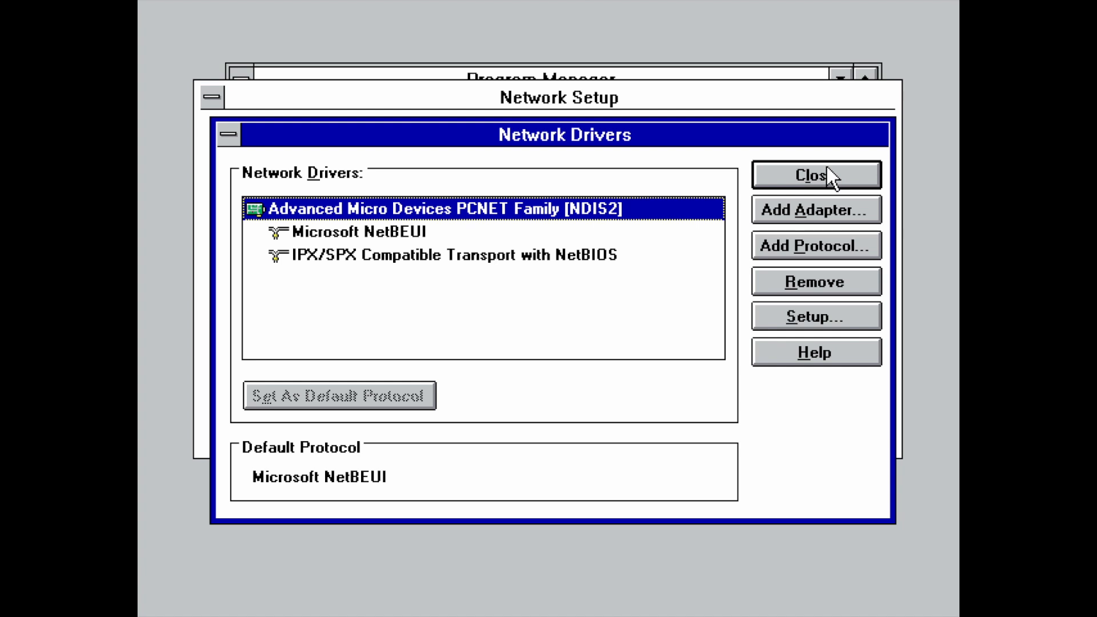
# Step: Close Network Drivers, OK Network Setup and set the computer name to win311-vm
pyautogui.click(815, 174)
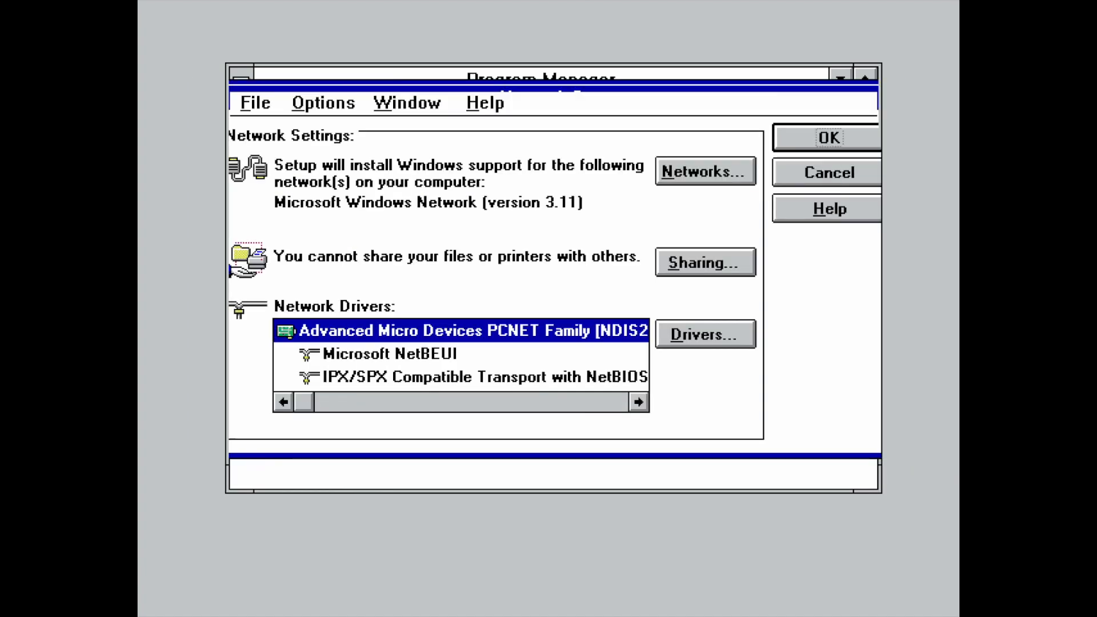
pyautogui.click(704, 170)
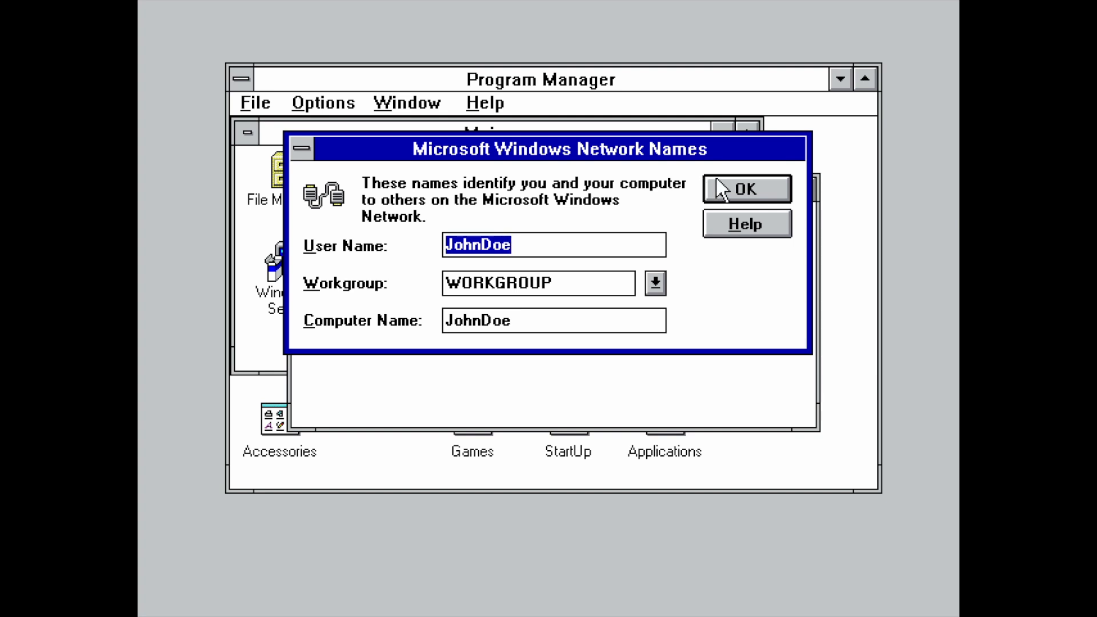
pyautogui.moveTo(815, 168)
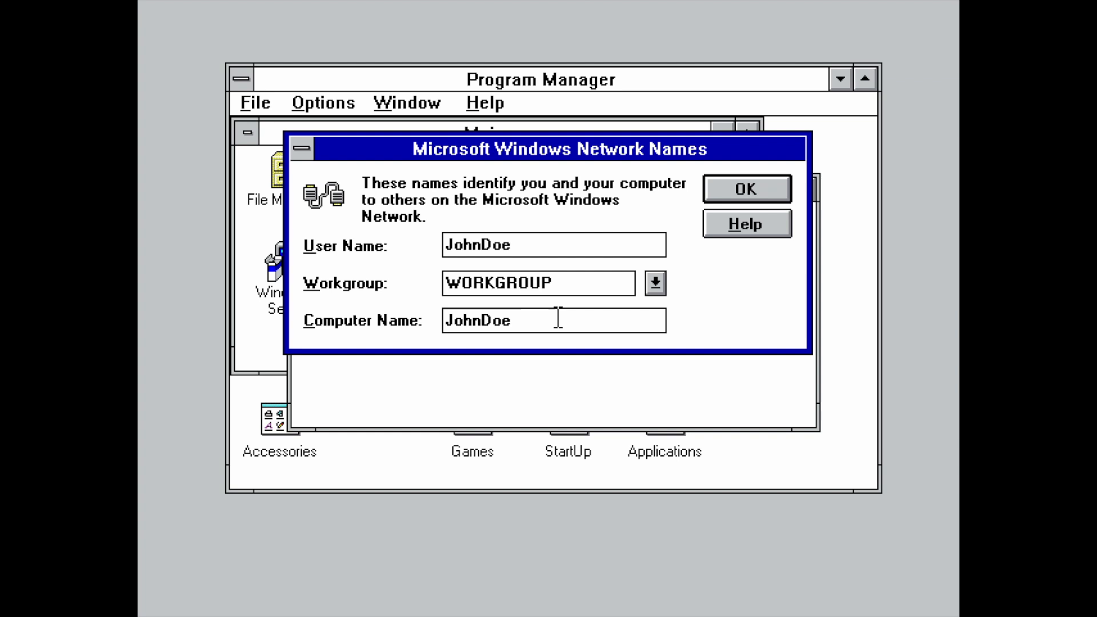
pyautogui.write('win311-vm')
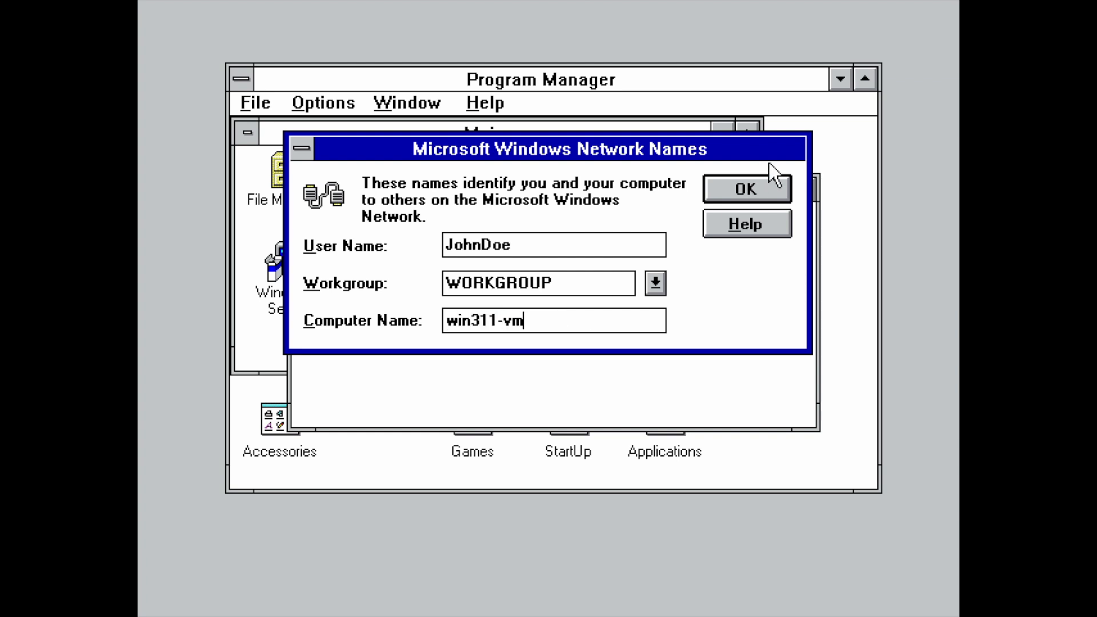
pyautogui.click(745, 188)
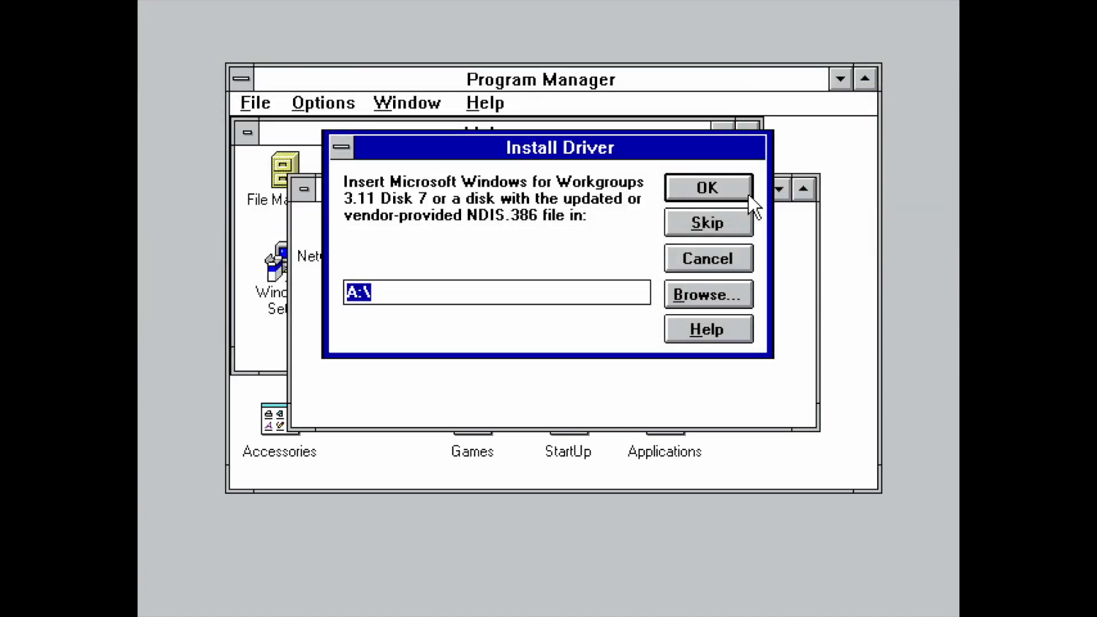
# Step: Confirm the NDIS.386 and LMSCRIPT.EXE disk locations, dismiss the warning and the modified-files notice
pyautogui.click(706, 188)
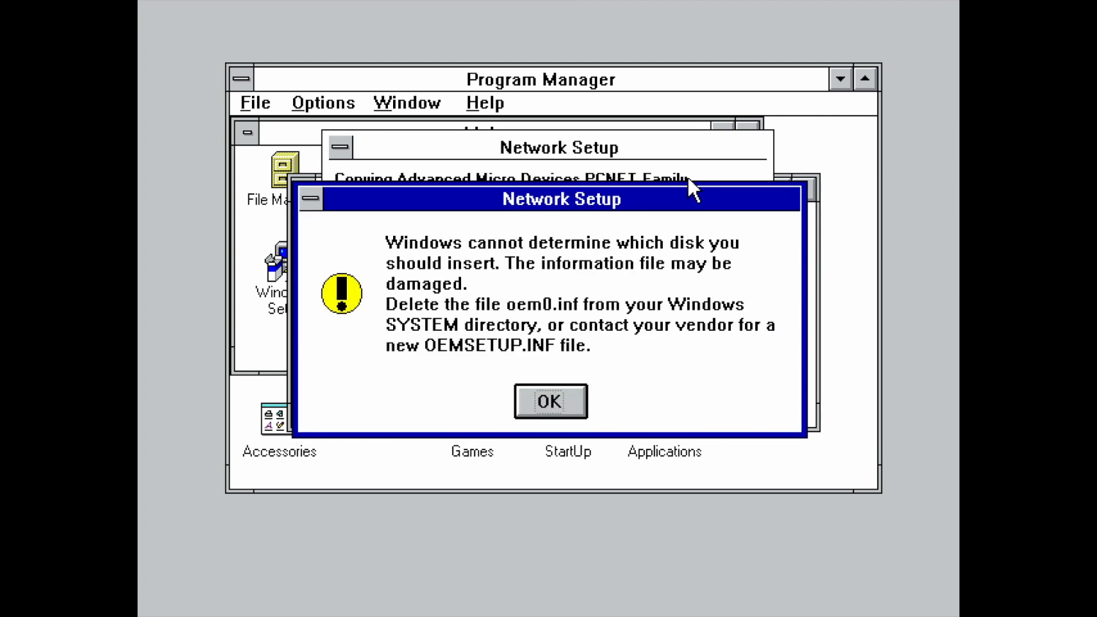
pyautogui.click(550, 401)
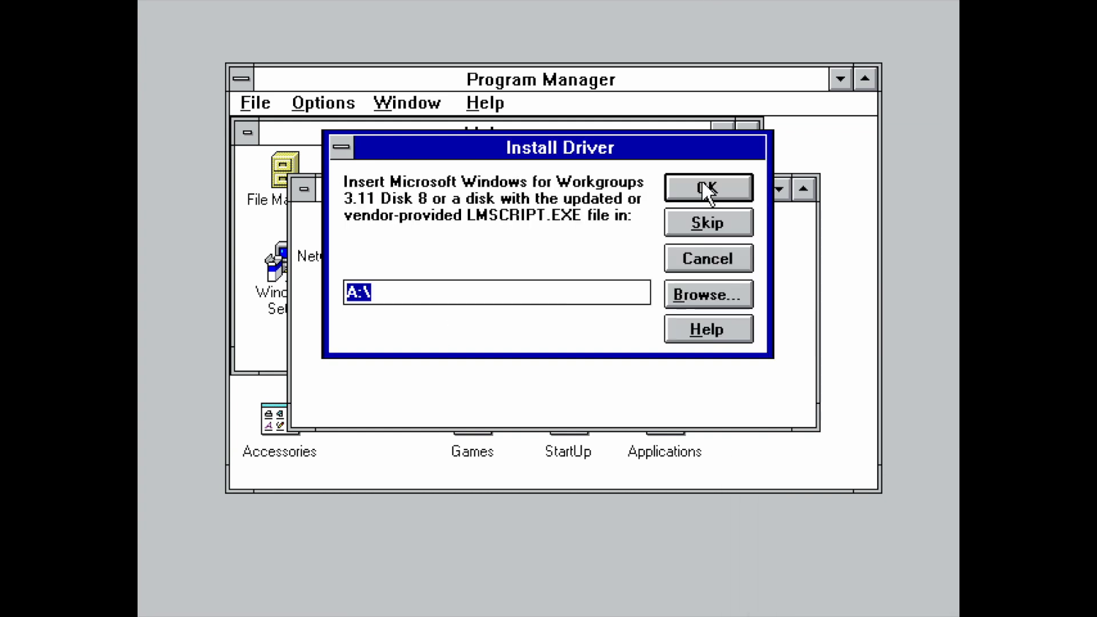
pyautogui.click(708, 186)
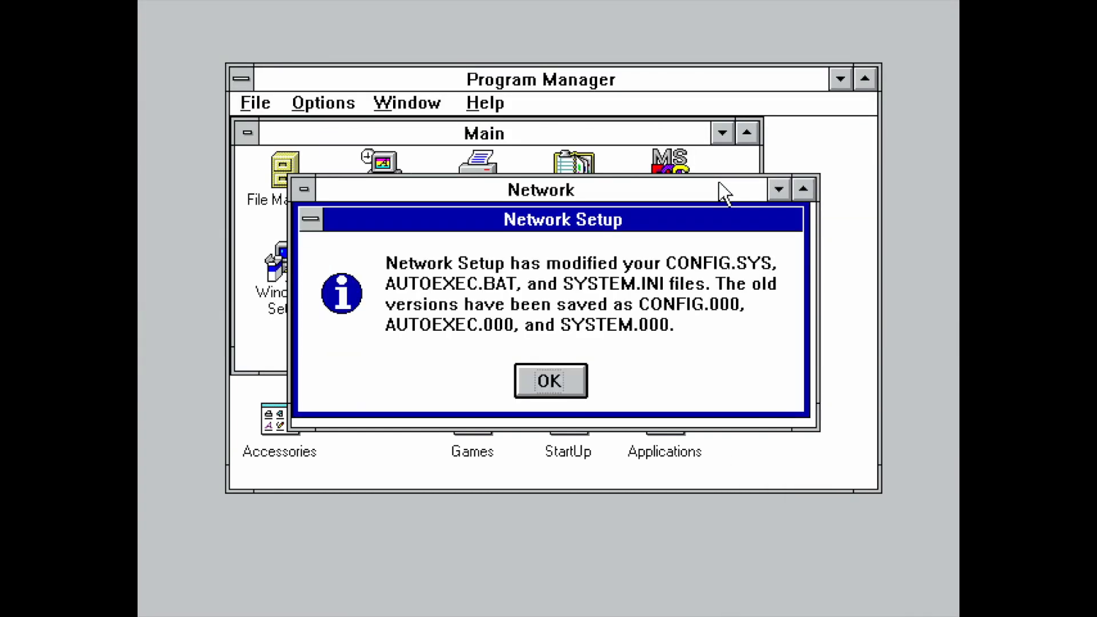
pyautogui.click(549, 381)
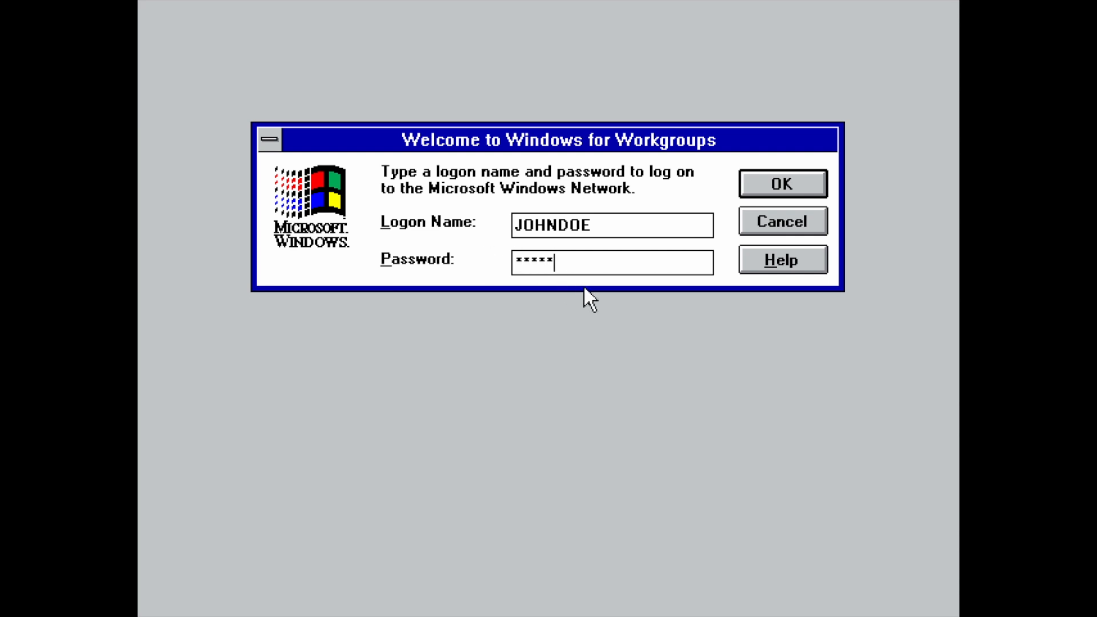
# Step: Log on, confirm the new password, and open Network Setup
pyautogui.click(781, 183)
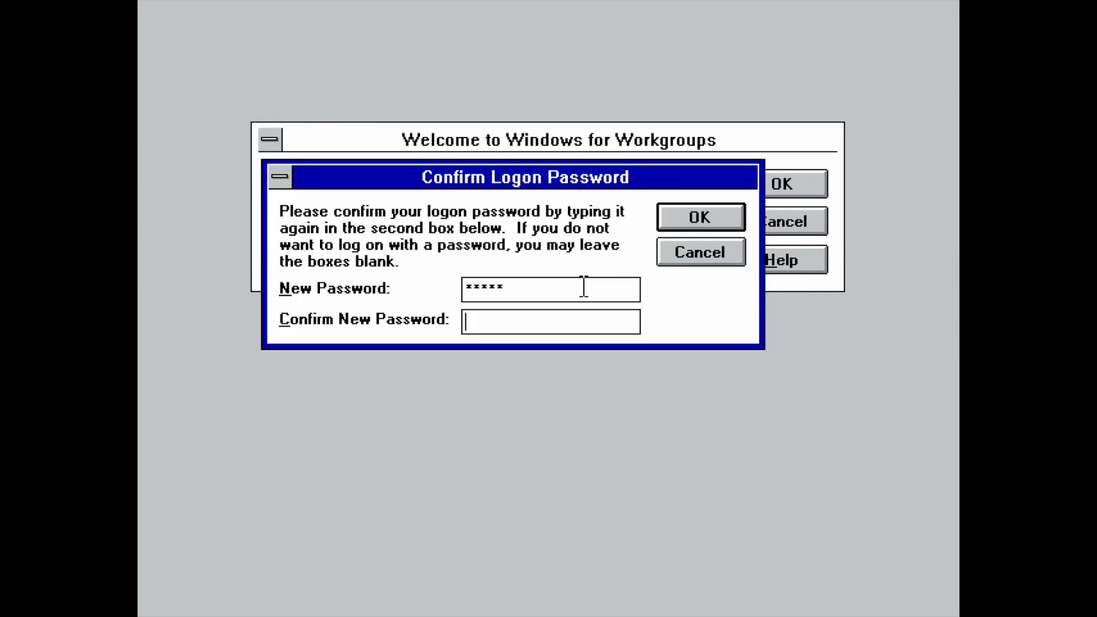
pyautogui.click(699, 217)
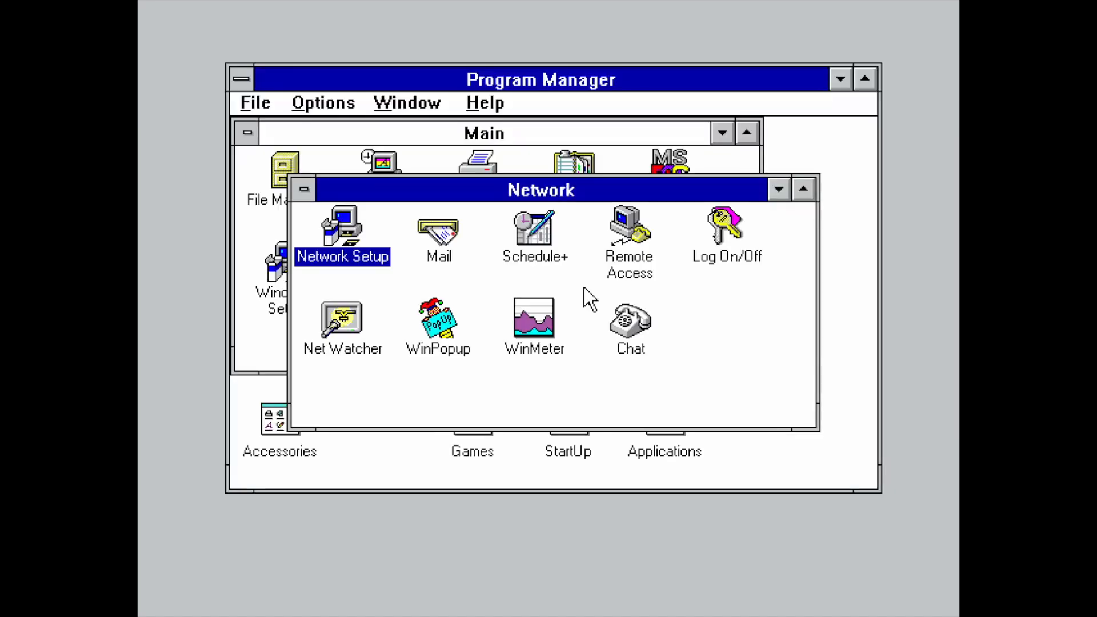
pyautogui.moveTo(329, 241)
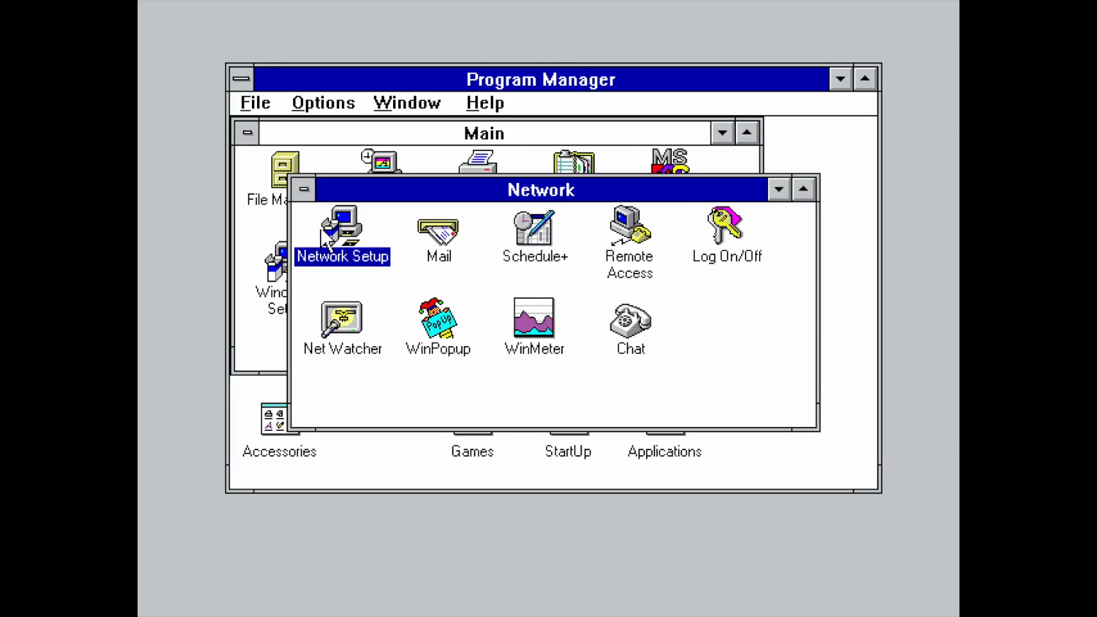
pyautogui.doubleClick(341, 230)
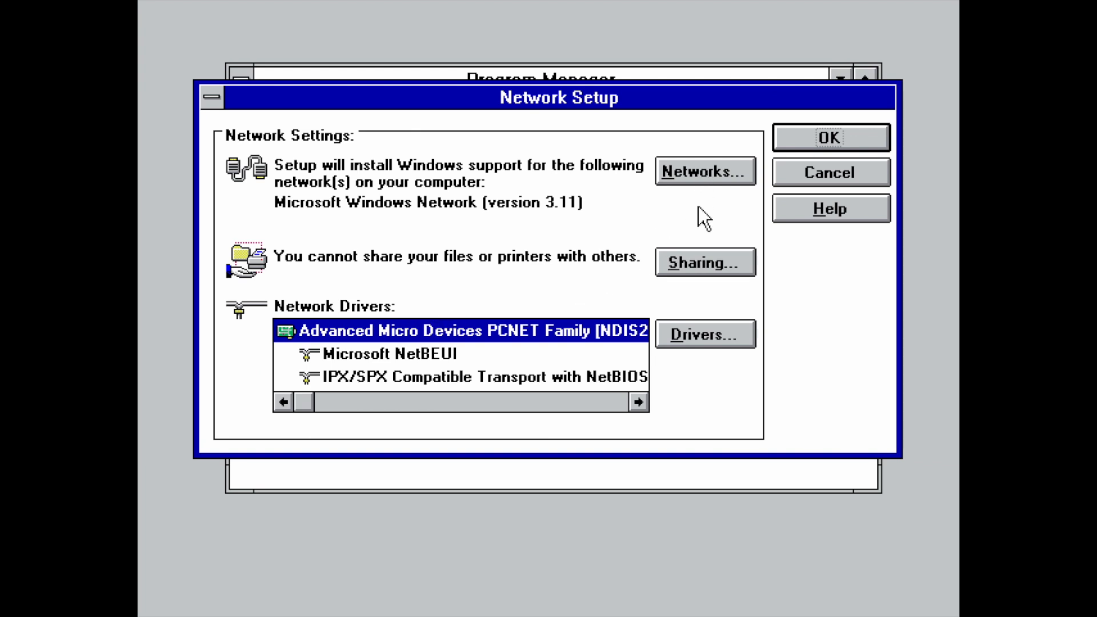
# Step: Enable file sharing in Sharing options, apply Network Setup and restart Windows
pyautogui.click(704, 263)
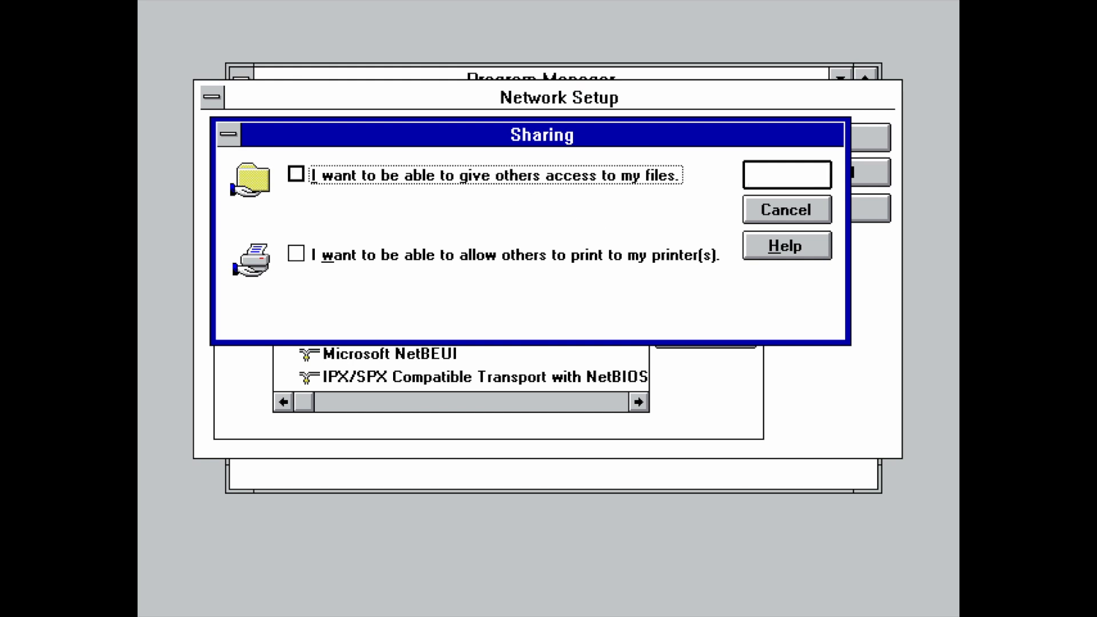
pyautogui.click(295, 173)
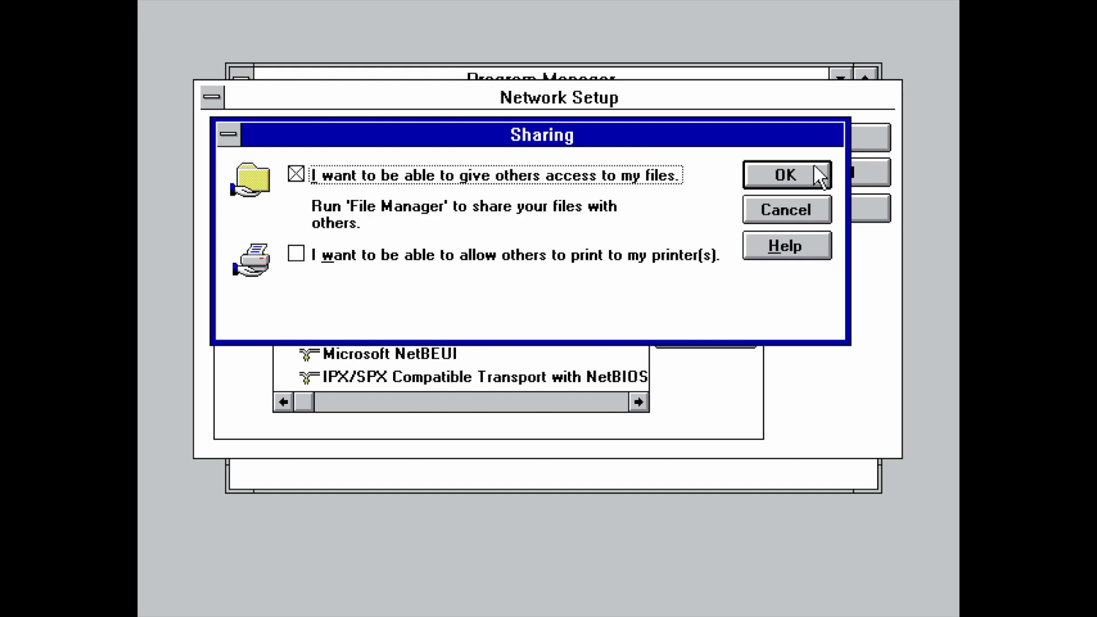
pyautogui.click(785, 174)
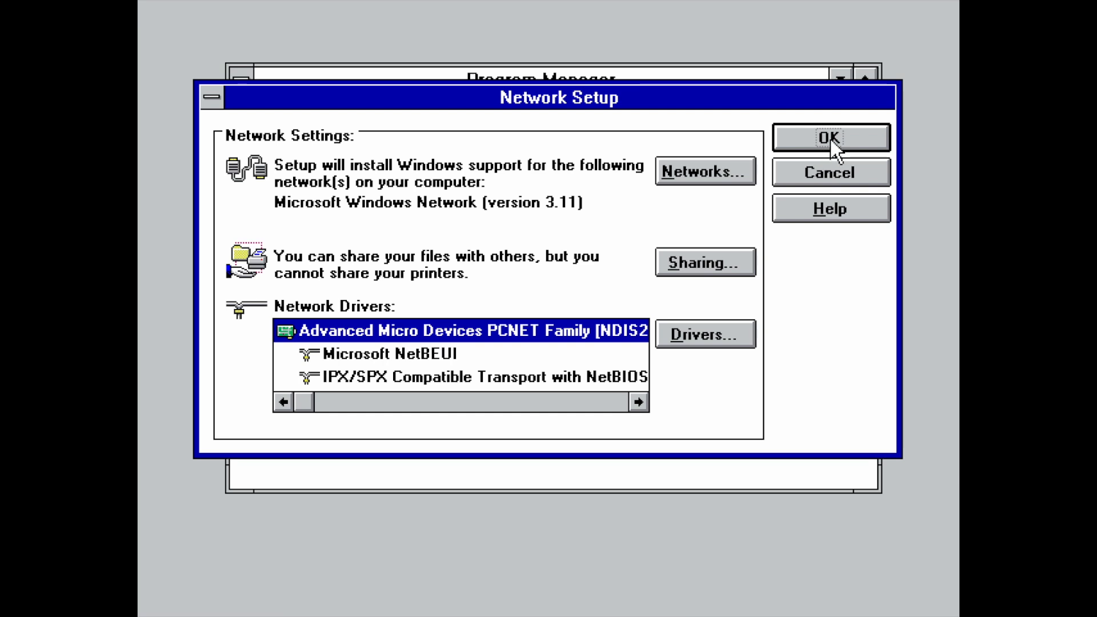
pyautogui.click(829, 137)
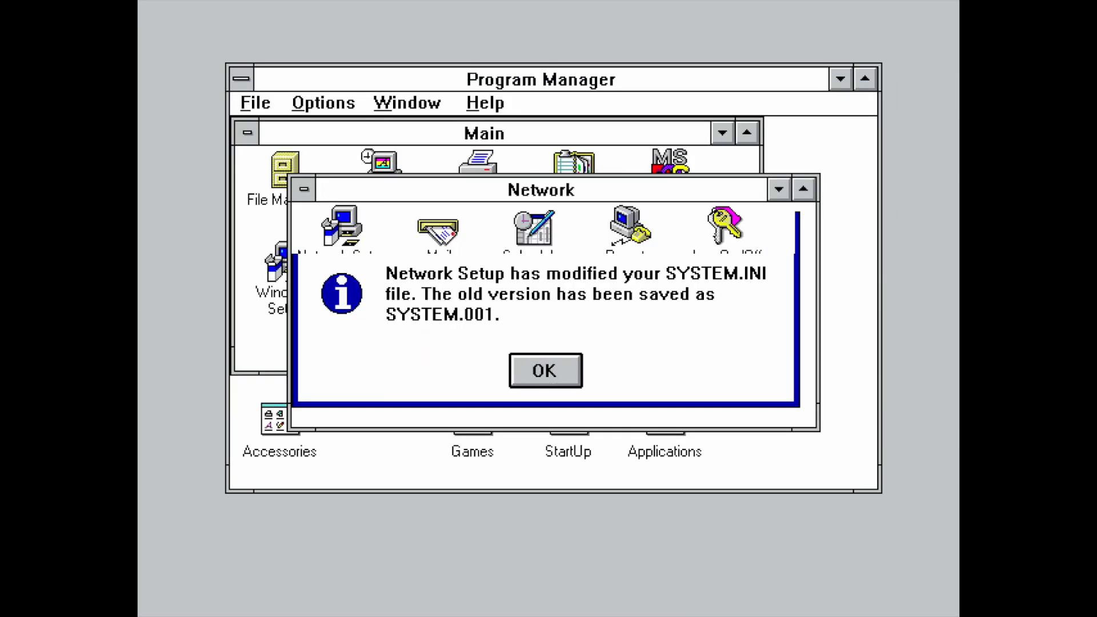
pyautogui.click(543, 370)
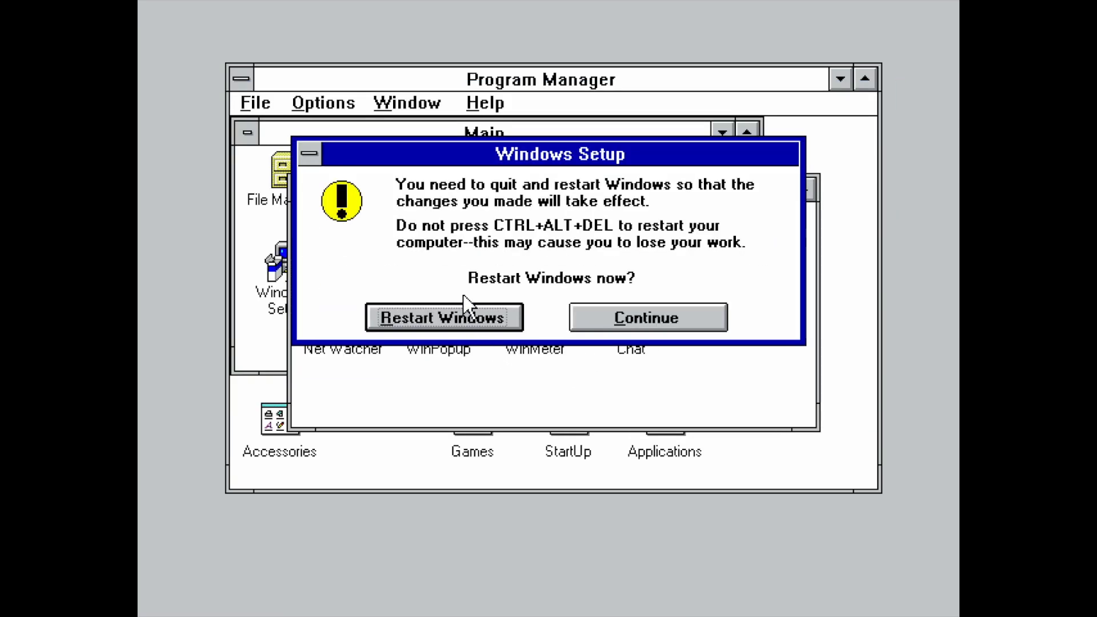
pyautogui.click(443, 316)
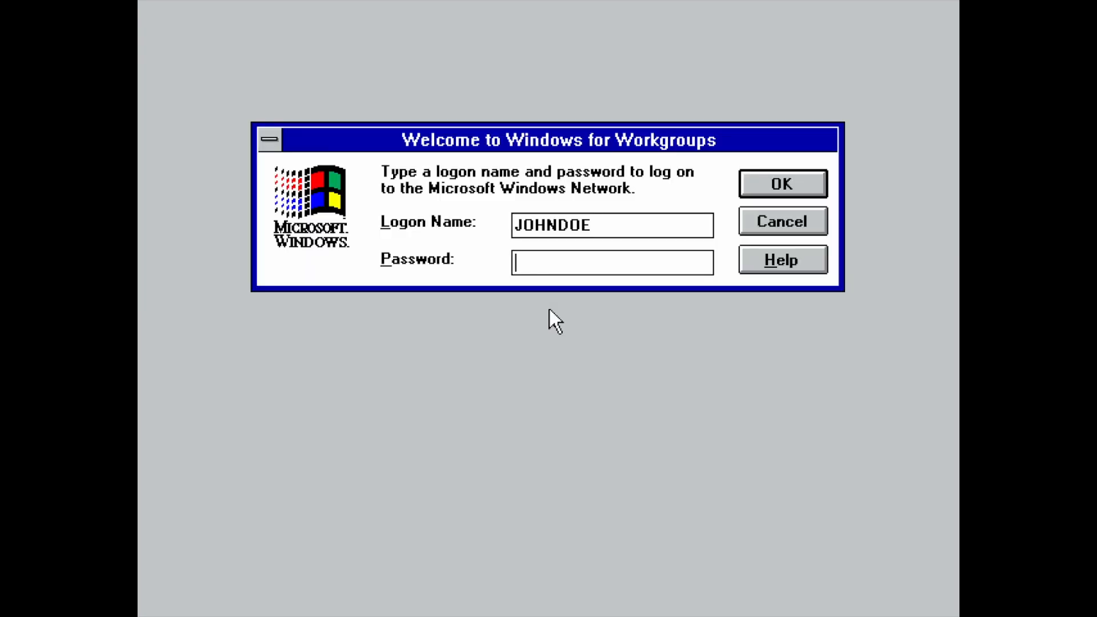
# Step: Log on and share the data folder through File Manager's Disk sharing command
pyautogui.click(781, 183)
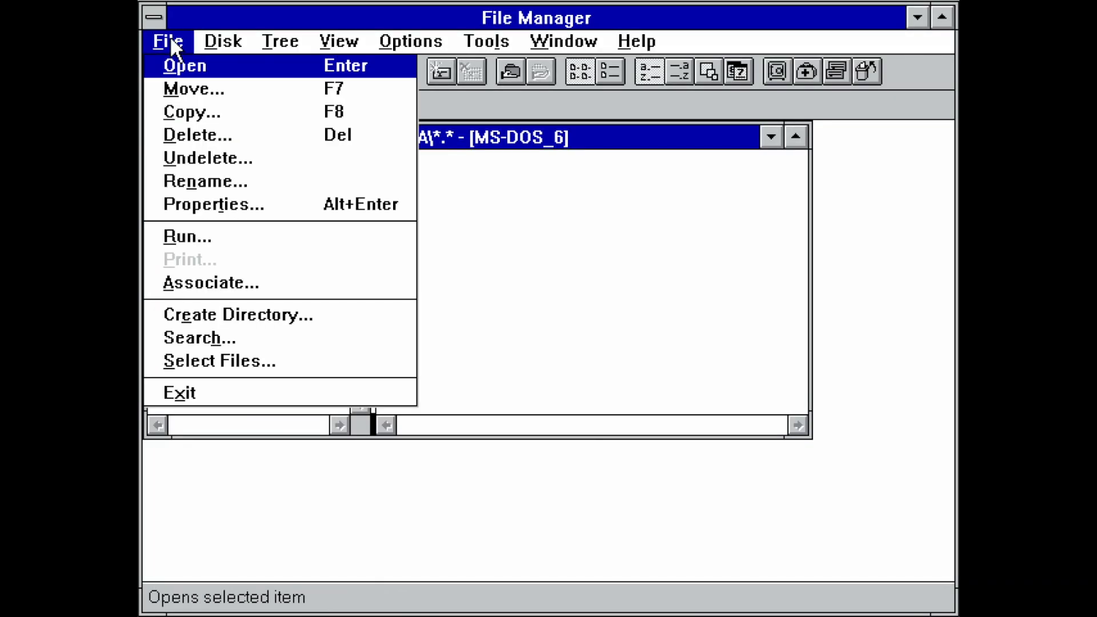
pyautogui.moveTo(211, 47)
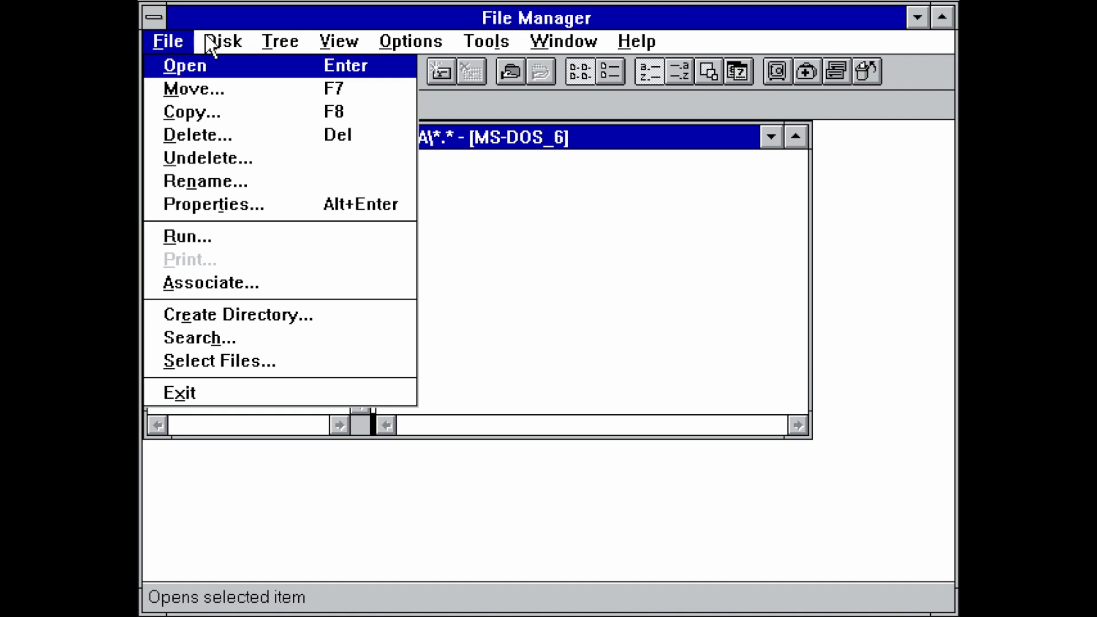
pyautogui.click(223, 41)
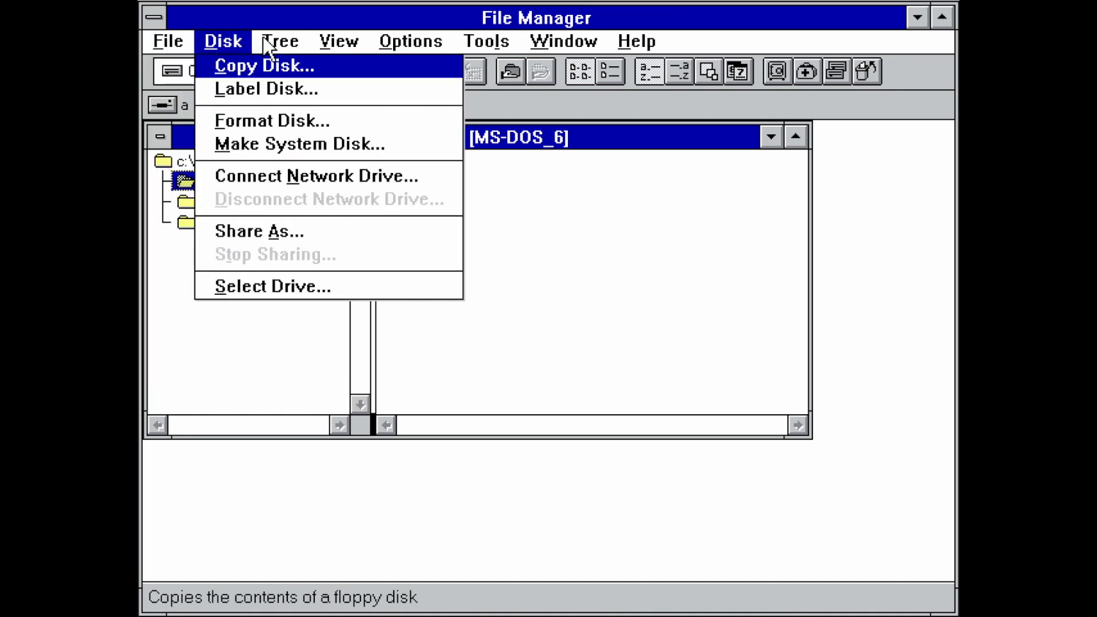
pyautogui.click(260, 231)
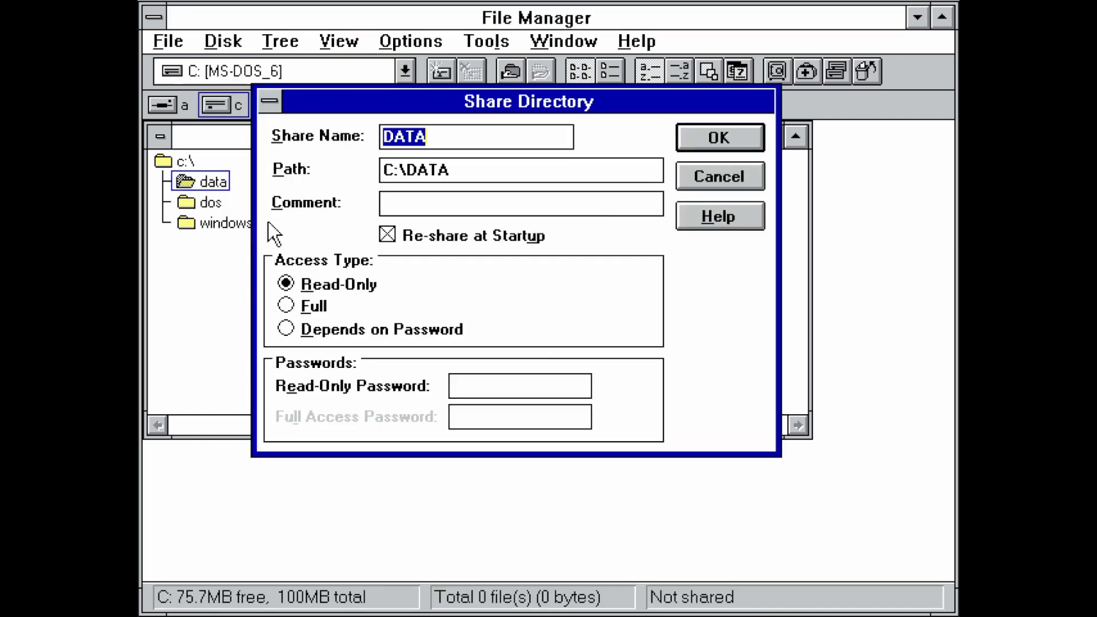
pyautogui.moveTo(689, 168)
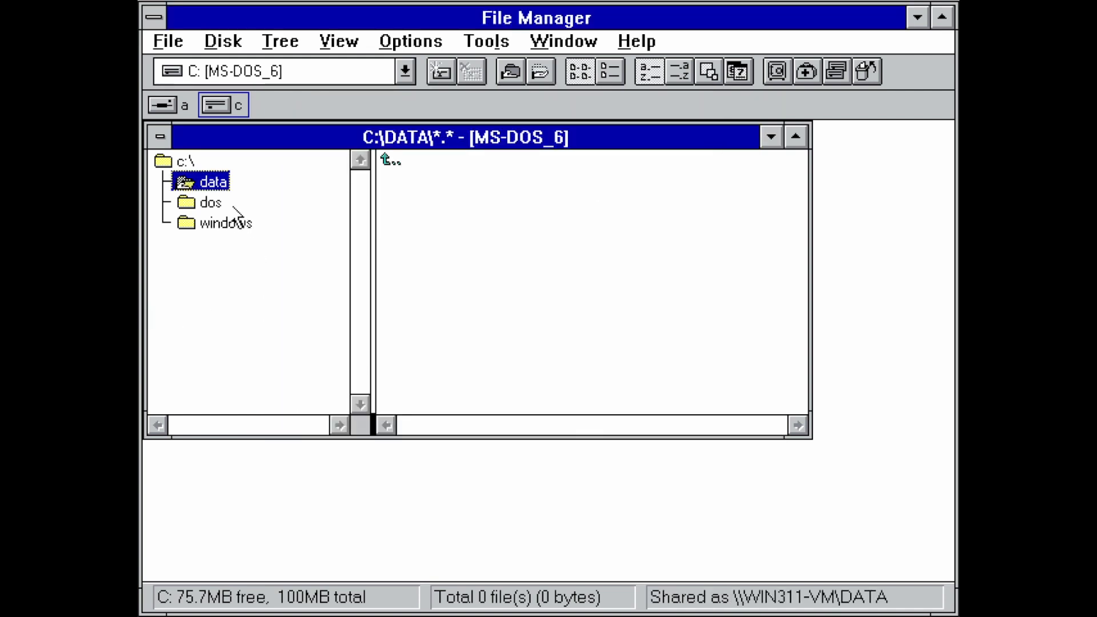
# Step: Select the dos folder then the data folder to read 'Shared as \\WIN311-VM\DATA' in the status bar
pyautogui.click(210, 203)
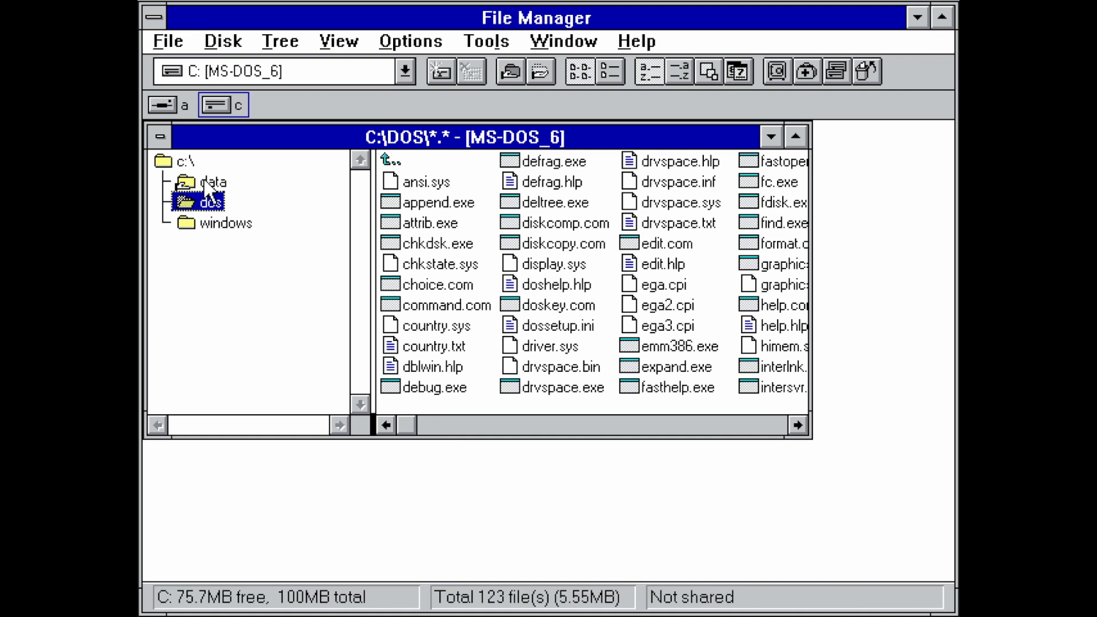
pyautogui.click(214, 181)
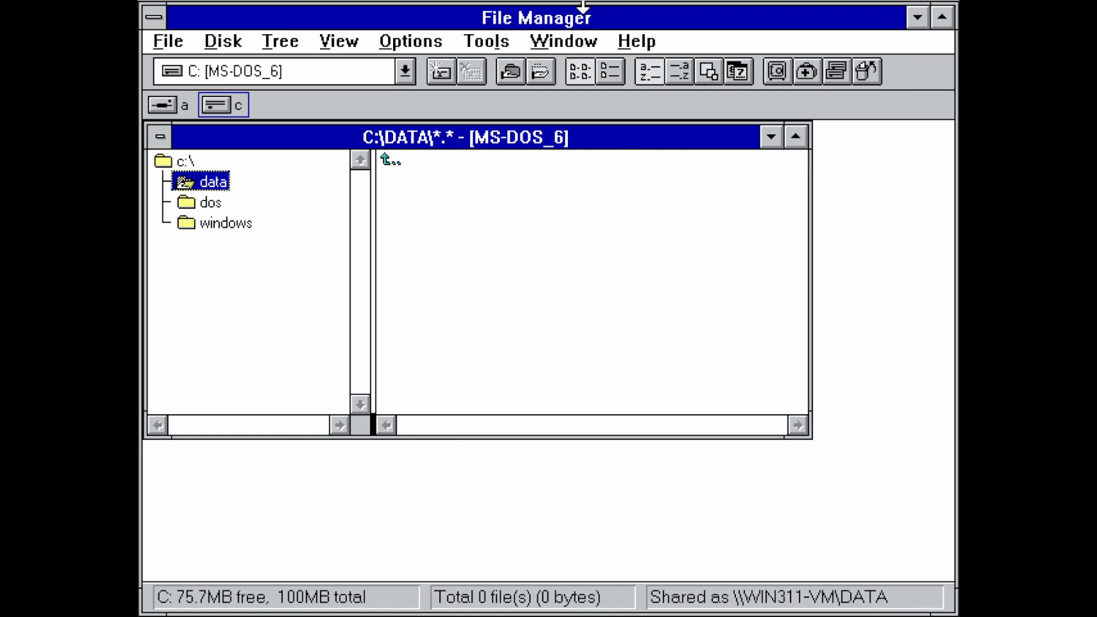
pyautogui.moveTo(591, 8)
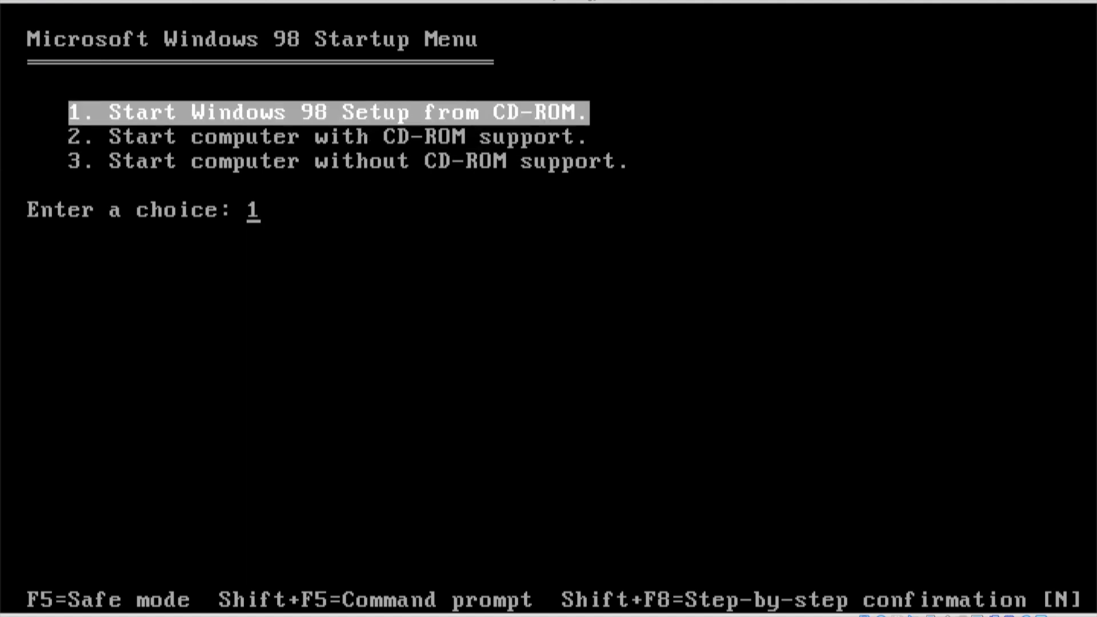
# Step: Choose option 1 at the Windows 98 Startup Menu and continue past the routine system check
pyautogui.press('enter')
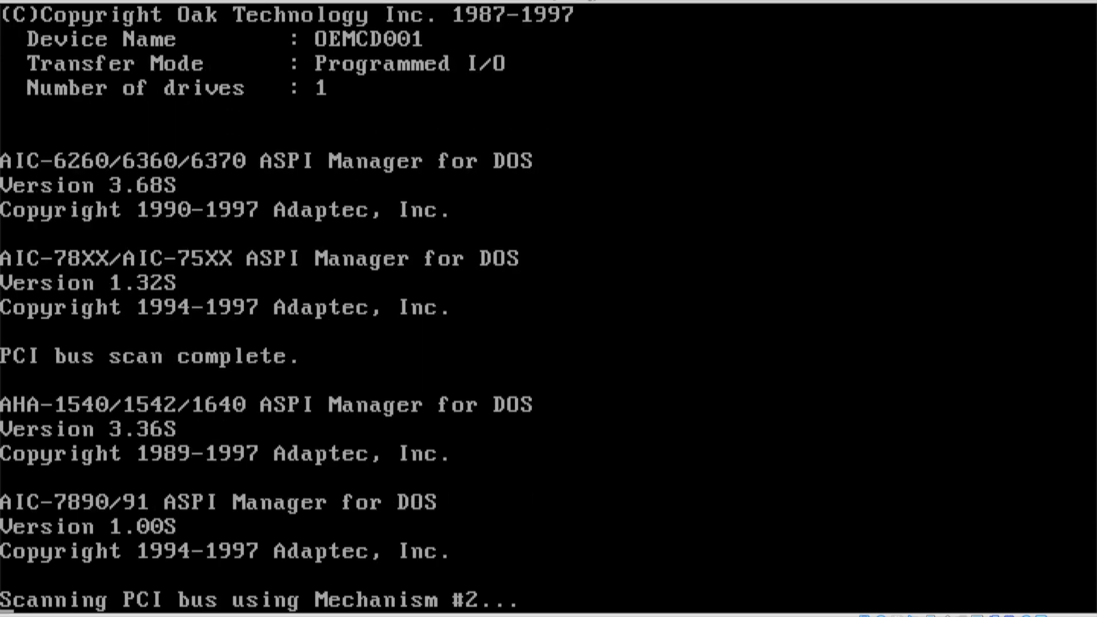
pyautogui.scroll(-3)
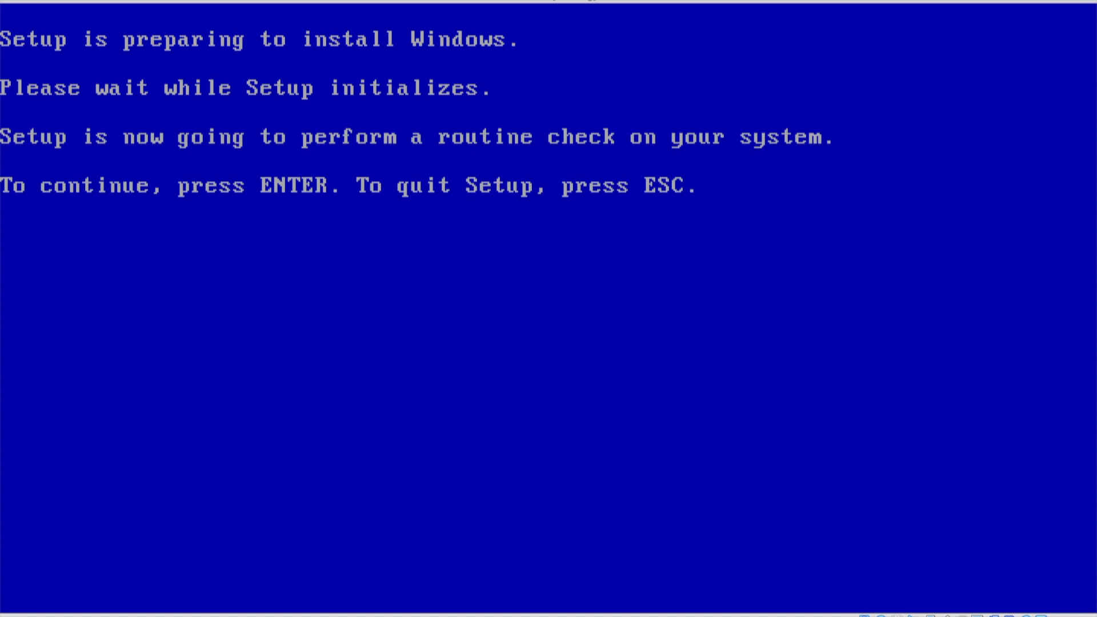
pyautogui.press('enter')
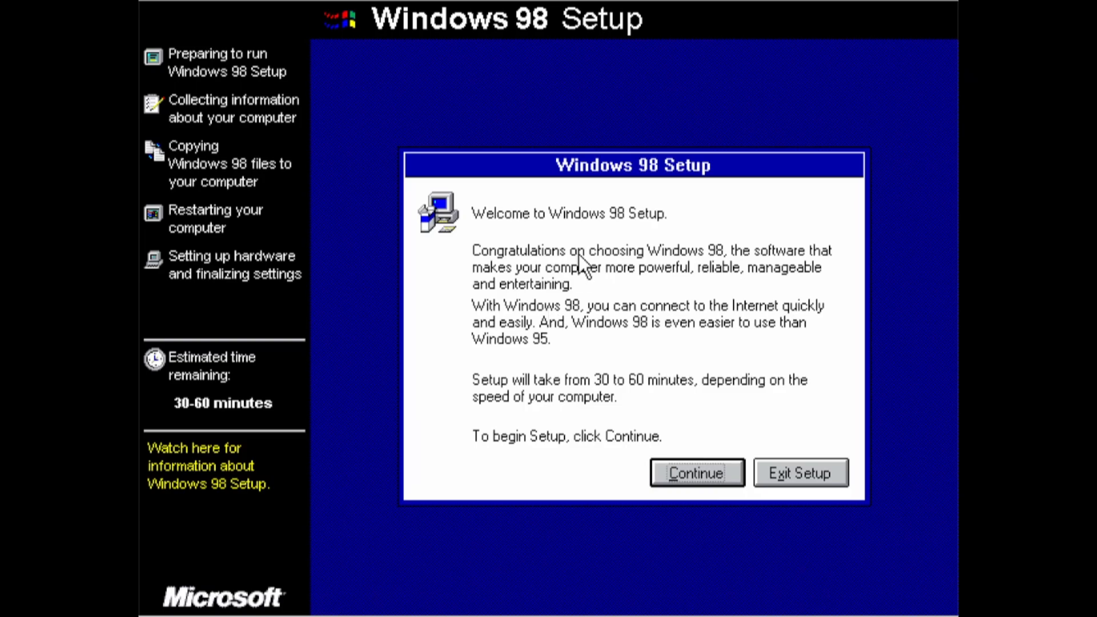
# Step: Name the computer win98se-vm, describe it 'Windows 98 SE on virtualbox', keep United States location
pyautogui.click(696, 473)
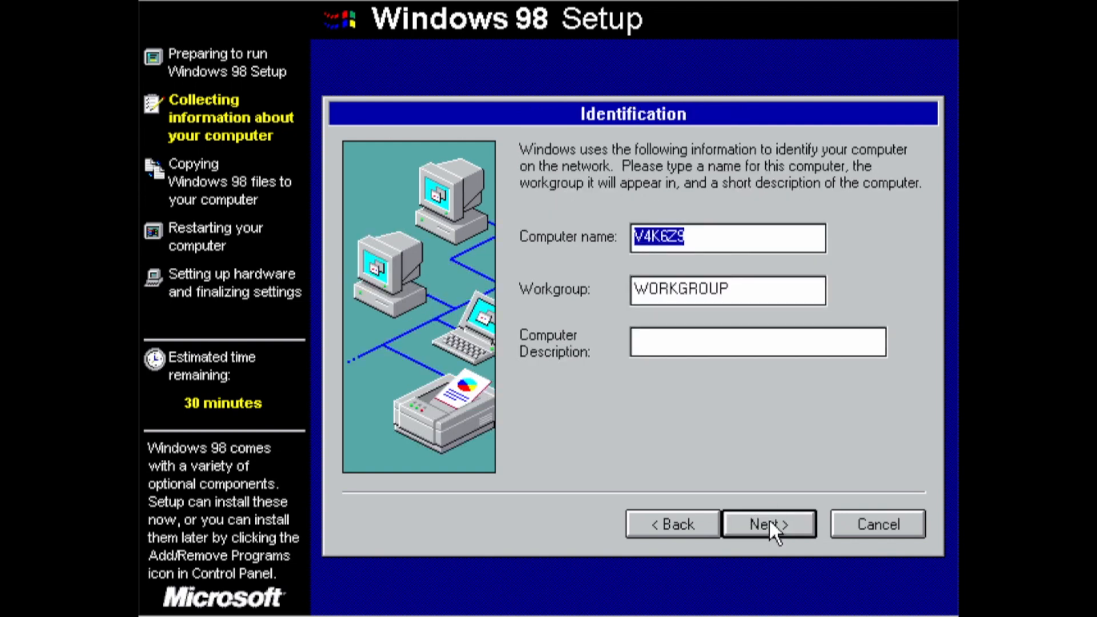
pyautogui.write('win98se-vm')
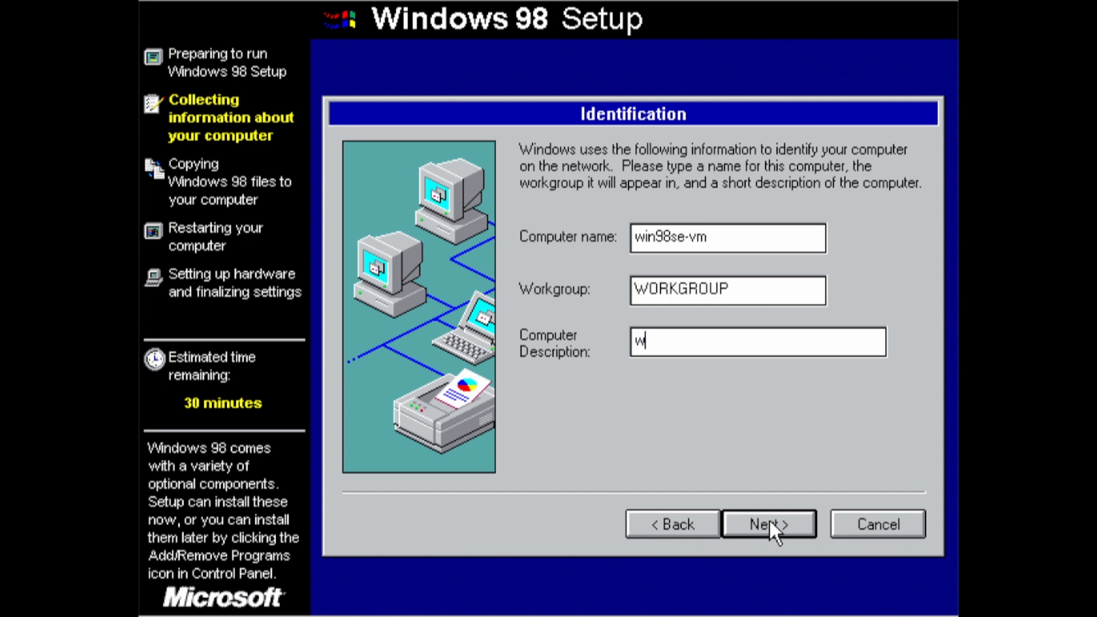
pyautogui.write('indows 98 SE on v')
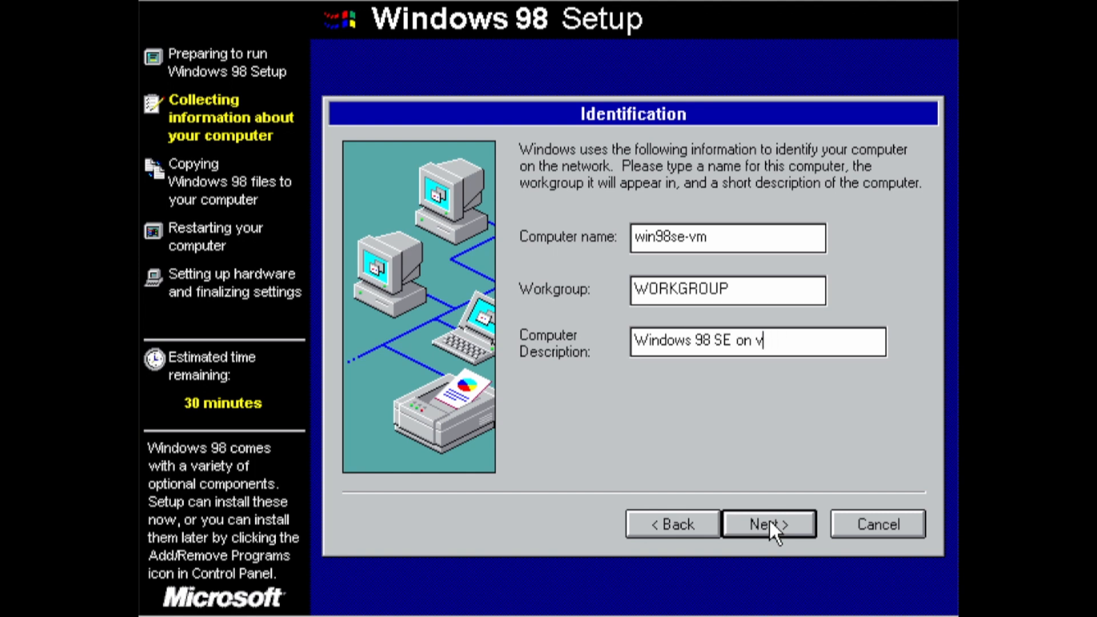
pyautogui.write('irtualbox')
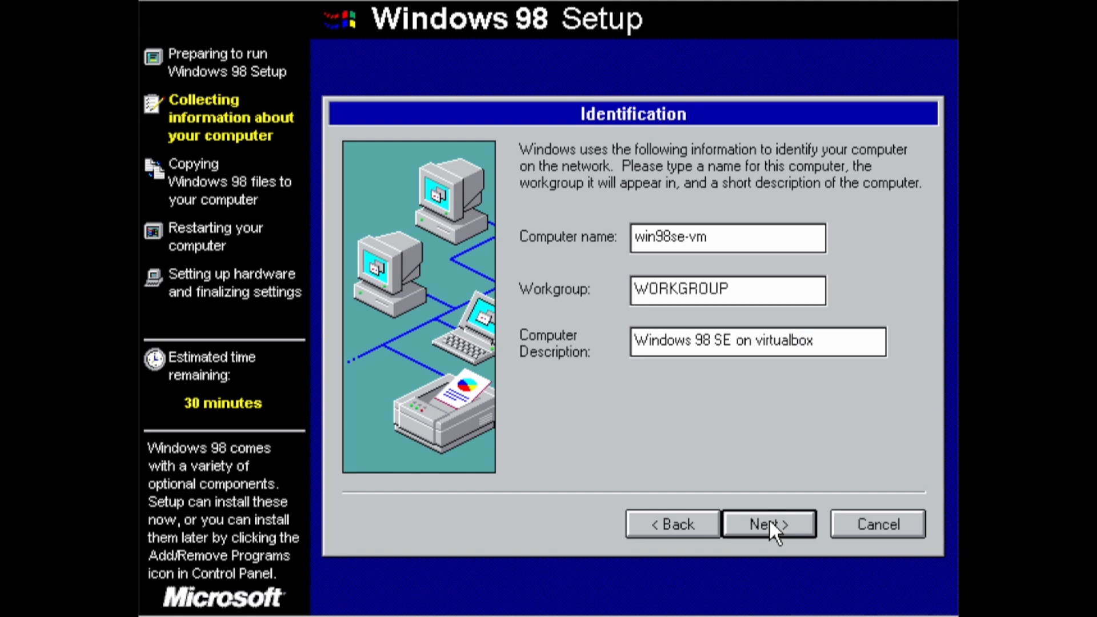
pyautogui.click(768, 524)
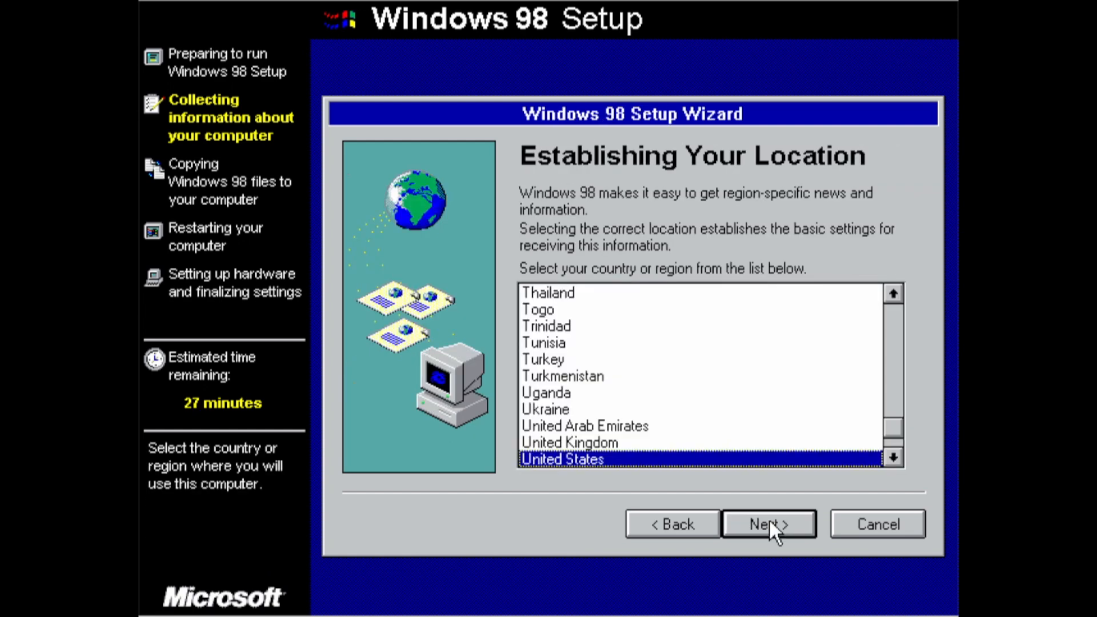
pyautogui.click(767, 524)
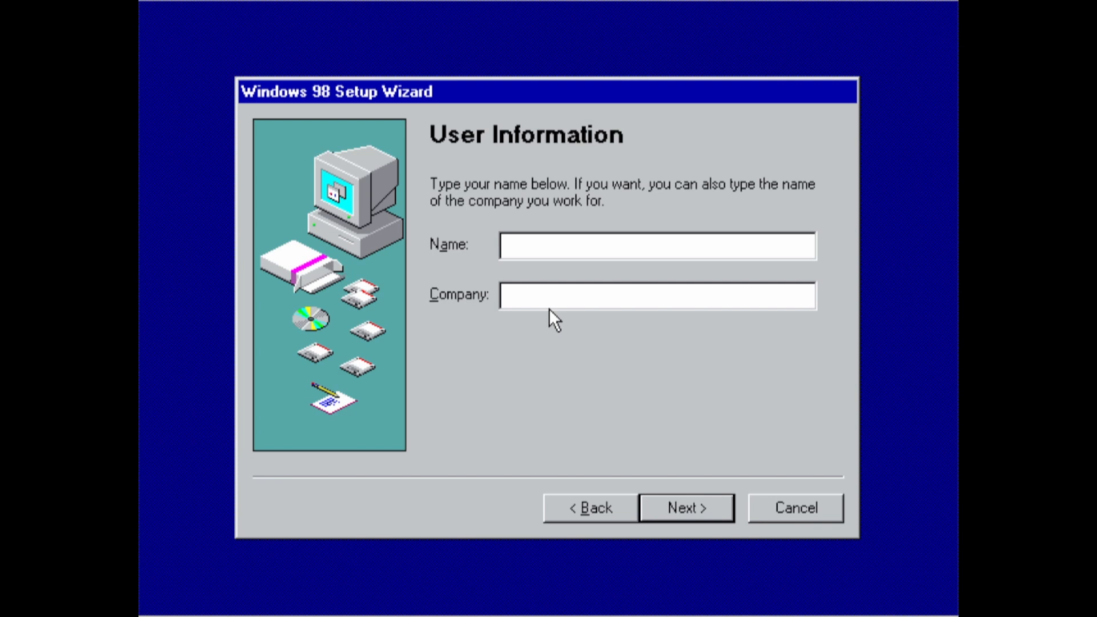
# Step: Enter user JohnDoe and company AcmeCorp, accept the license agreement, and Restart Now
pyautogui.write('JohnDoe')
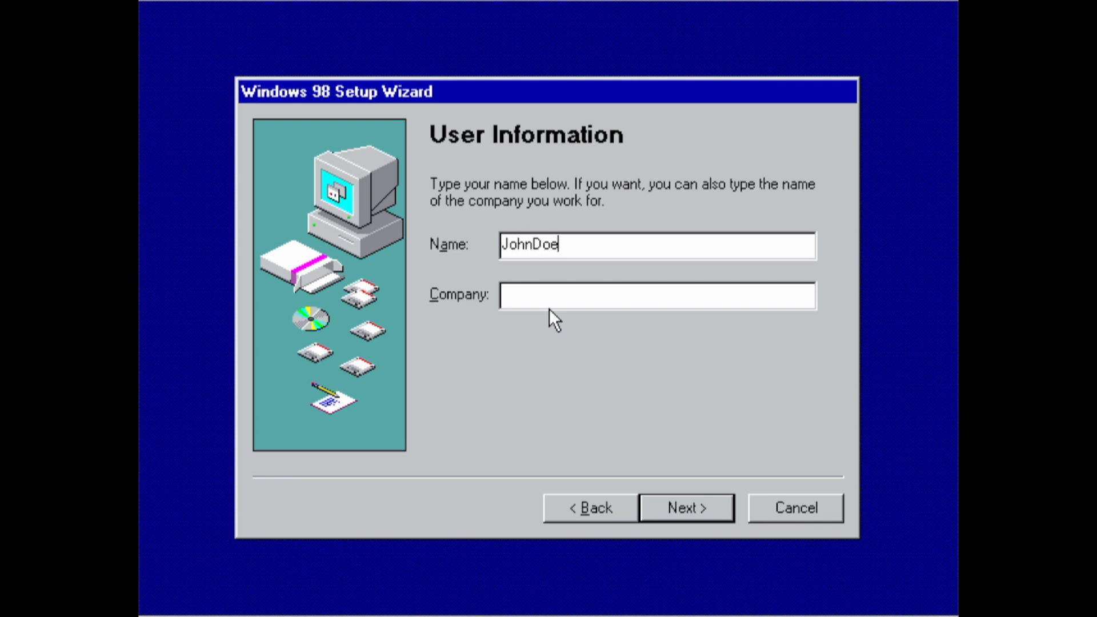
pyautogui.write('A')
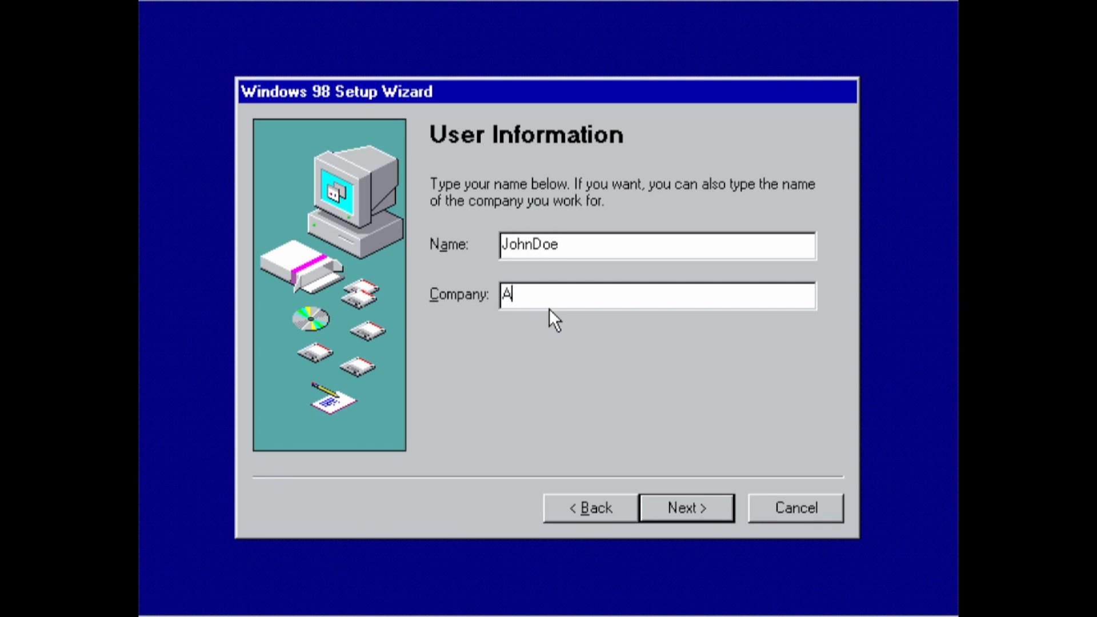
pyautogui.write('cmeCorp')
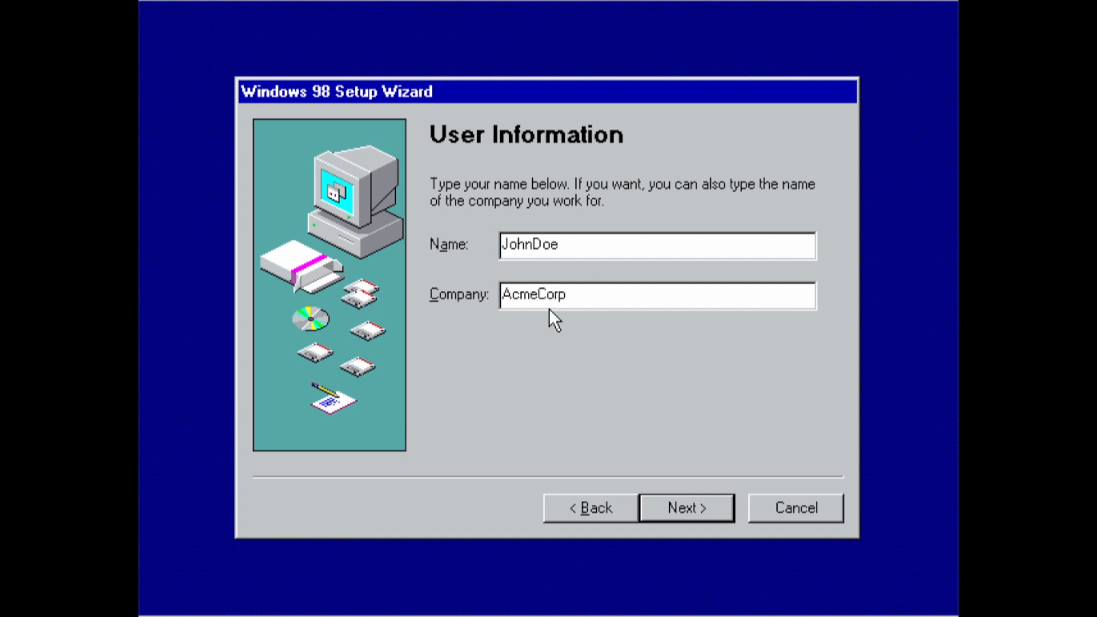
pyautogui.click(684, 507)
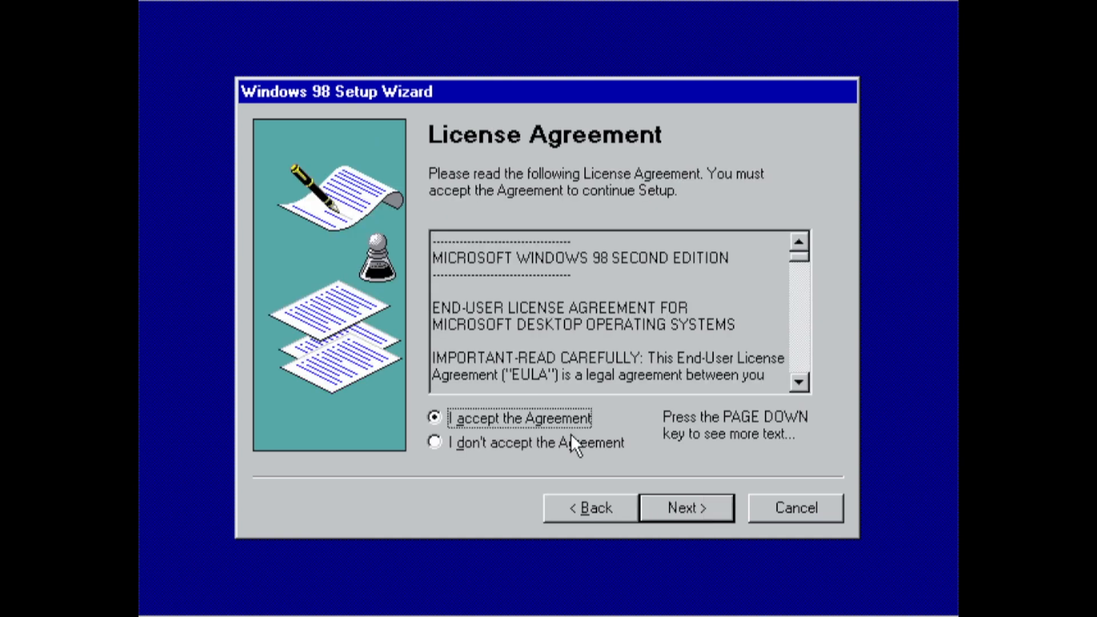
pyautogui.click(685, 508)
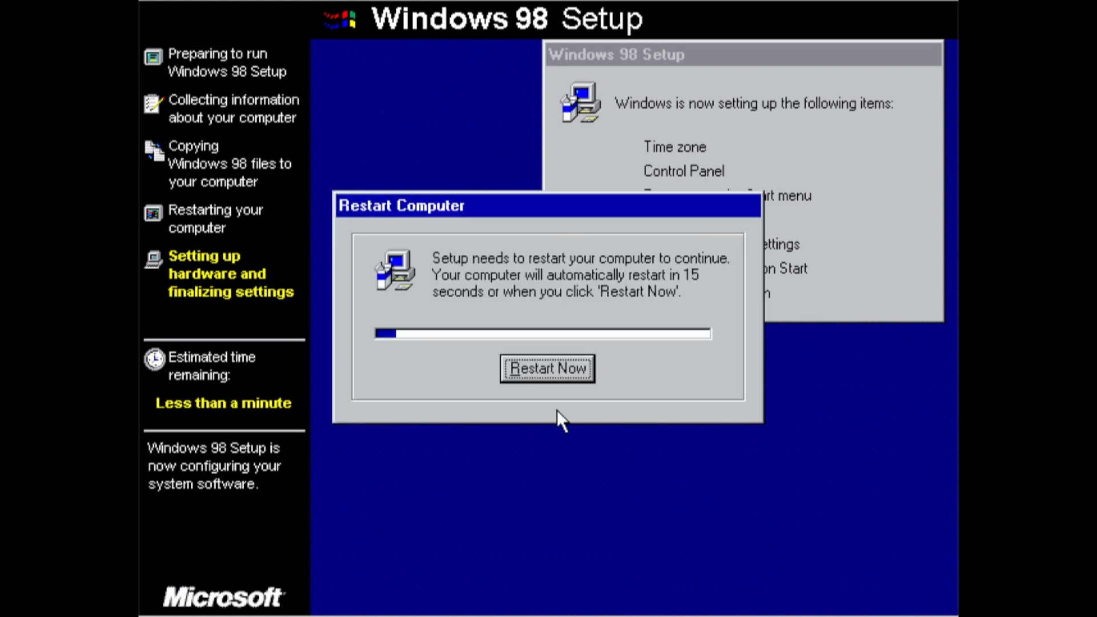
pyautogui.click(547, 368)
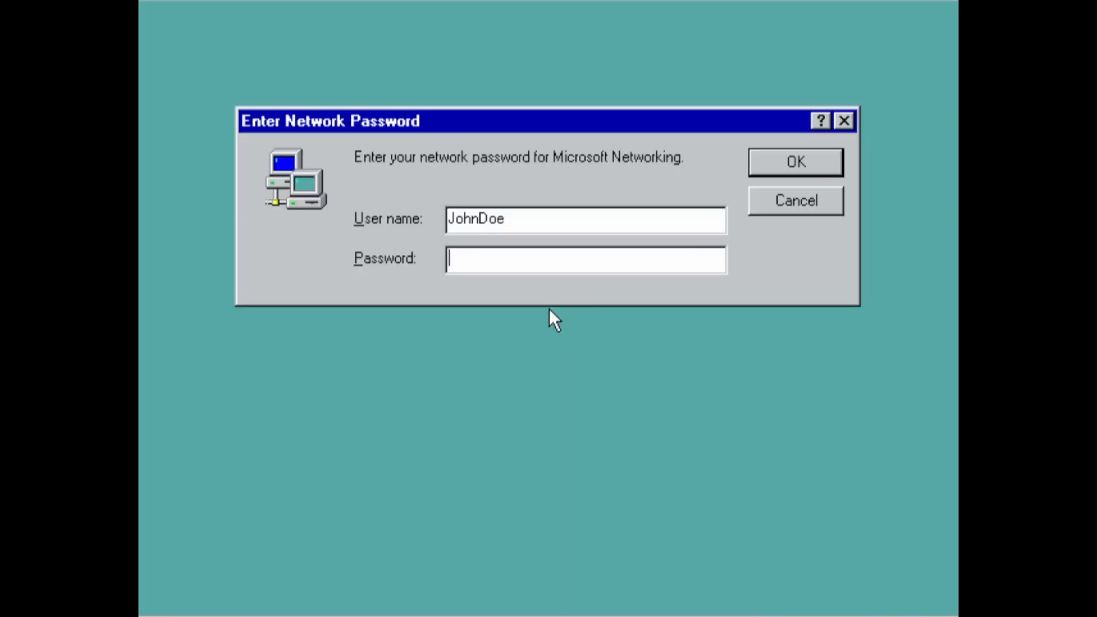
# Step: Log on with a network password and confirm it as the Windows password
pyautogui.write('*')
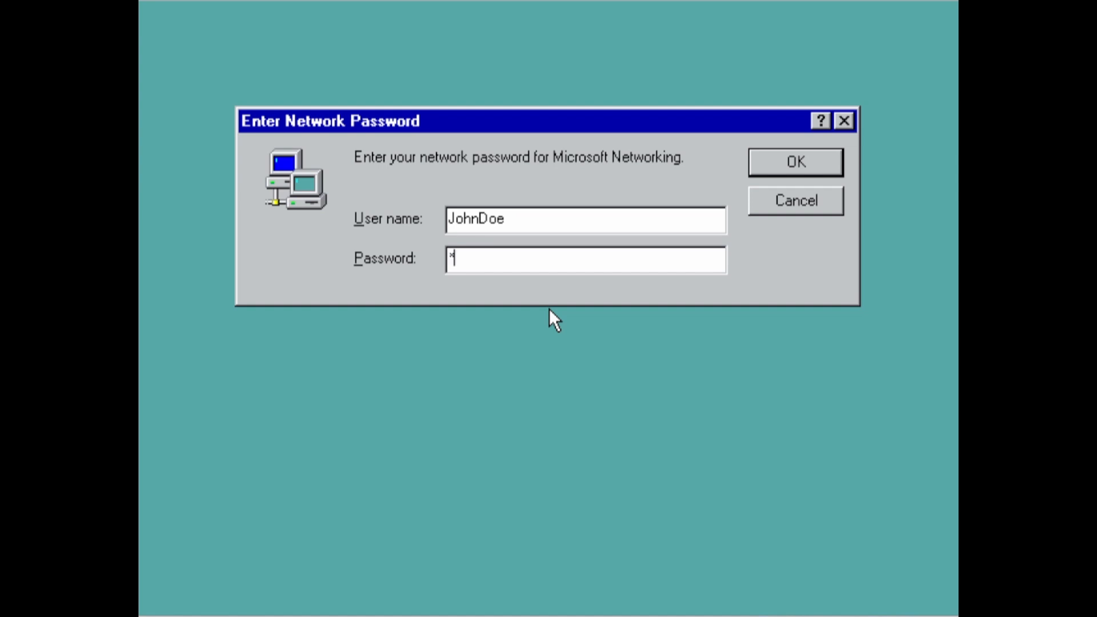
pyautogui.click(794, 161)
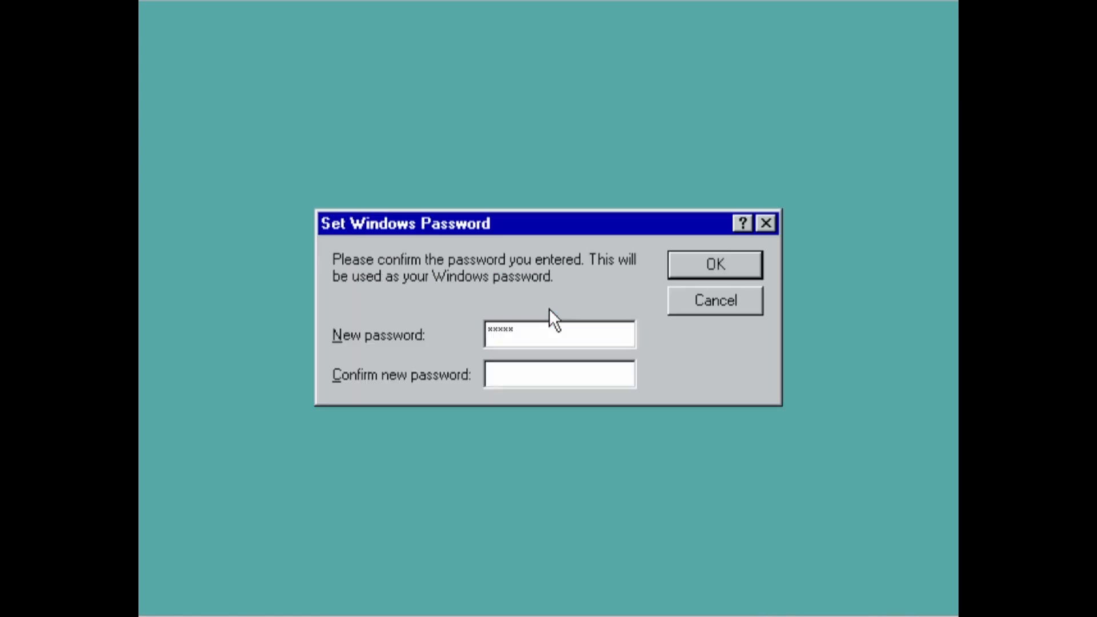
pyautogui.click(712, 264)
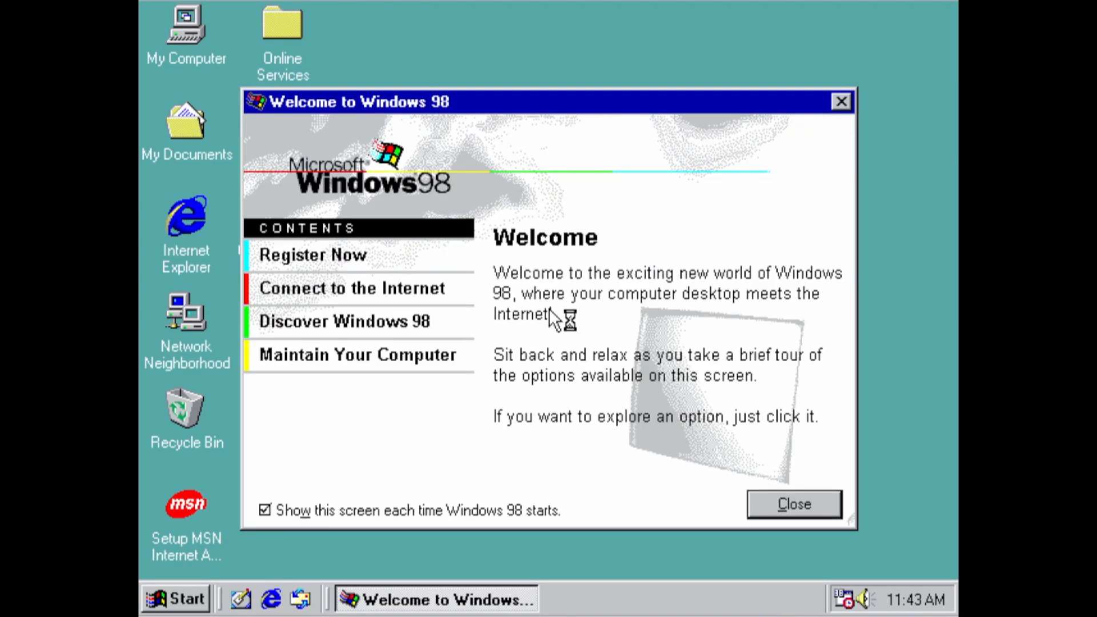
# Step: Check Device Manager shows the AMD PCNET Ethernet adapter under Network adapters, then close System Properties
pyautogui.rightClick(186, 27)
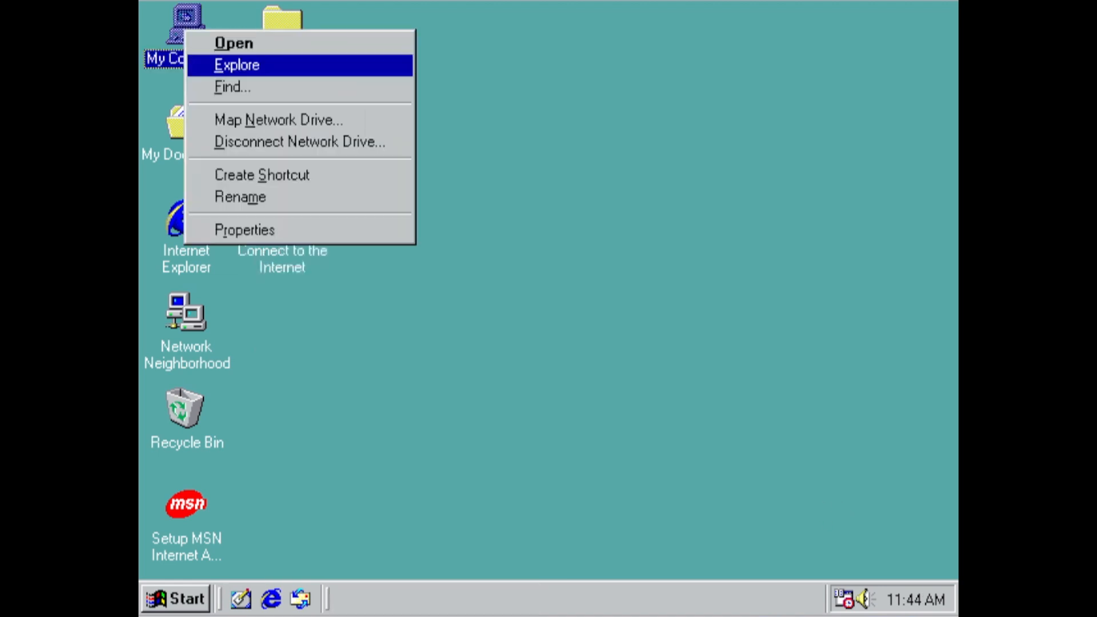
pyautogui.click(244, 230)
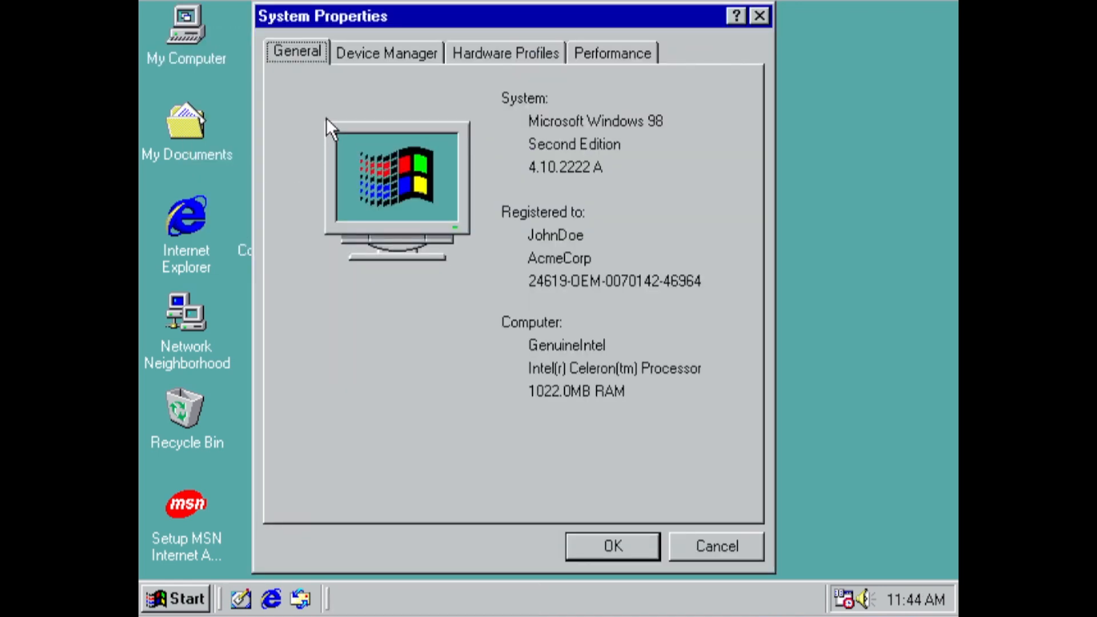
pyautogui.click(385, 53)
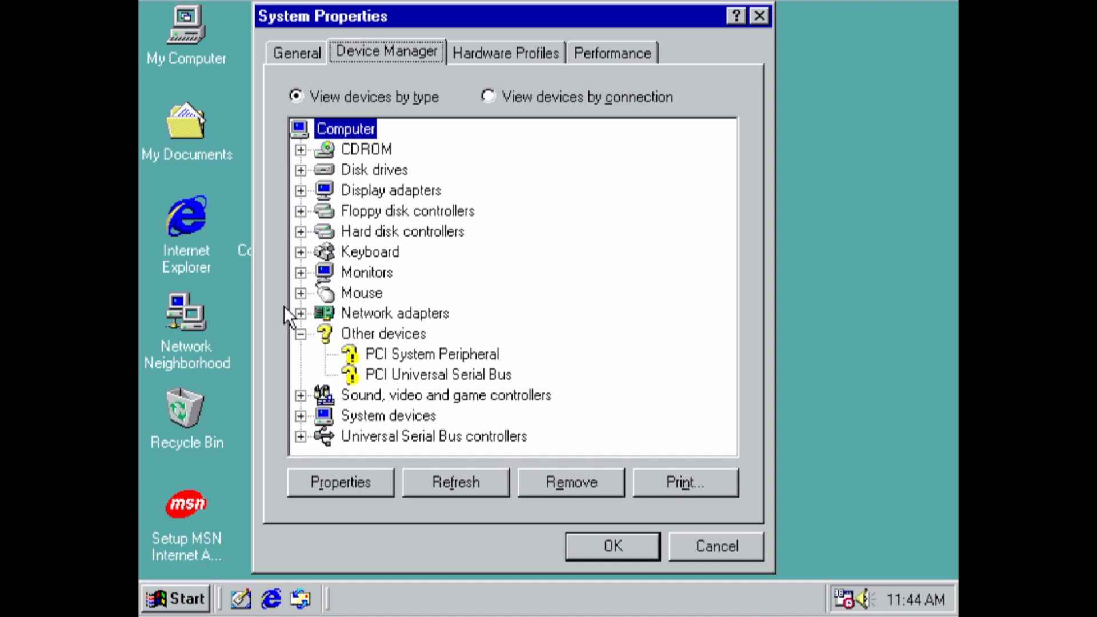
pyautogui.click(301, 313)
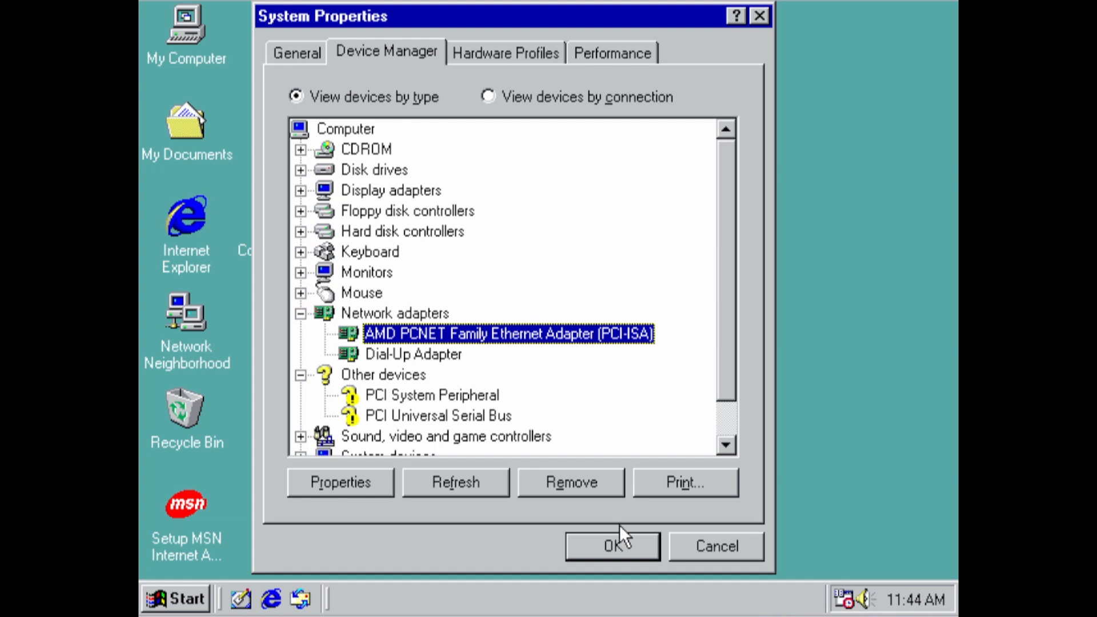
pyautogui.click(612, 546)
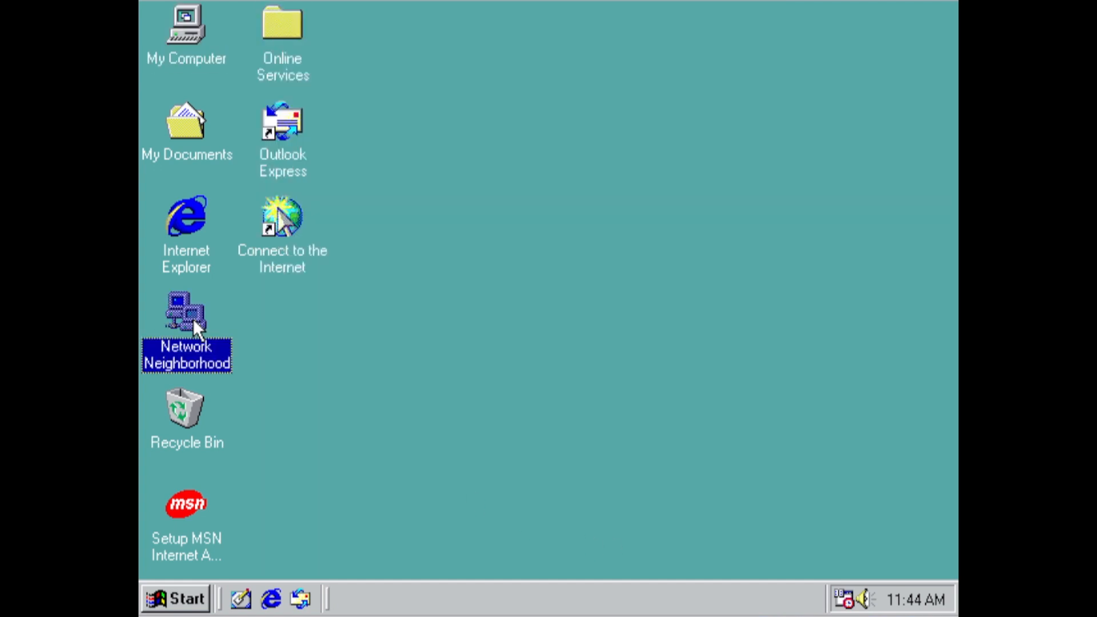
# Step: In Network settings, remove the Dial-Up Adapter and add Microsoft's NetBEUI protocol
pyautogui.doubleClick(187, 315)
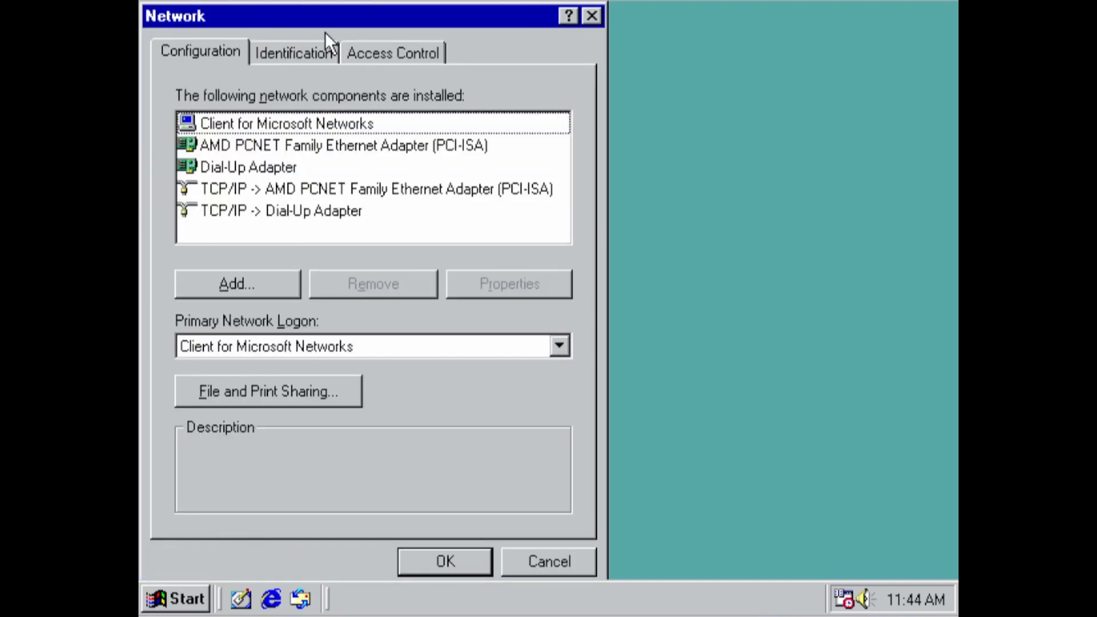
pyautogui.moveTo(251, 218)
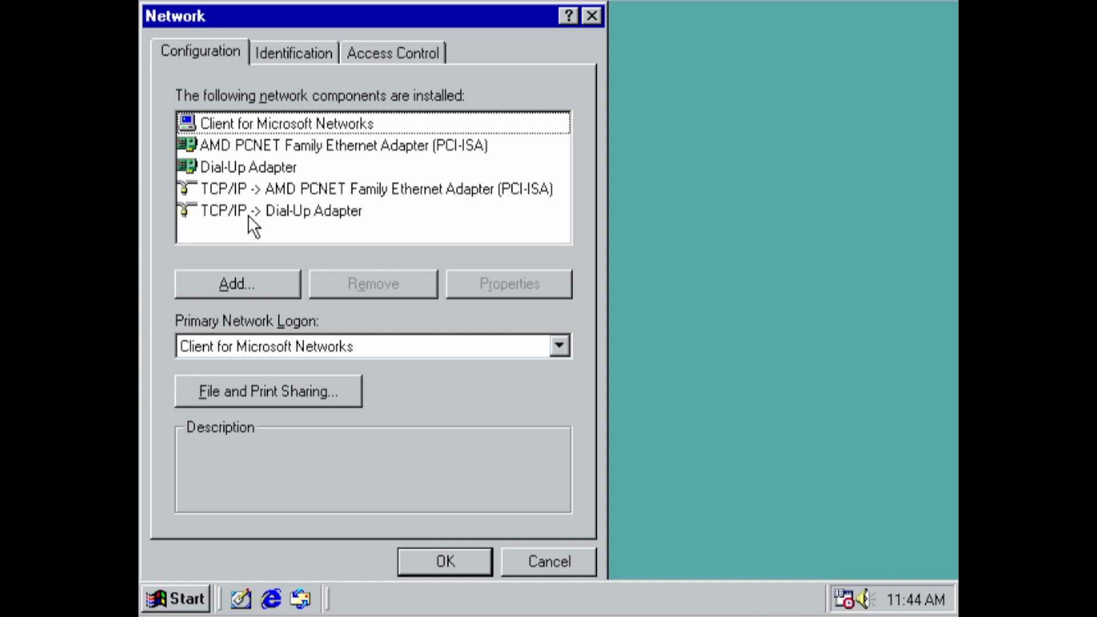
pyautogui.moveTo(237, 283)
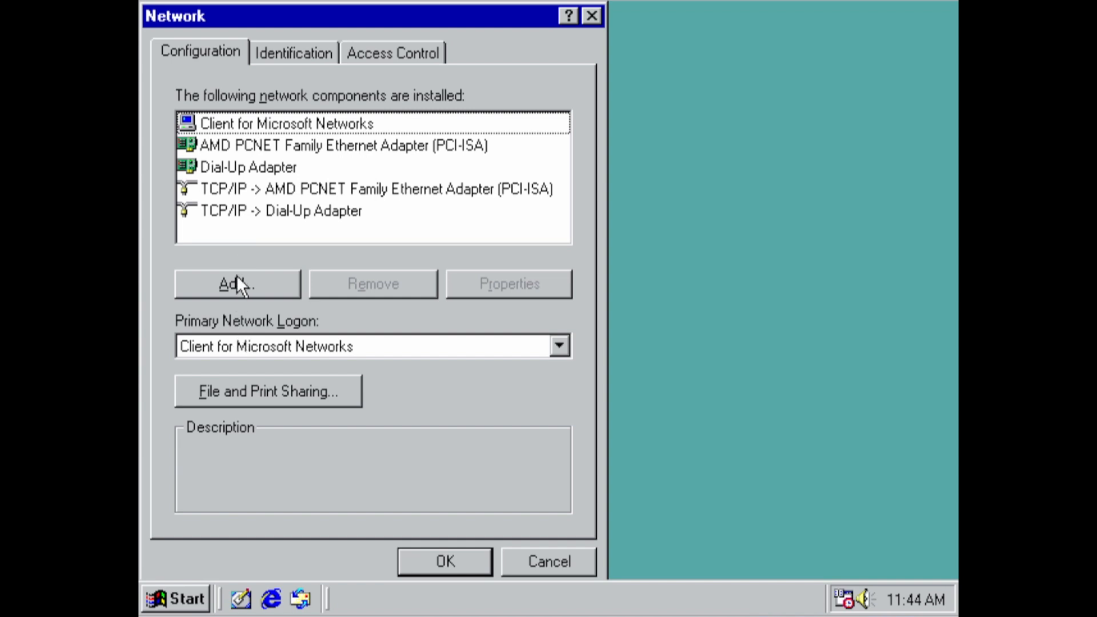
pyautogui.click(248, 167)
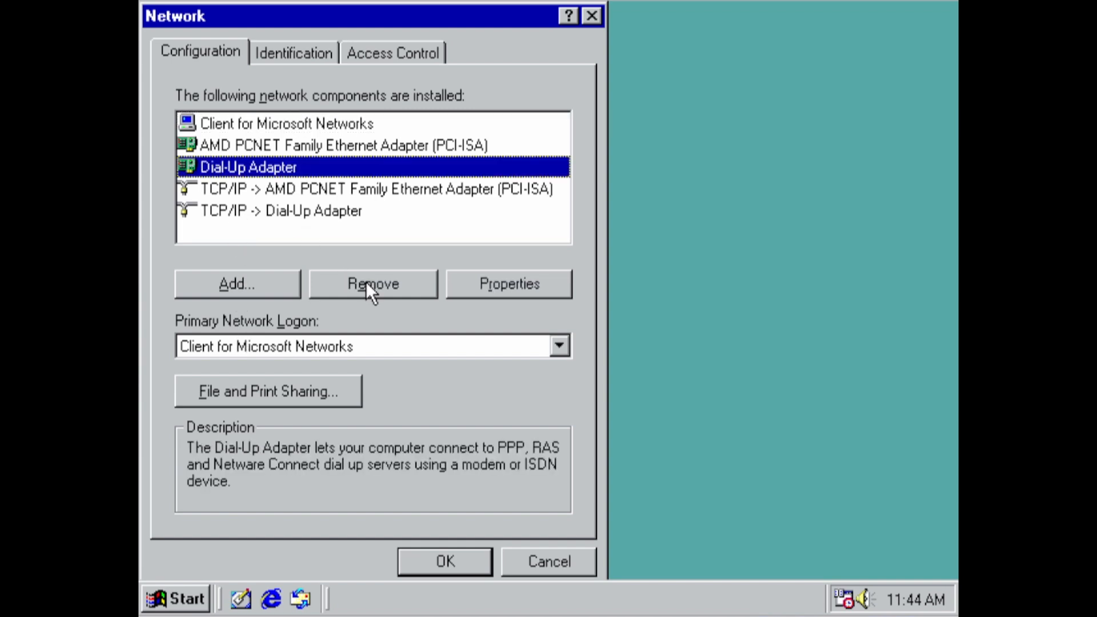
pyautogui.click(236, 283)
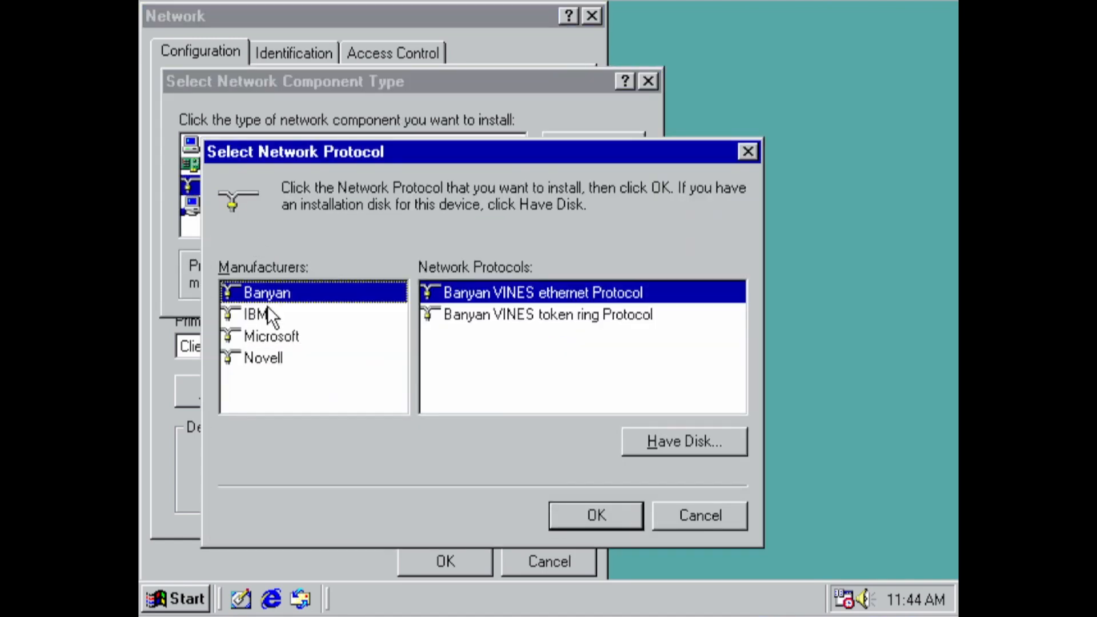
pyautogui.click(272, 336)
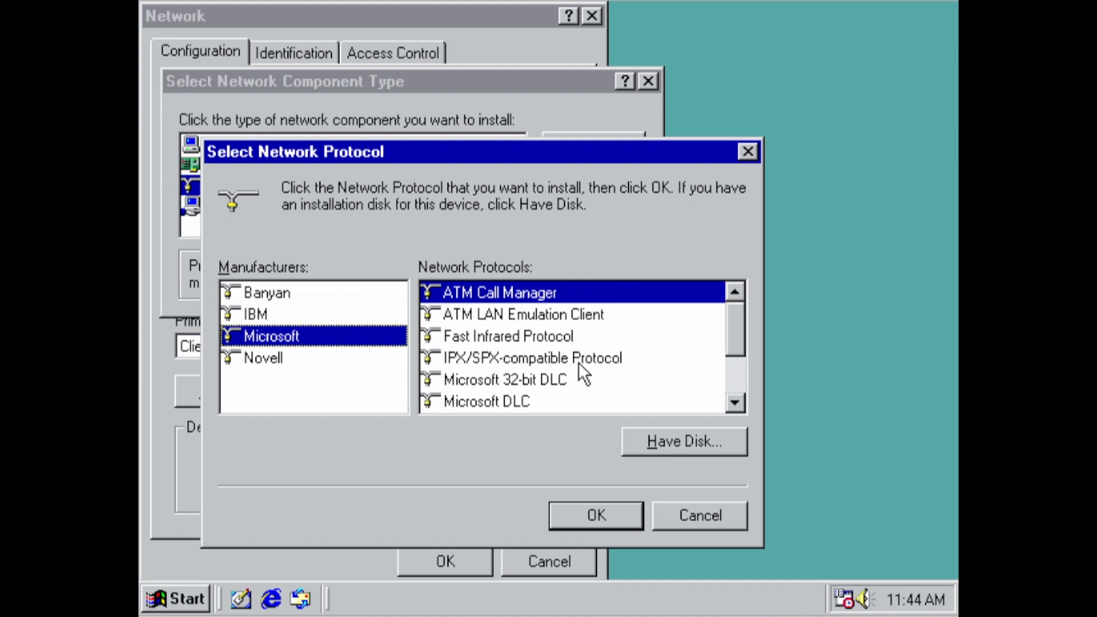
pyautogui.scroll(-3)
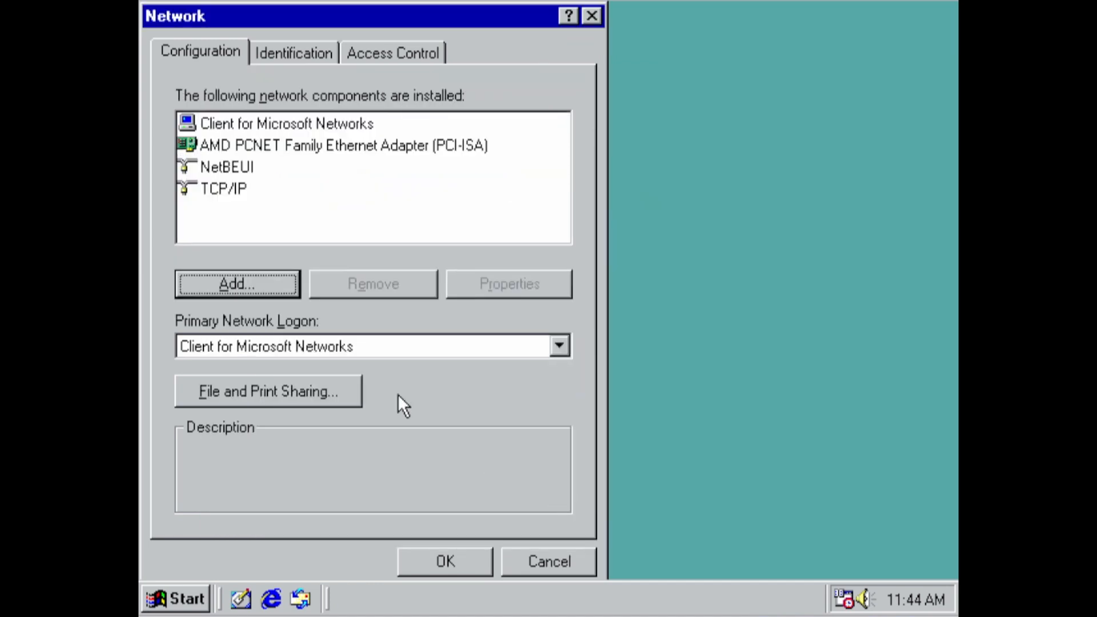
# Step: Enable file sharing for Microsoft Networks and apply the new network components
pyautogui.click(268, 391)
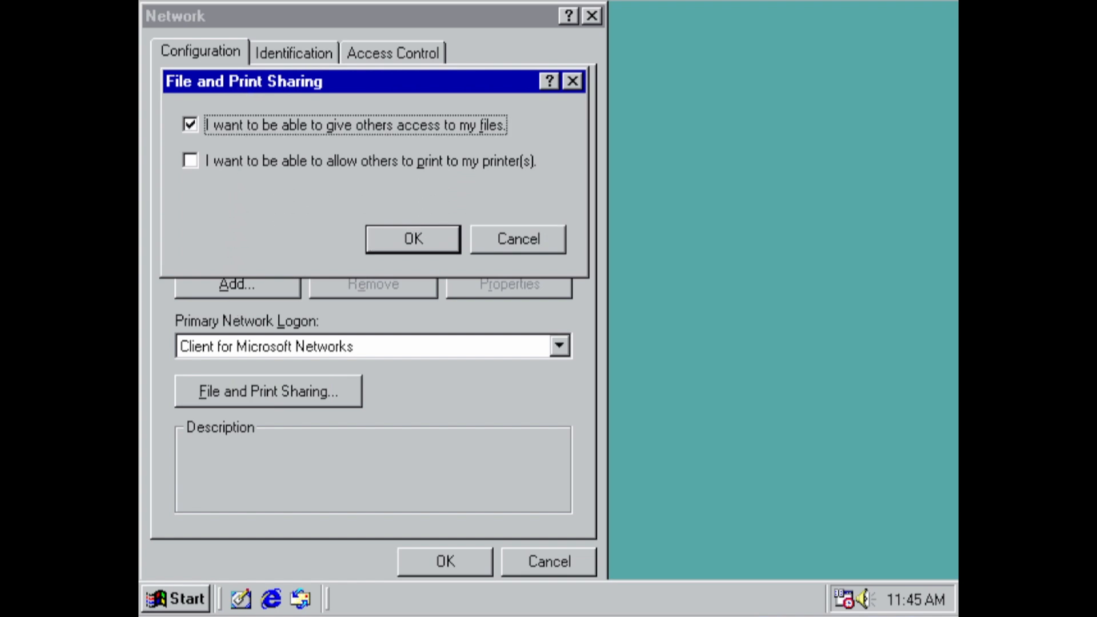
pyautogui.click(412, 238)
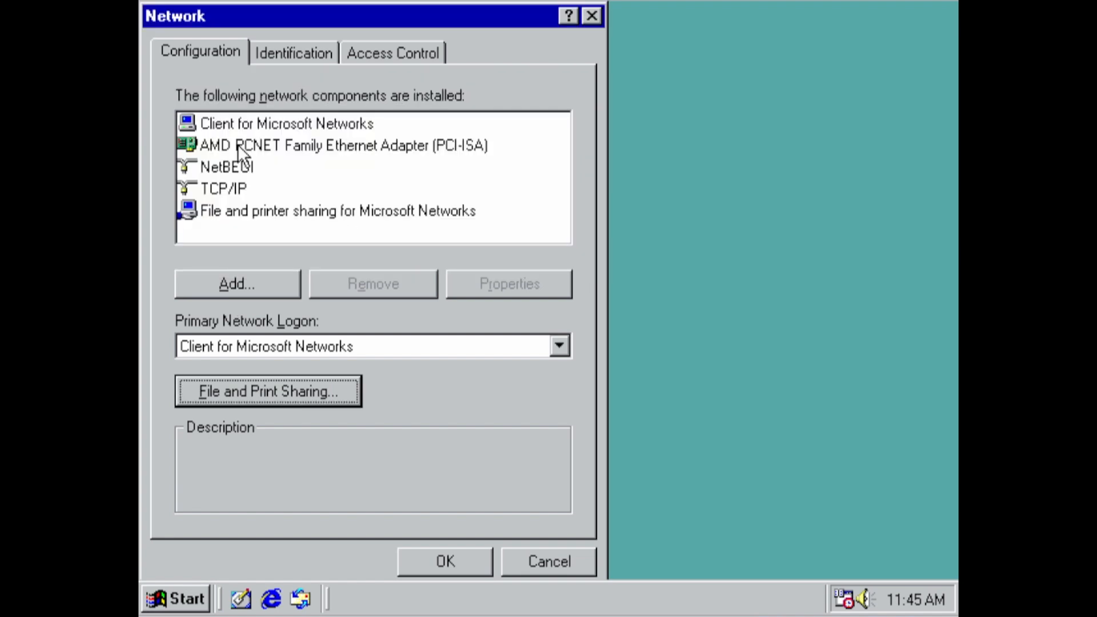
pyautogui.click(335, 210)
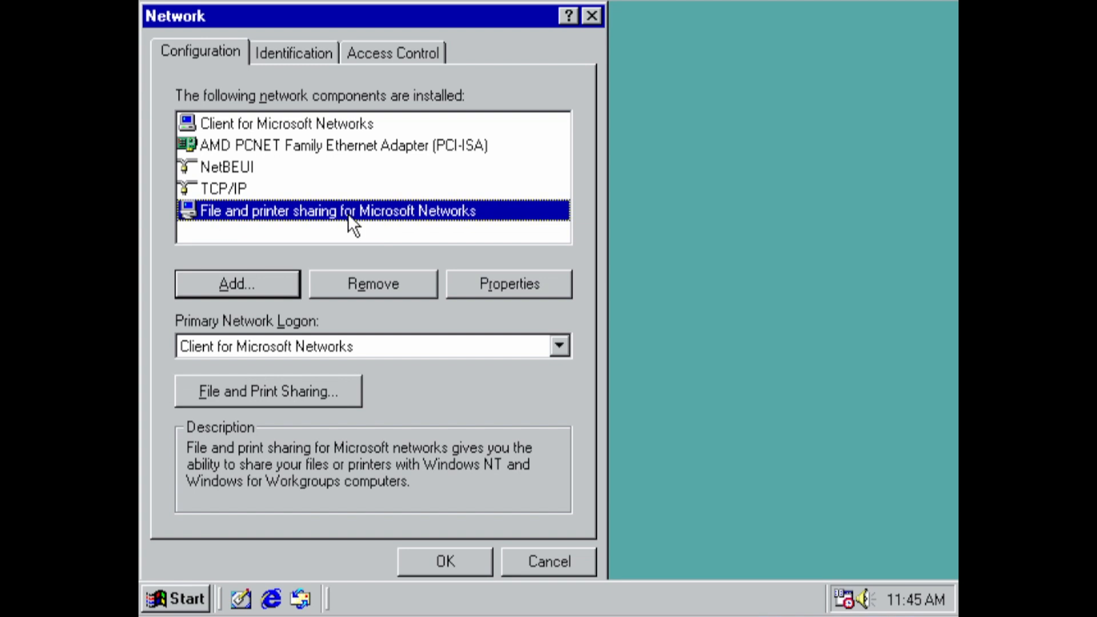
pyautogui.moveTo(434, 584)
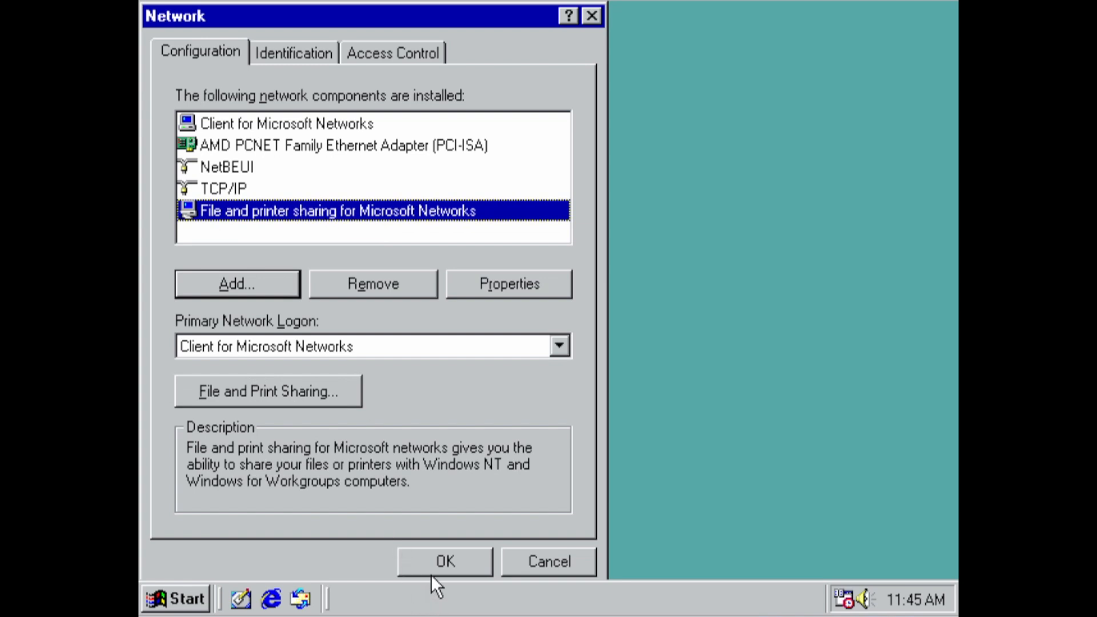
pyautogui.click(445, 560)
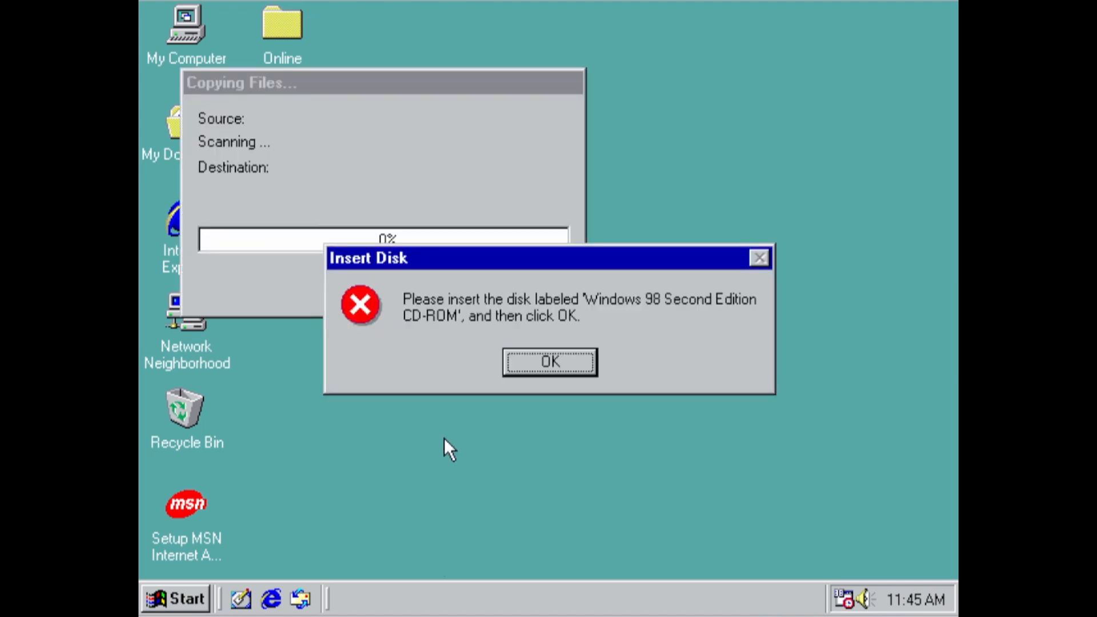
# Step: Skip the missing-disk prompts and restart Windows so the settings take effect
pyautogui.click(550, 362)
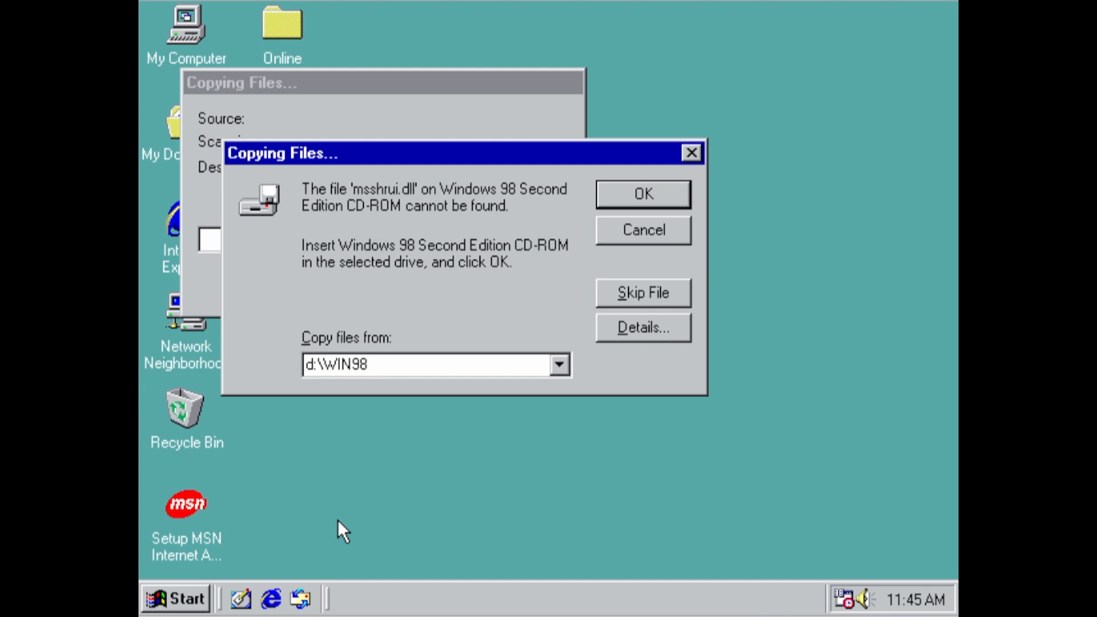
pyautogui.click(640, 194)
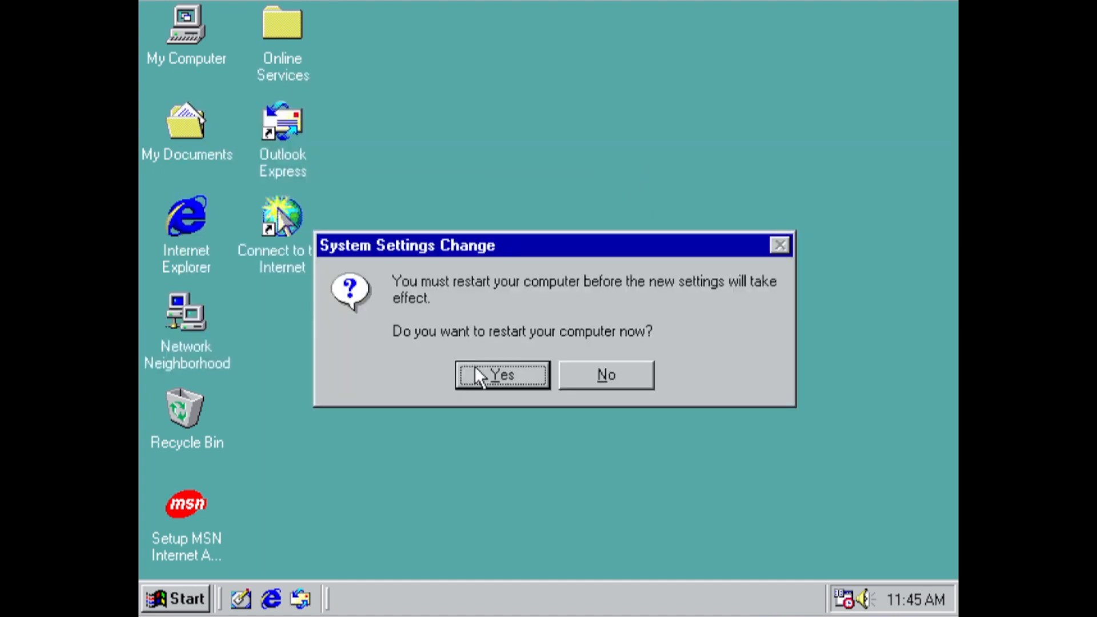
pyautogui.click(502, 375)
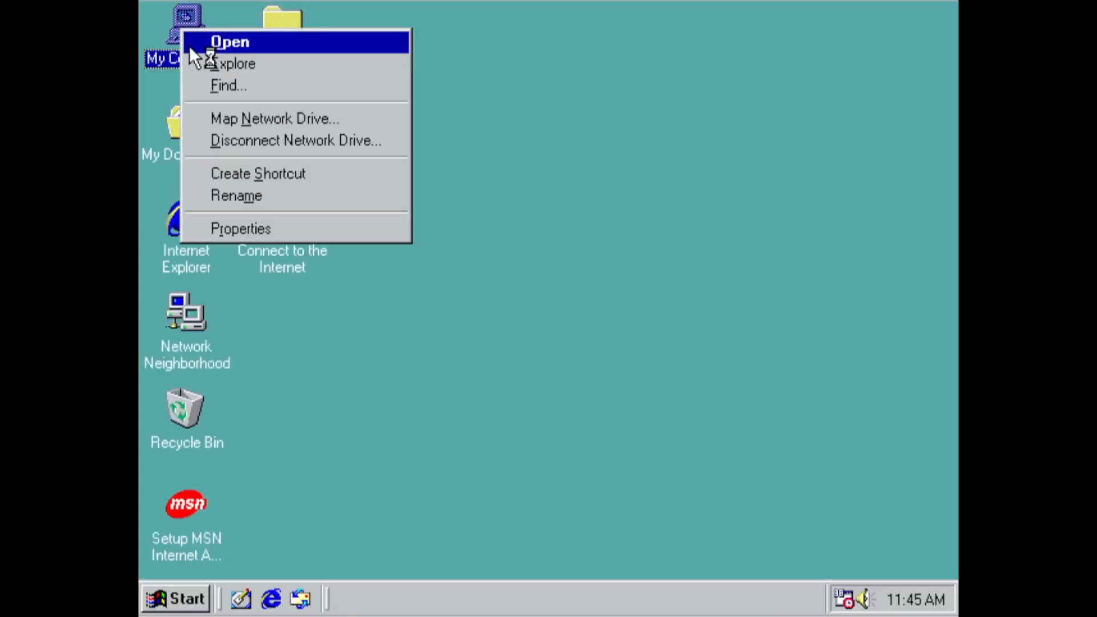
# Step: Create a folder named data at the root of C: and share it on the network
pyautogui.click(238, 63)
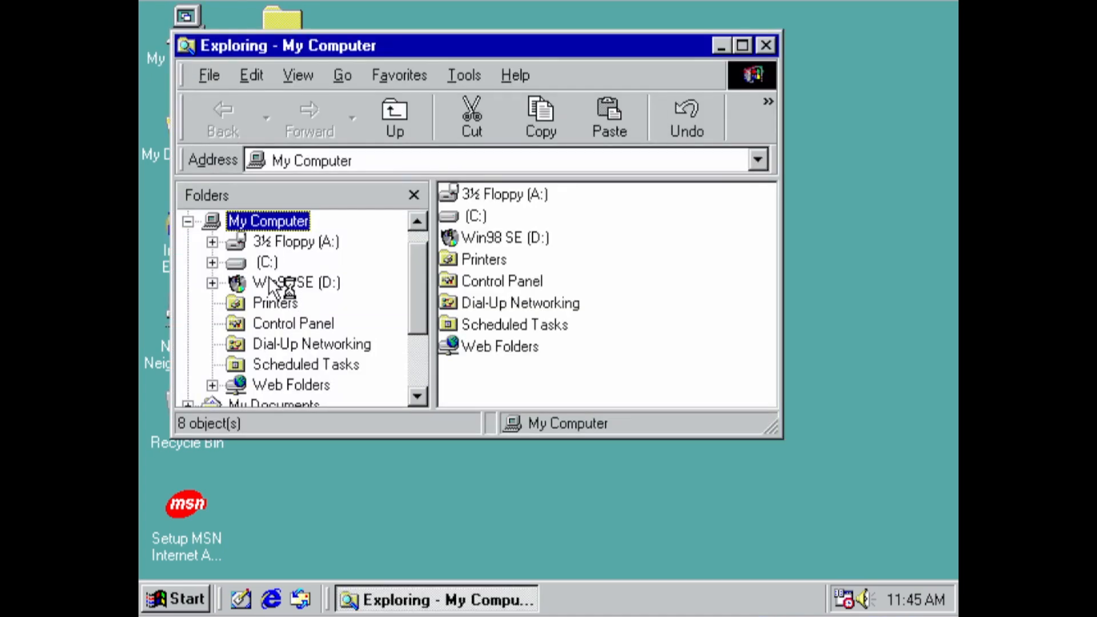
pyautogui.click(267, 262)
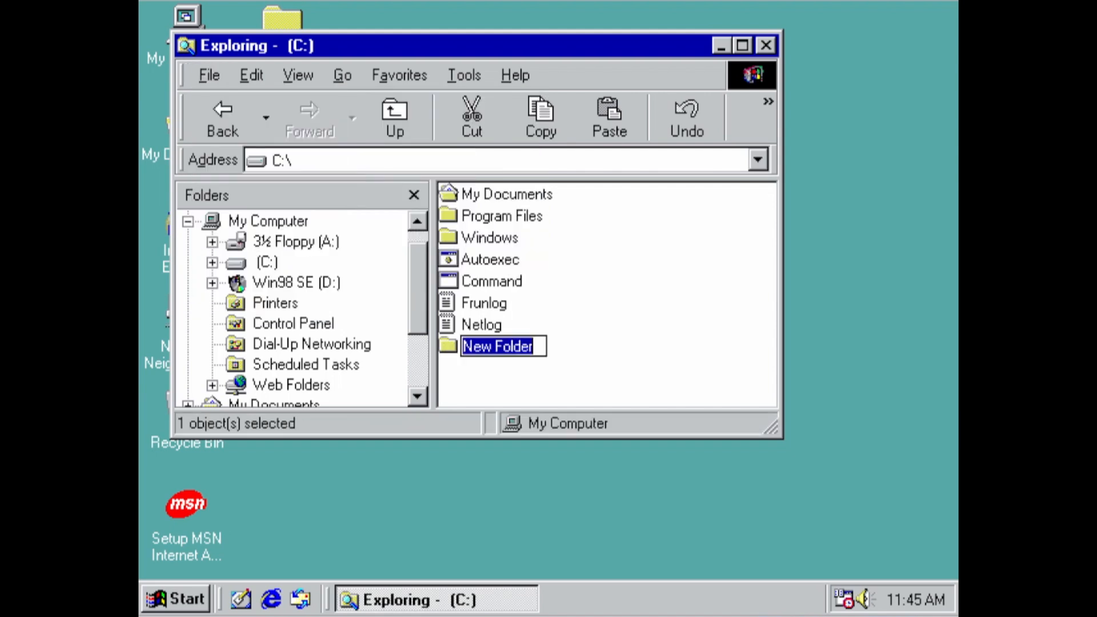
pyautogui.write('data')
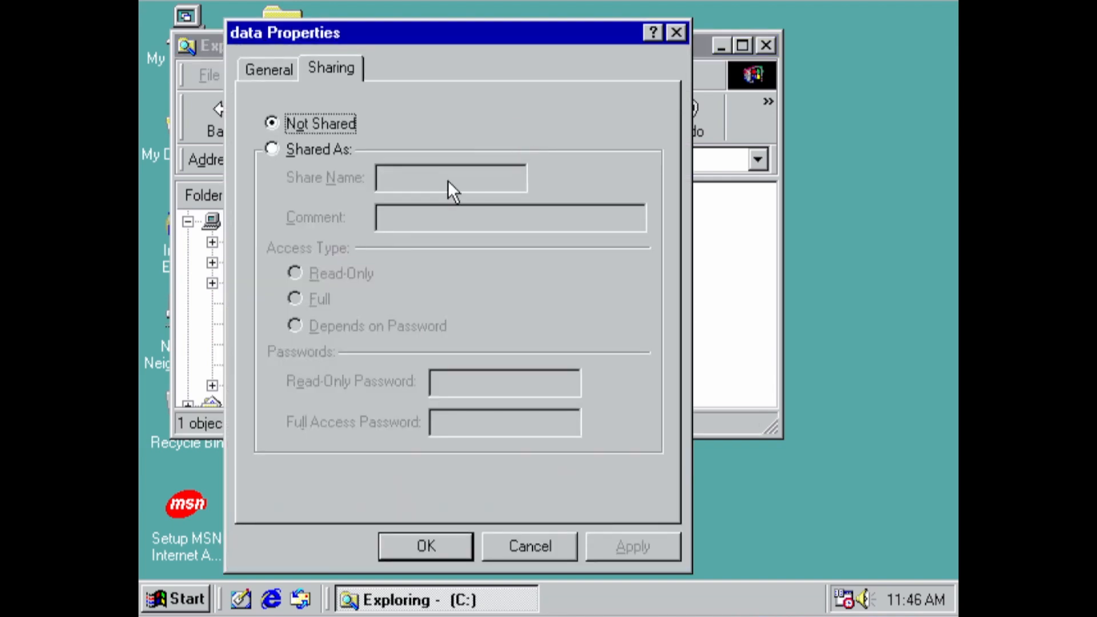
pyautogui.click(272, 148)
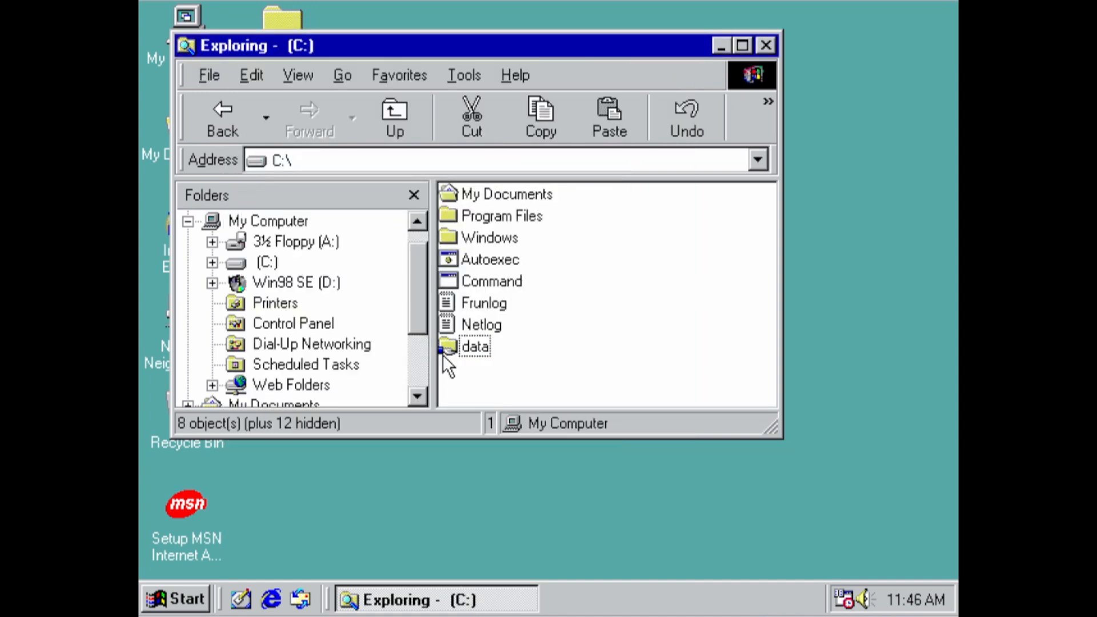
pyautogui.moveTo(761, 17)
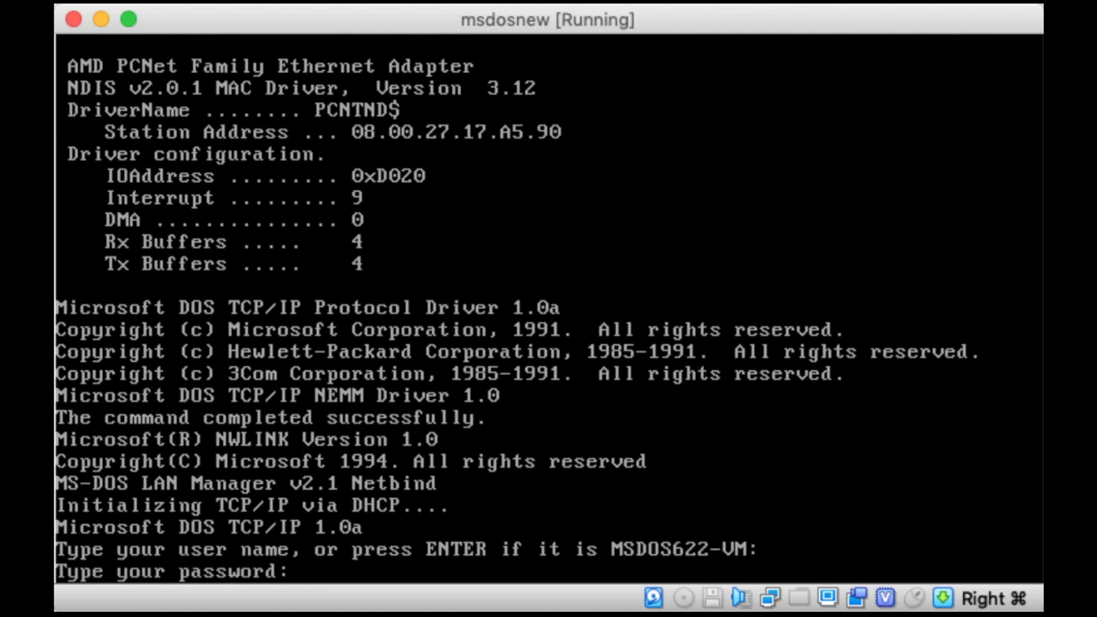
# Step: Log on in the MS-DOS VM and map drive D: to \\WIN311-VM\DATA
pyautogui.press('enter')
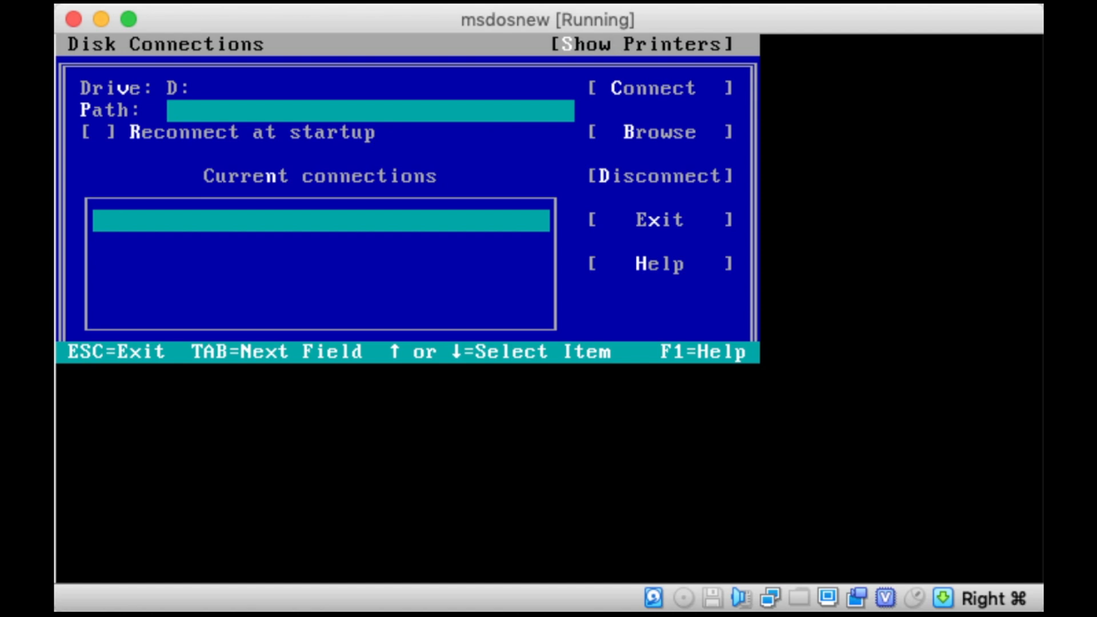
pyautogui.click(657, 132)
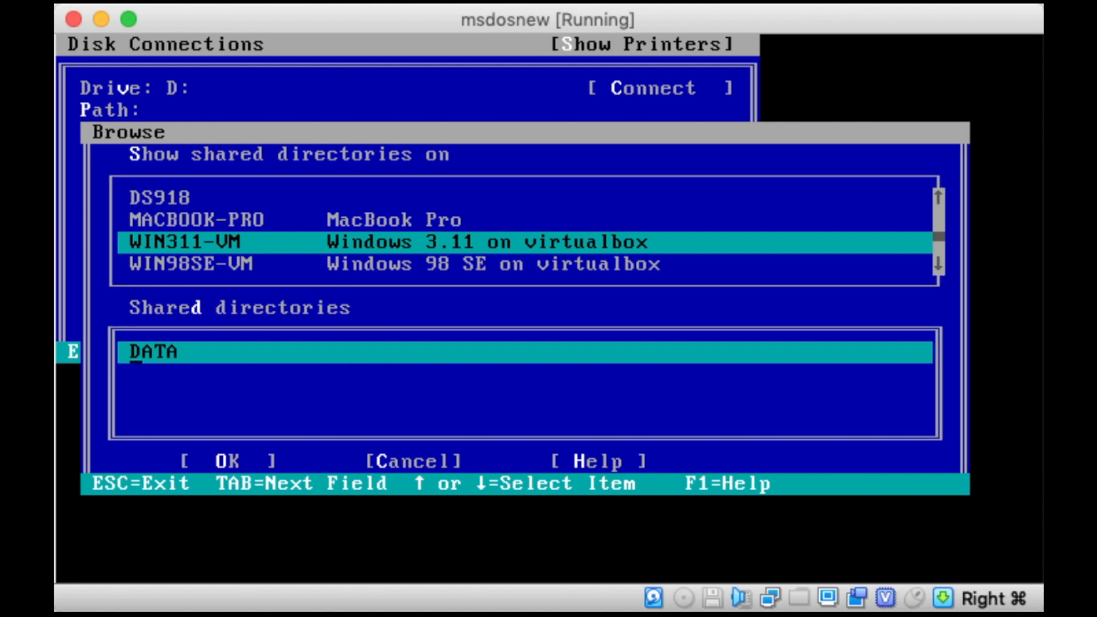
pyautogui.click(226, 460)
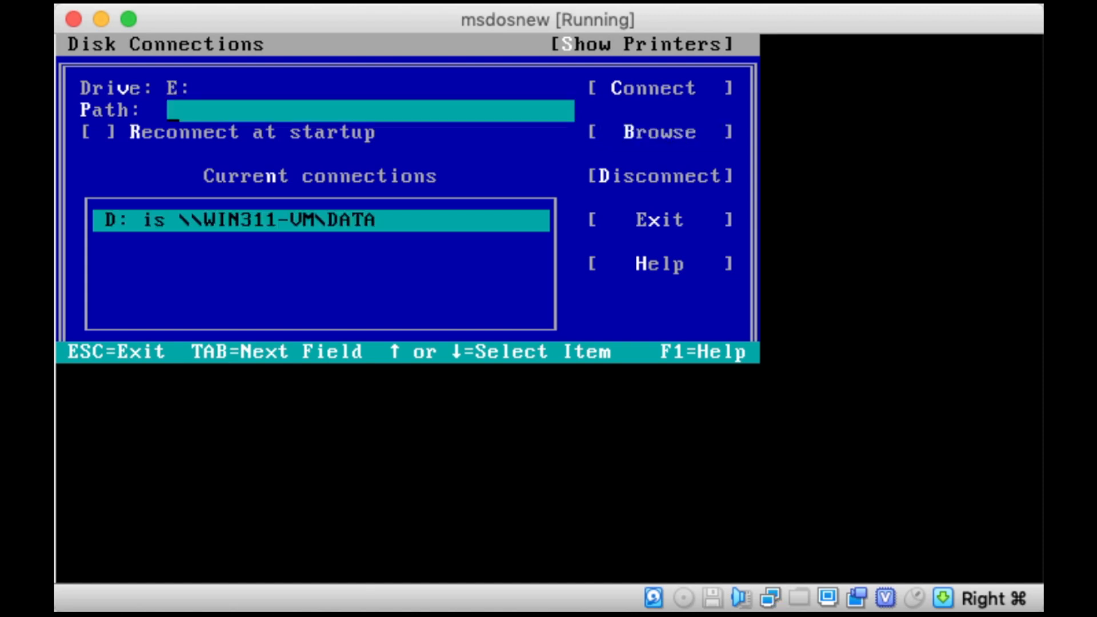
# Step: Map drive E: to \\WIN98SE-VM\DATA, connect it and leave the connections screen
pyautogui.click(658, 133)
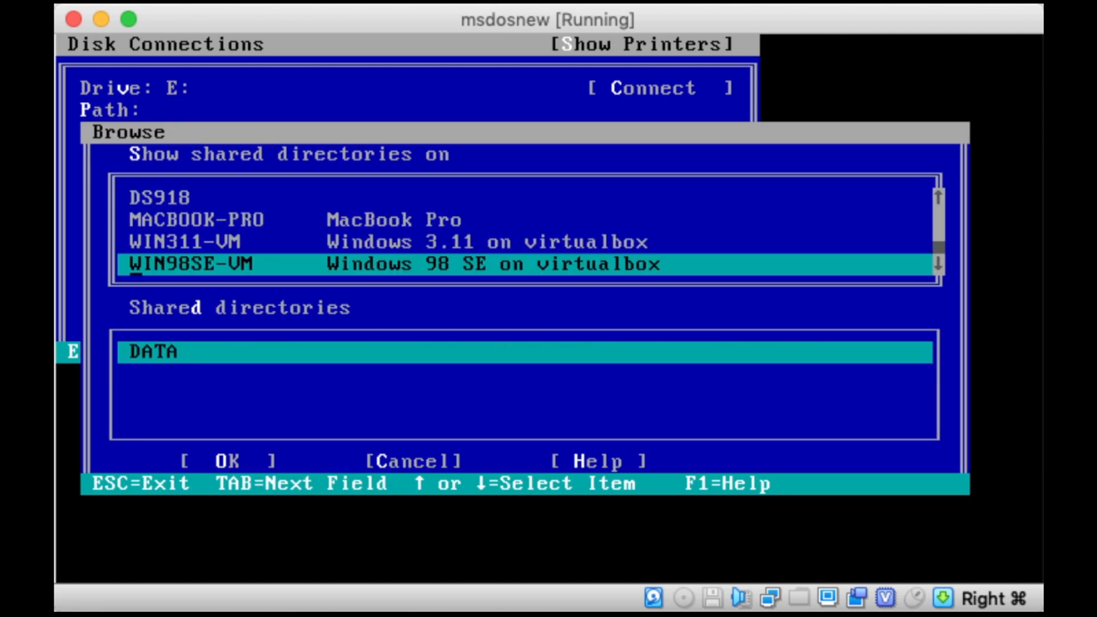
pyautogui.click(225, 460)
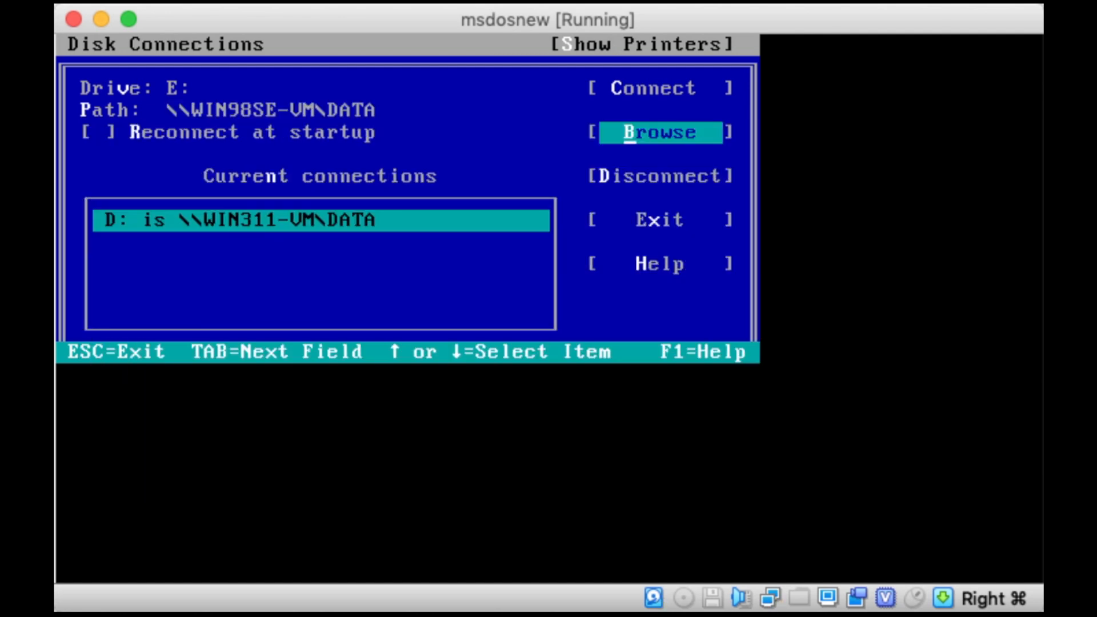
pyautogui.click(650, 88)
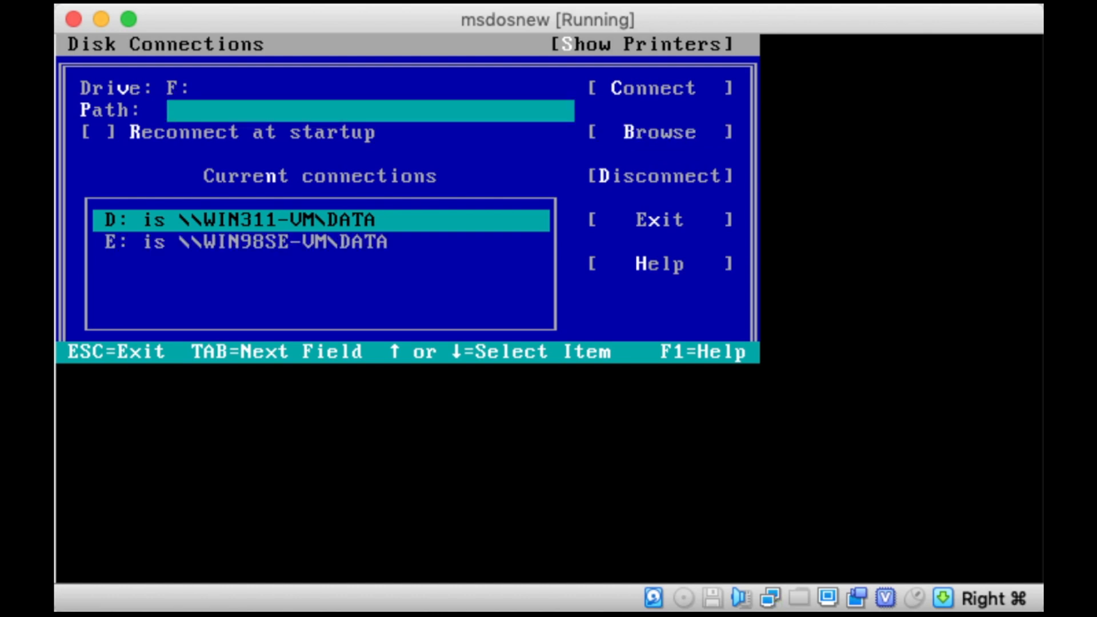
pyautogui.click(98, 133)
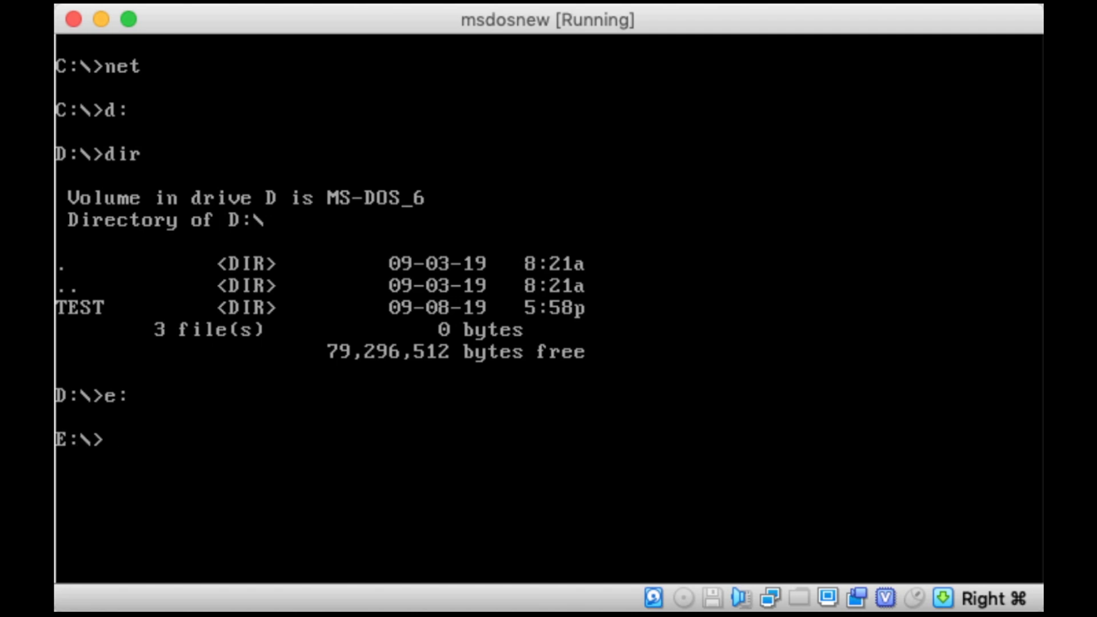
# Step: List files on D: and E:, then run net view and net view \\win311-vm to see shares
pyautogui.write('dir')
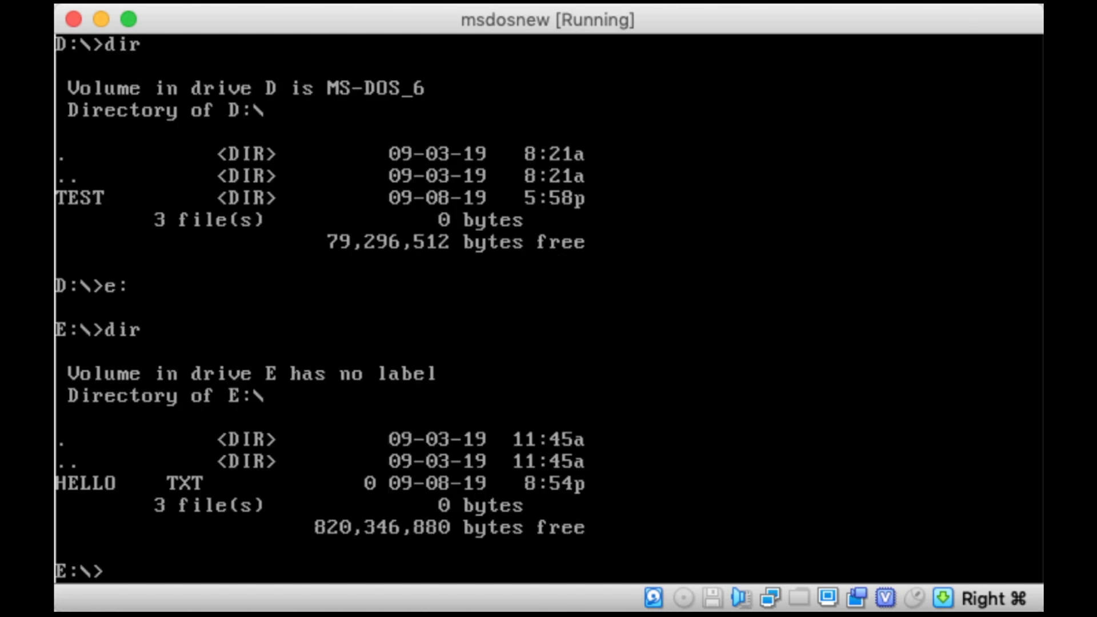
pyautogui.write('net view')
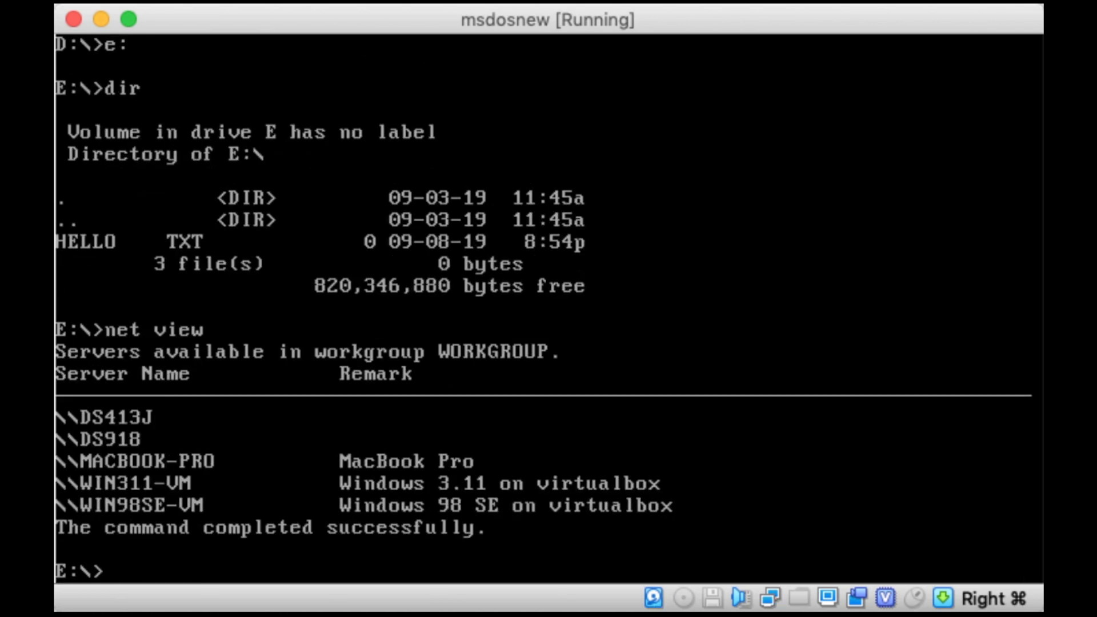
pyautogui.write('net view \\\\w')
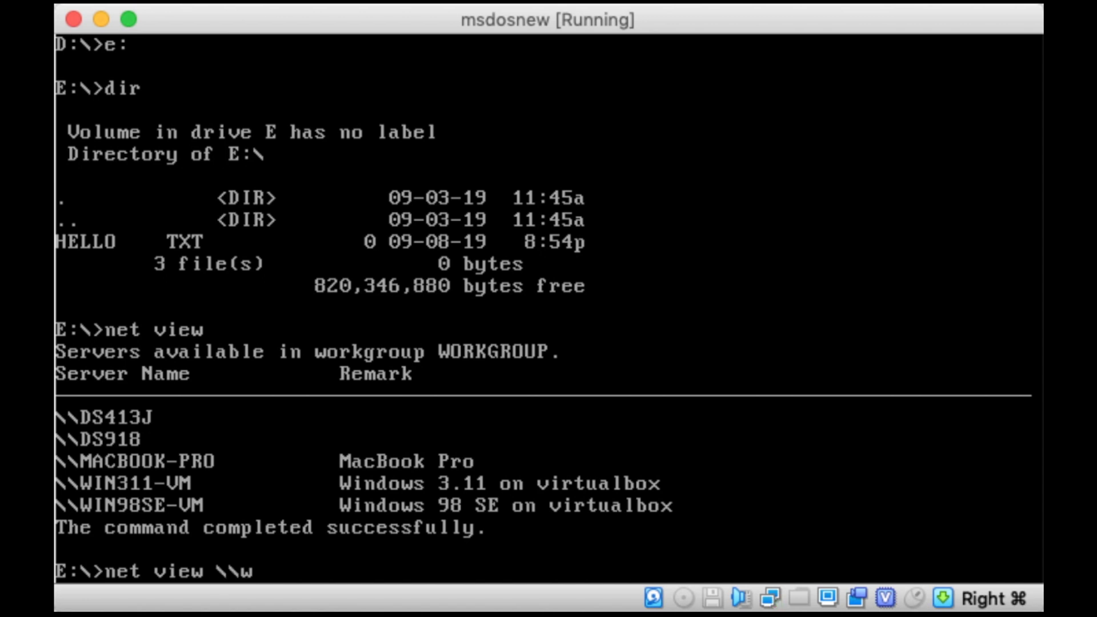
pyautogui.write('in311-vm')
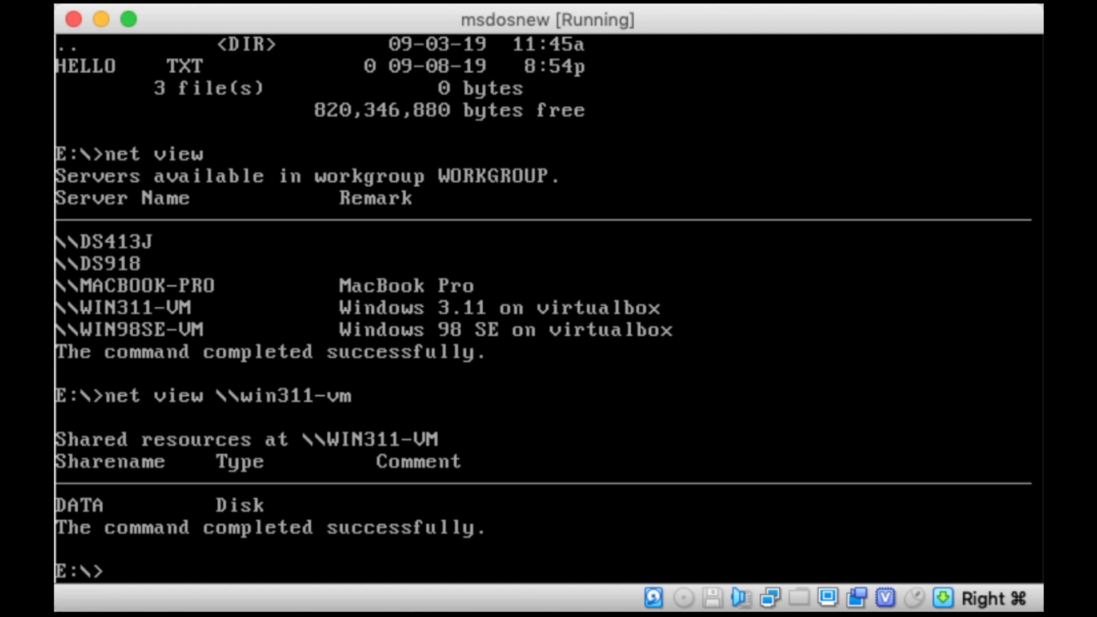
pyautogui.write('c:')
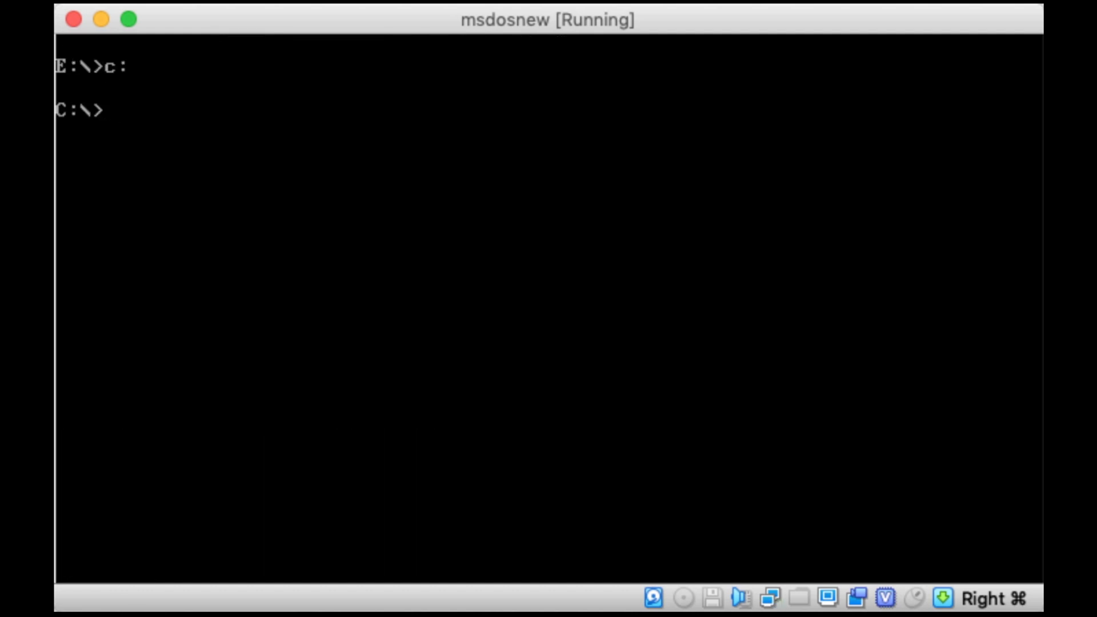
# Step: Check net help, then net use d: \\win311-vm\data and start net use e: \\win98se-vm\data
pyautogui.write('net help')
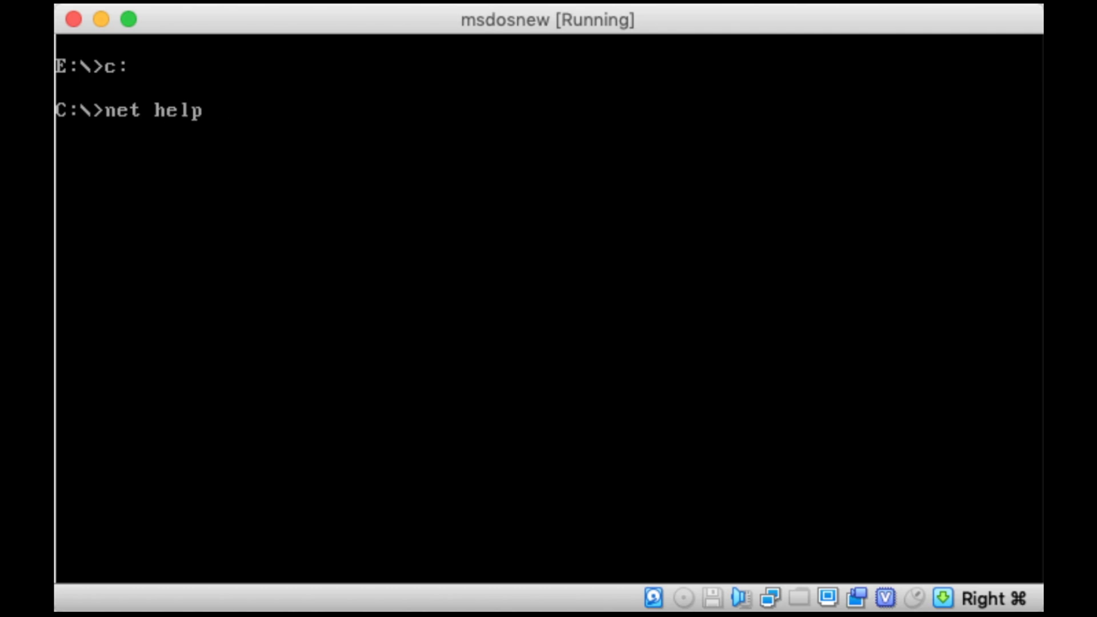
pyautogui.write('| m')
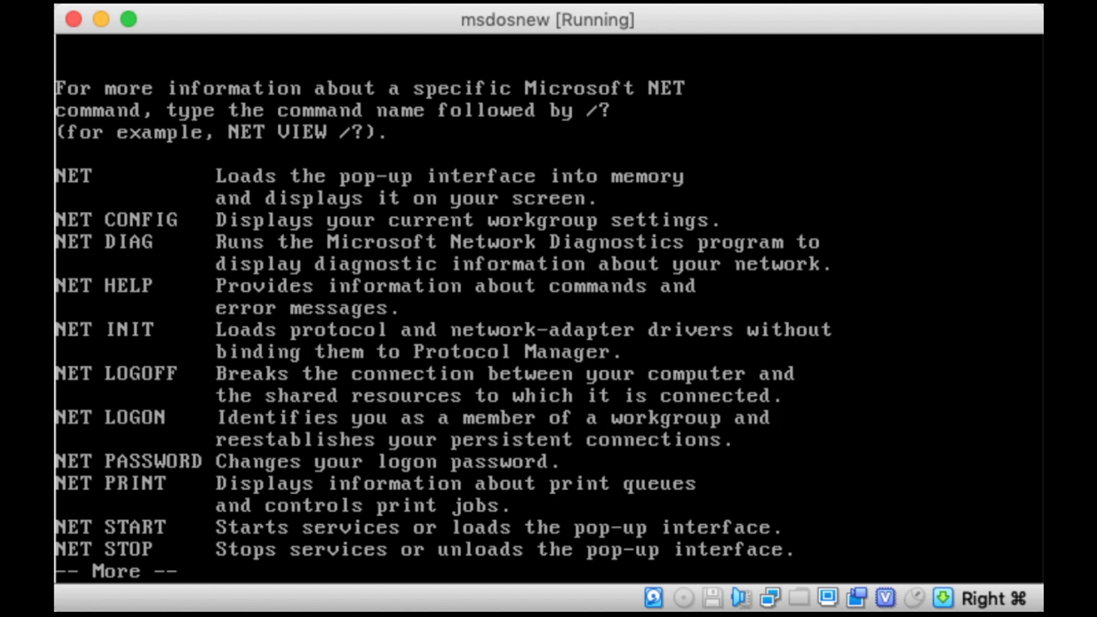
pyautogui.write('net view')
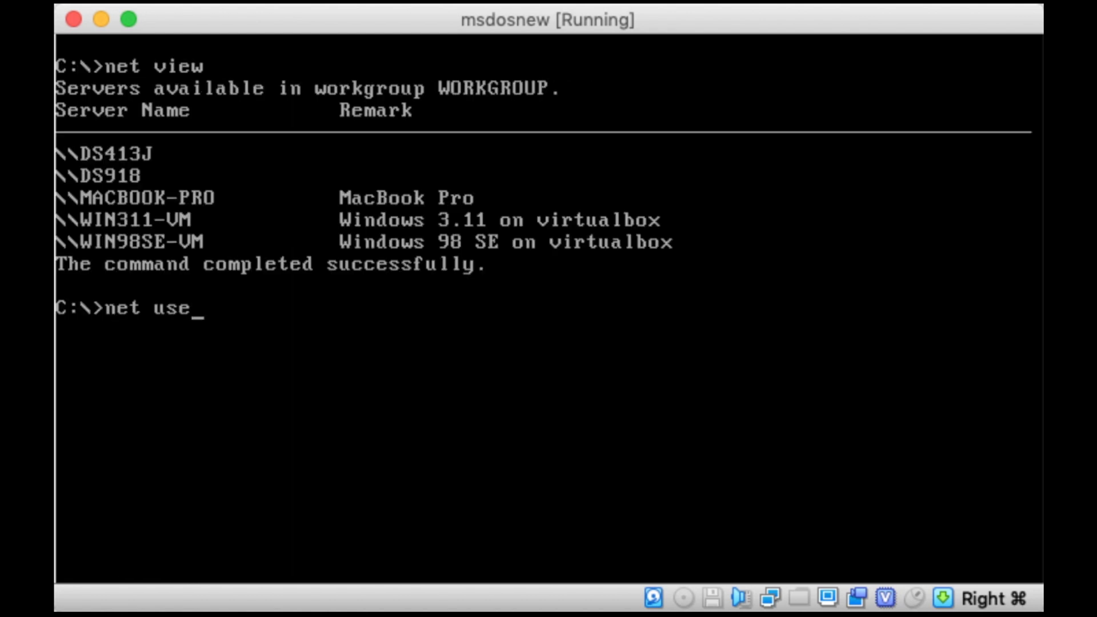
pyautogui.write('d: \\\\win311-vm\\dt')
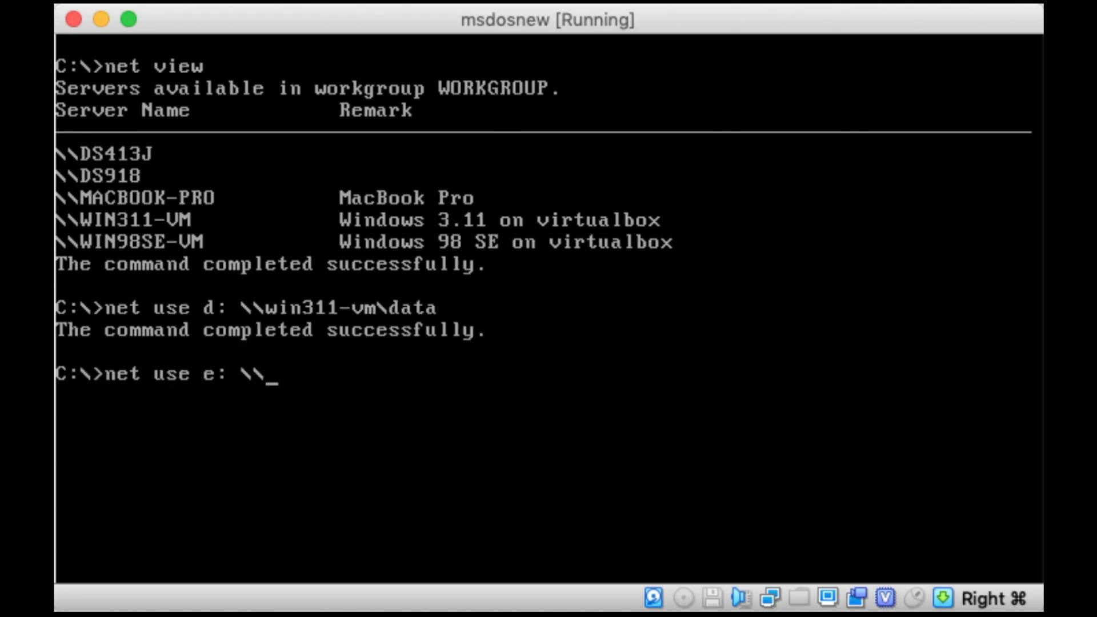
pyautogui.write('win98se-vm\\da')
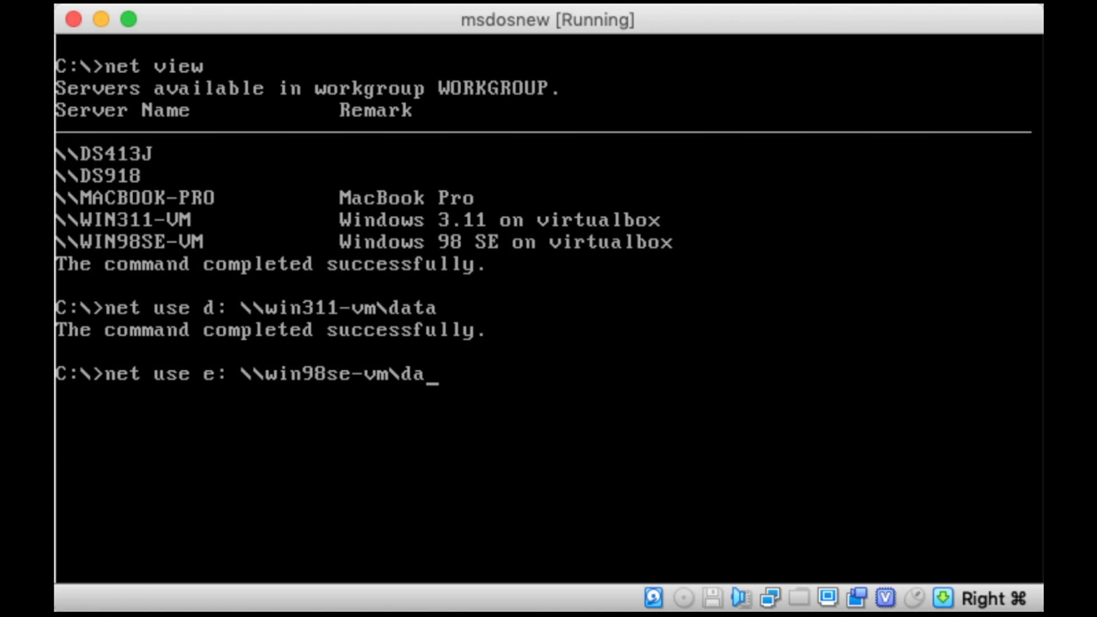